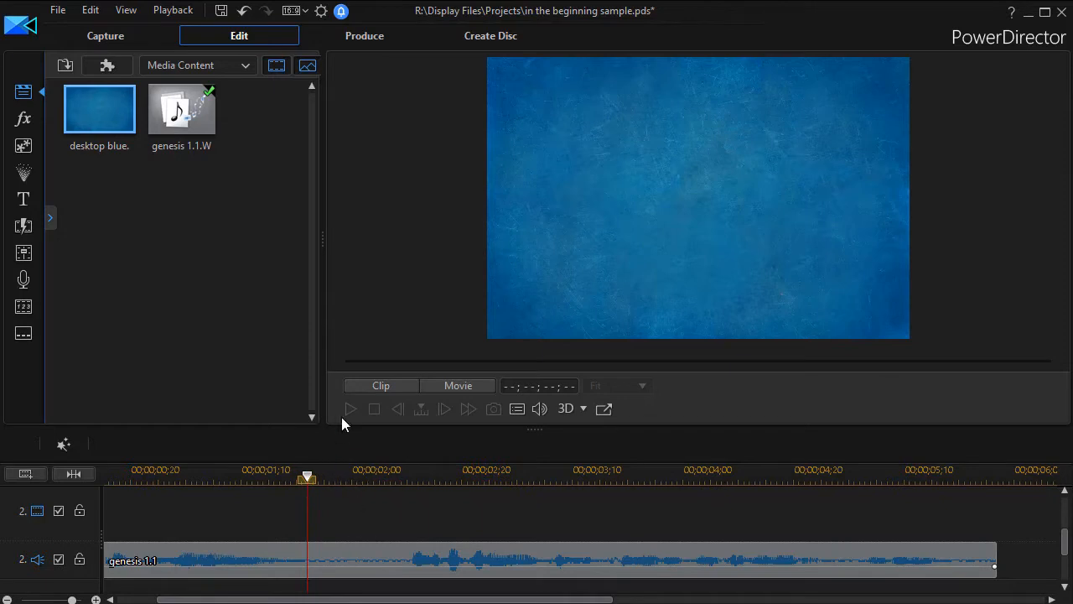
Review the narration from the start, then place the blue background image on video track 1.
left_click(458, 384)
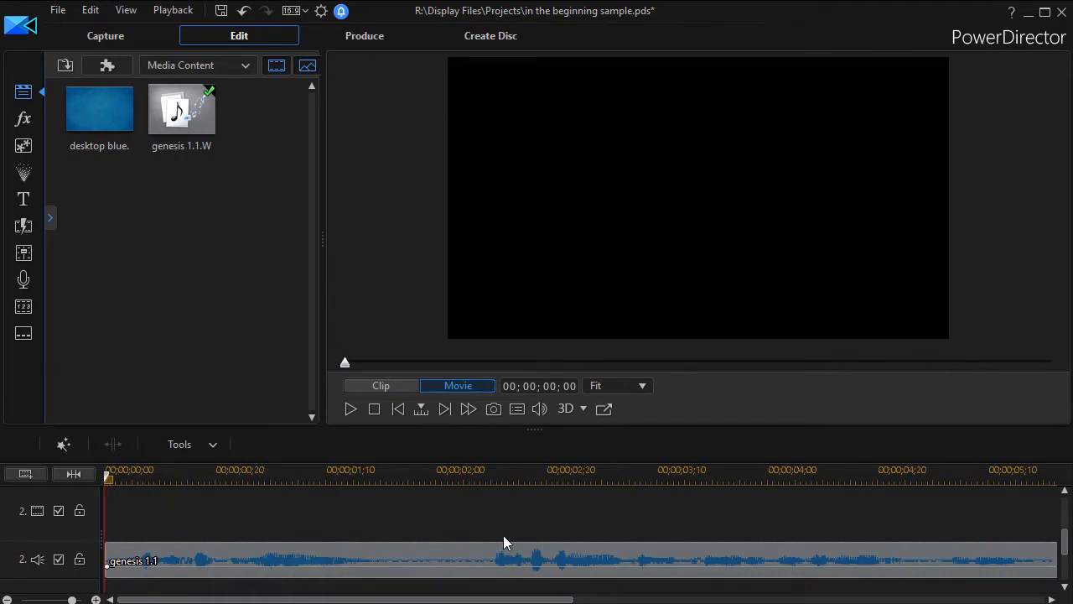
mouse_move(490, 527)
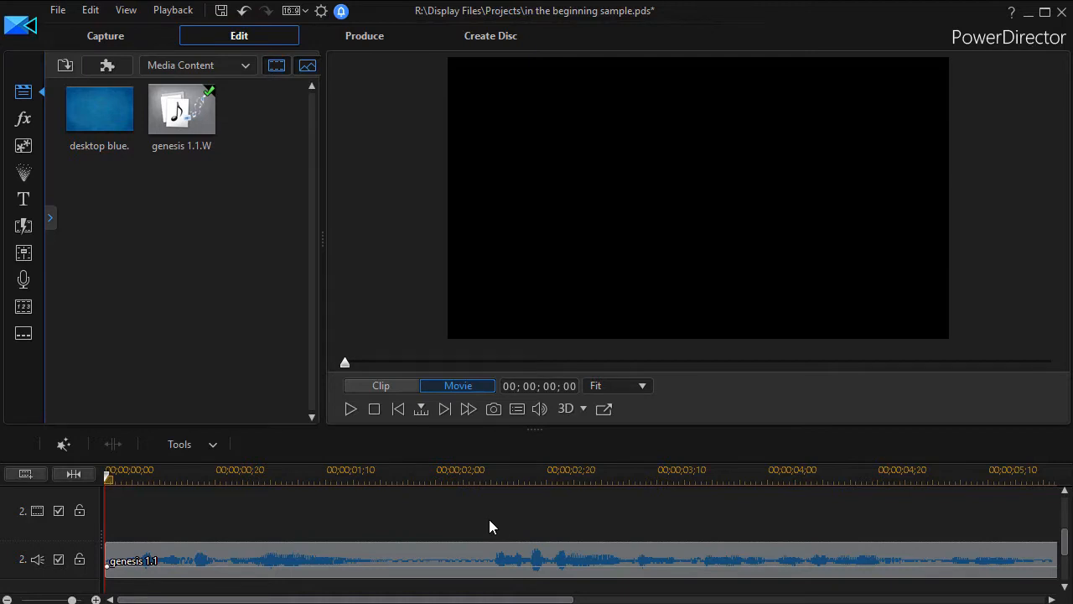
mouse_move(507, 524)
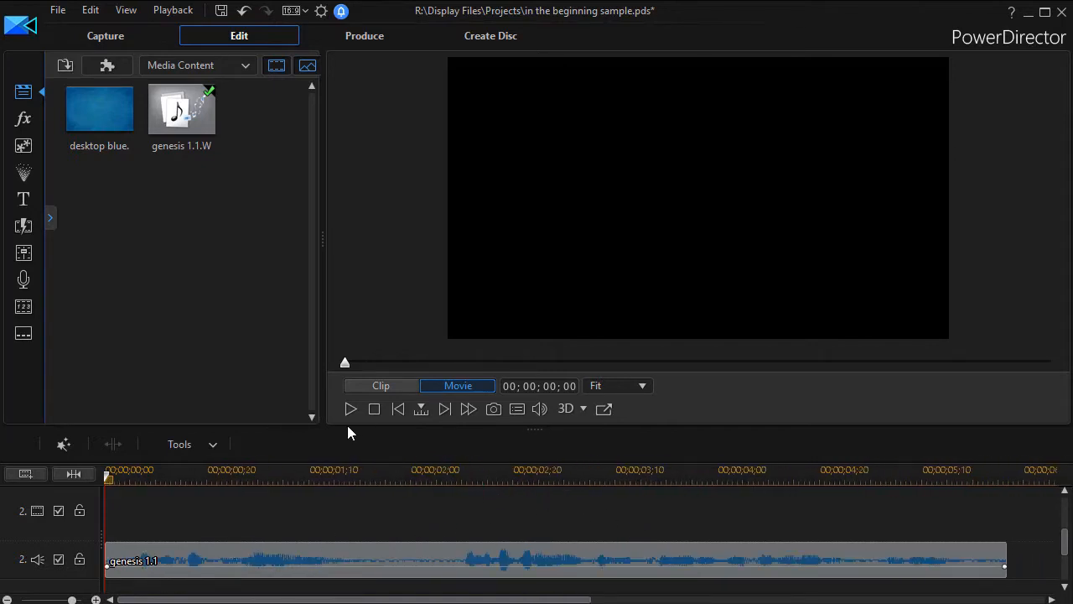
mouse_move(350, 409)
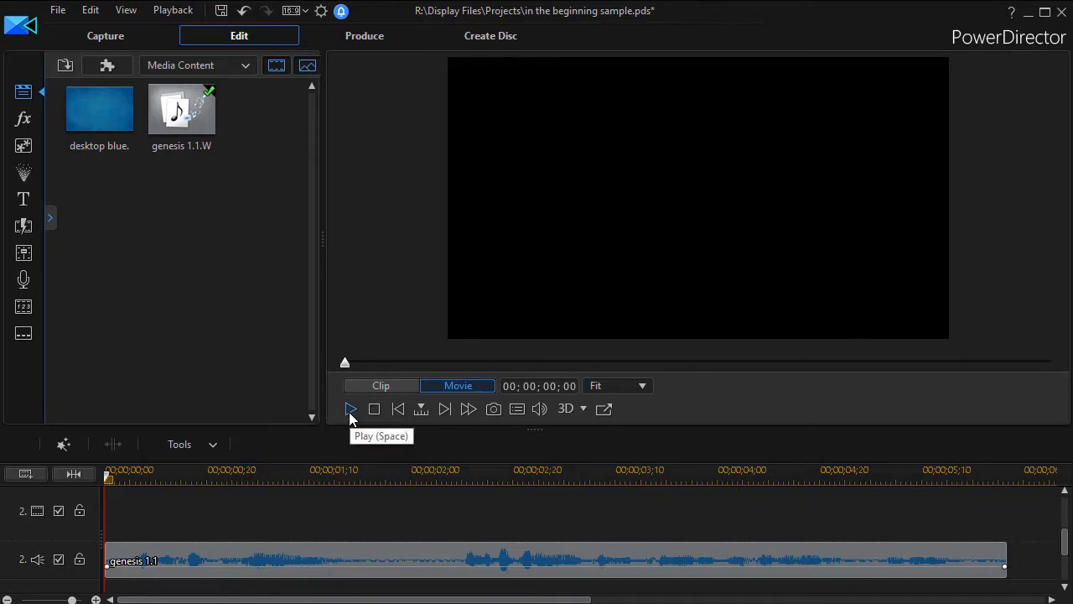
left_click(351, 409)
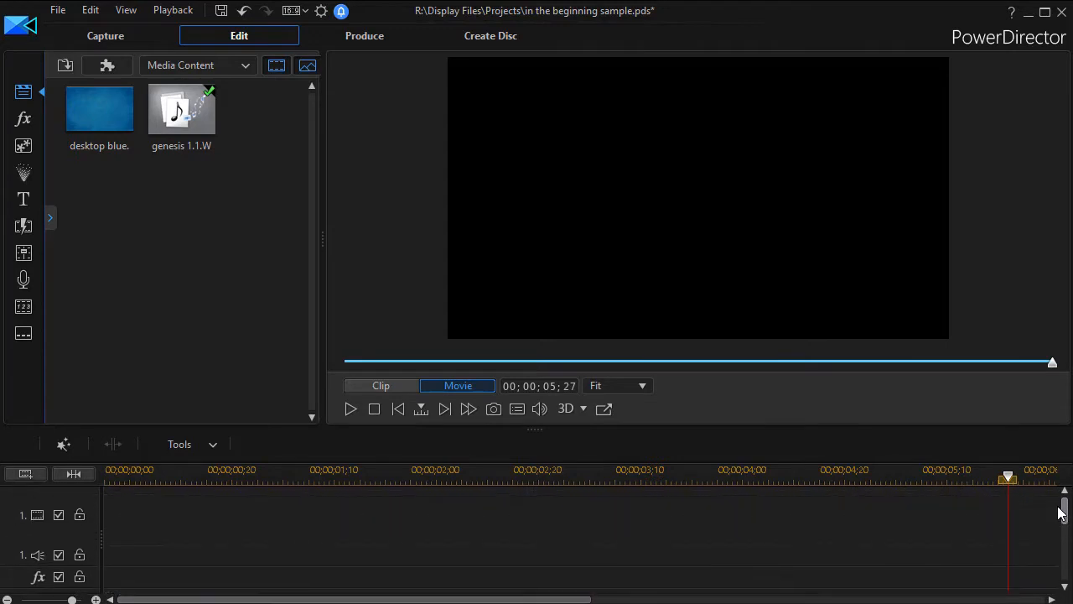
left_click(98, 109)
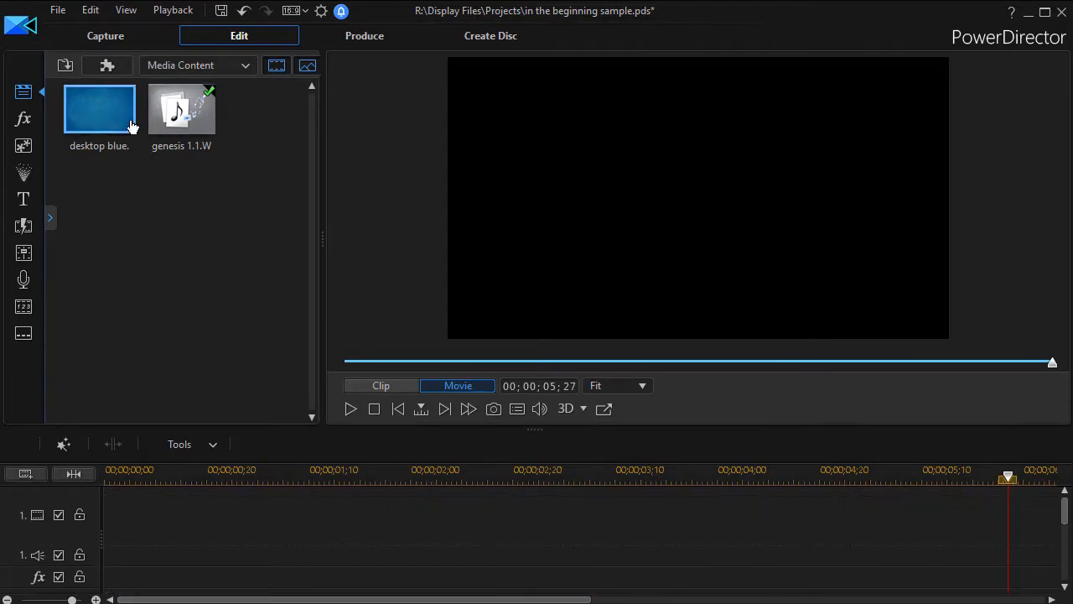
left_click_drag(99, 109, 131, 453)
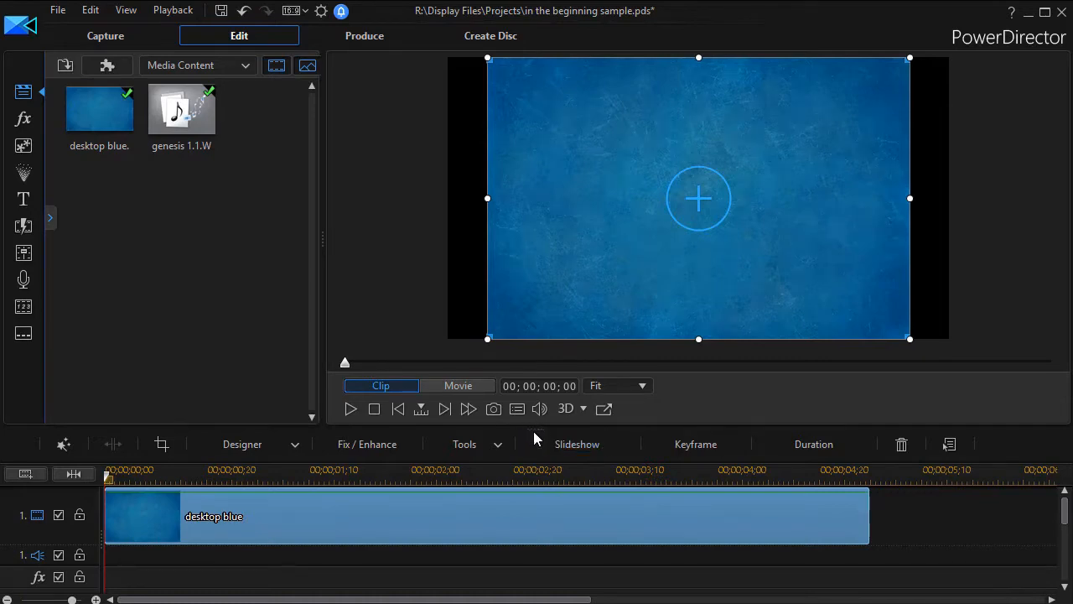
mouse_move(848, 214)
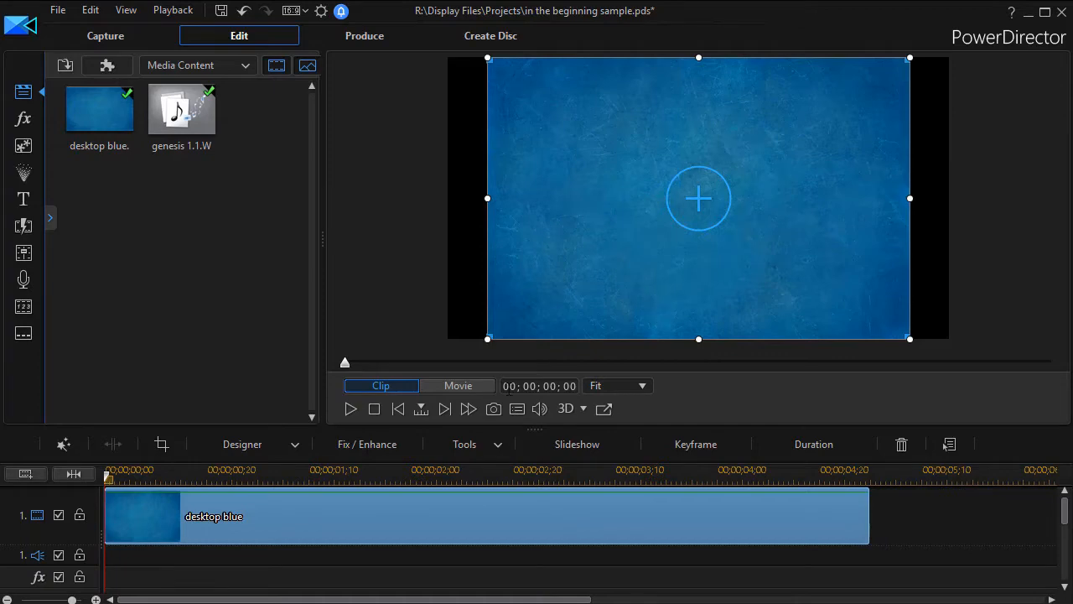
mouse_move(368, 443)
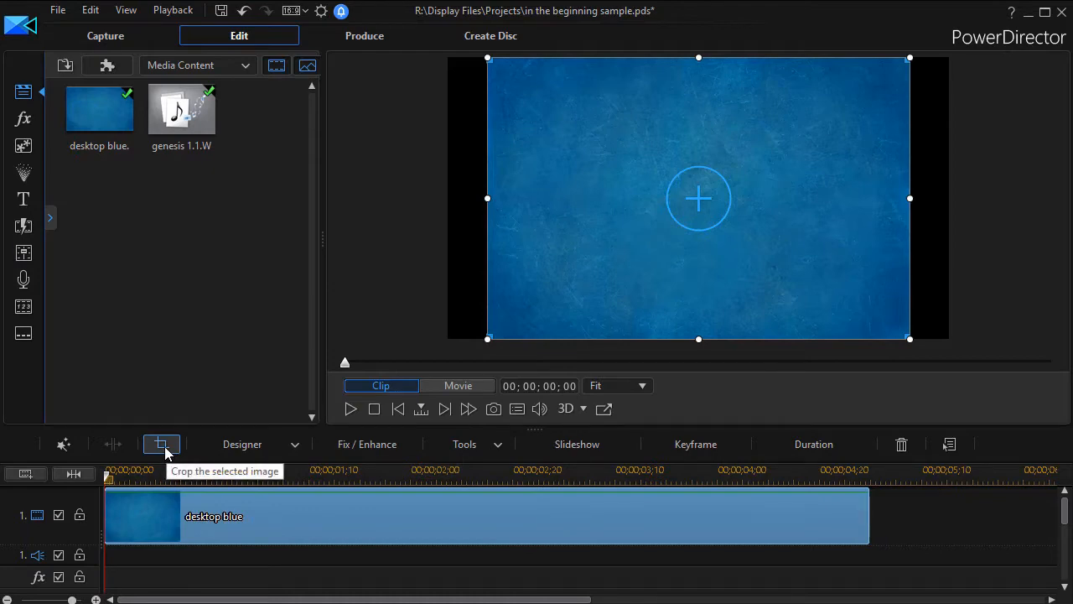
Crop the background image to a 16:9 frame so it fills the widescreen preview.
left_click(161, 443)
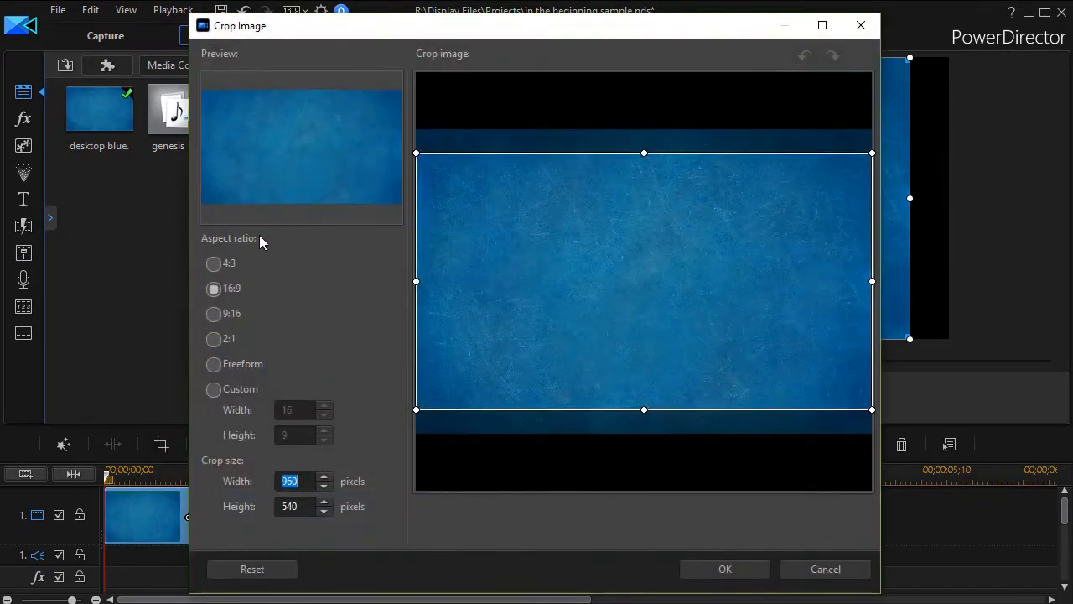
left_click(213, 289)
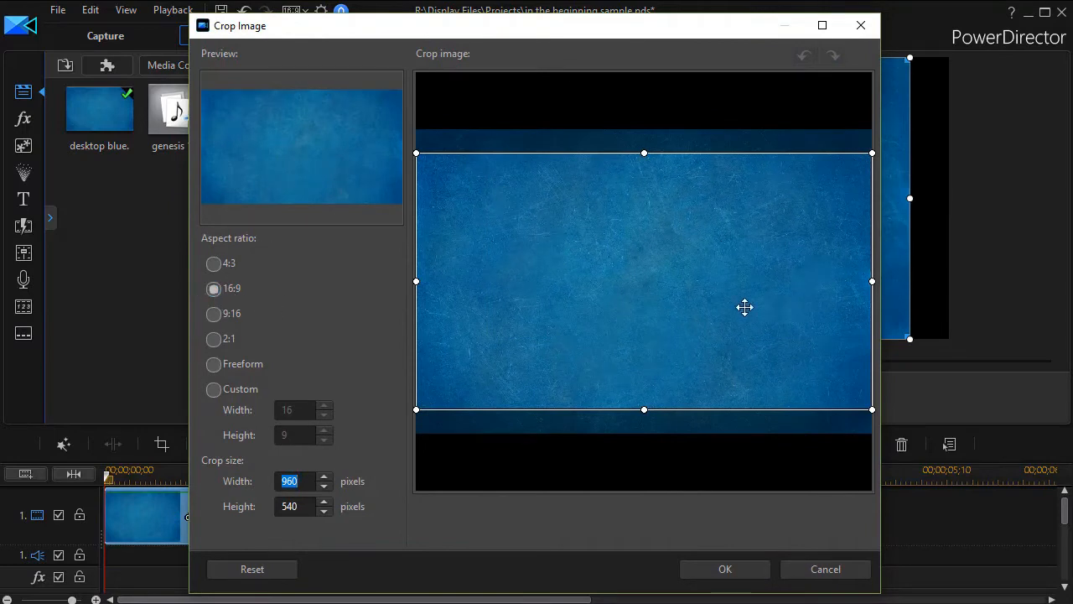
mouse_move(619, 302)
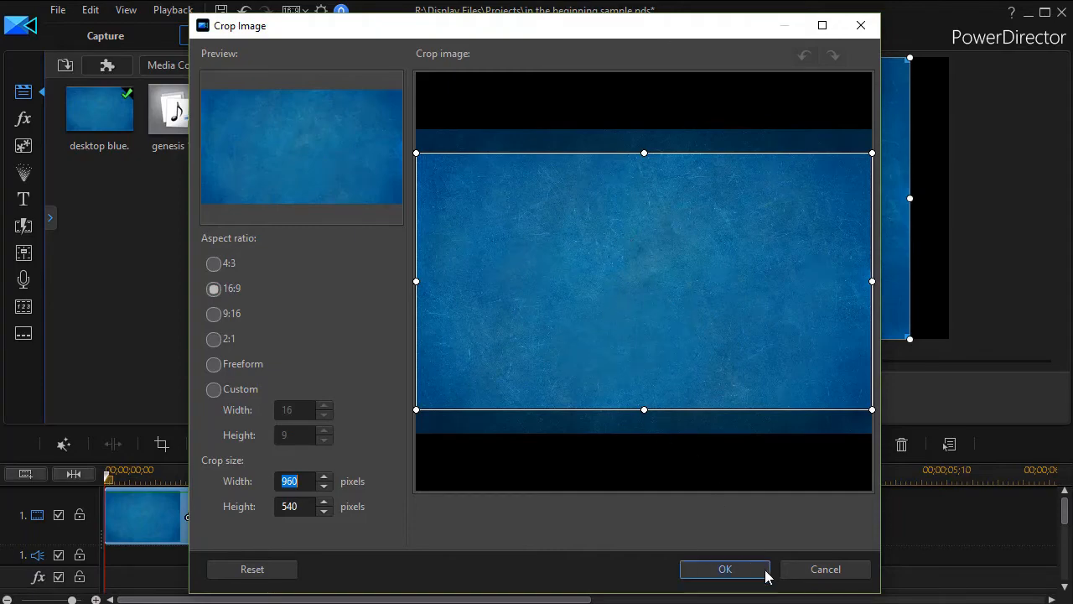
left_click(725, 568)
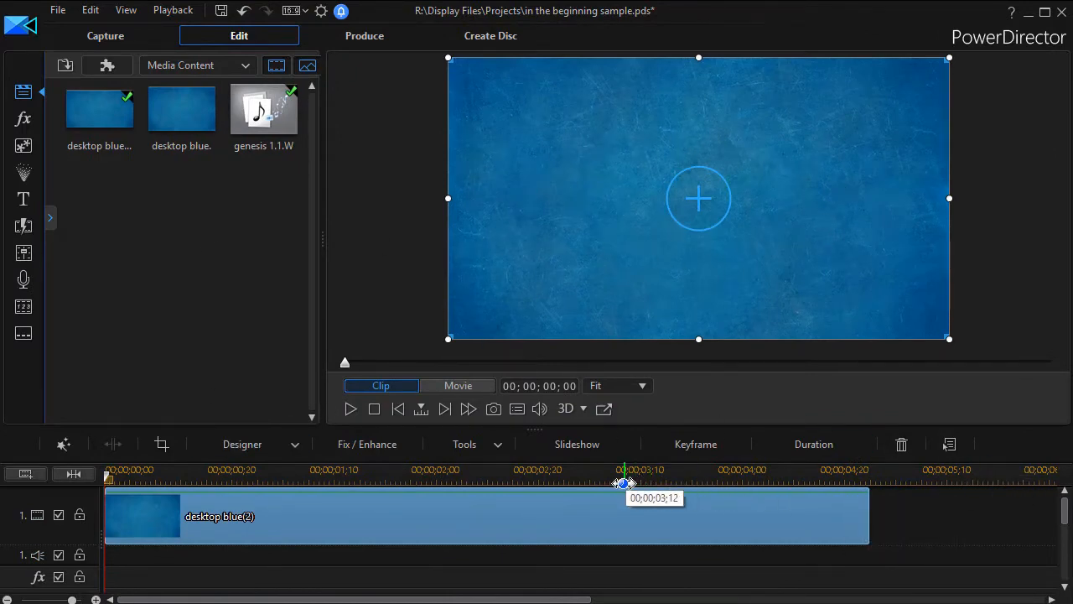
mouse_move(540, 435)
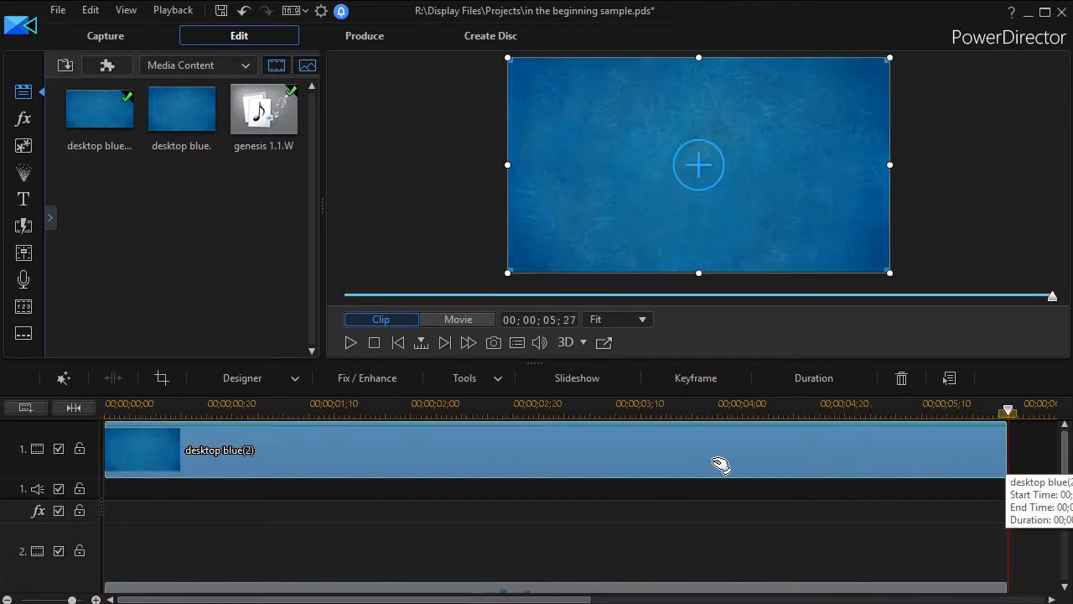
mouse_move(217, 485)
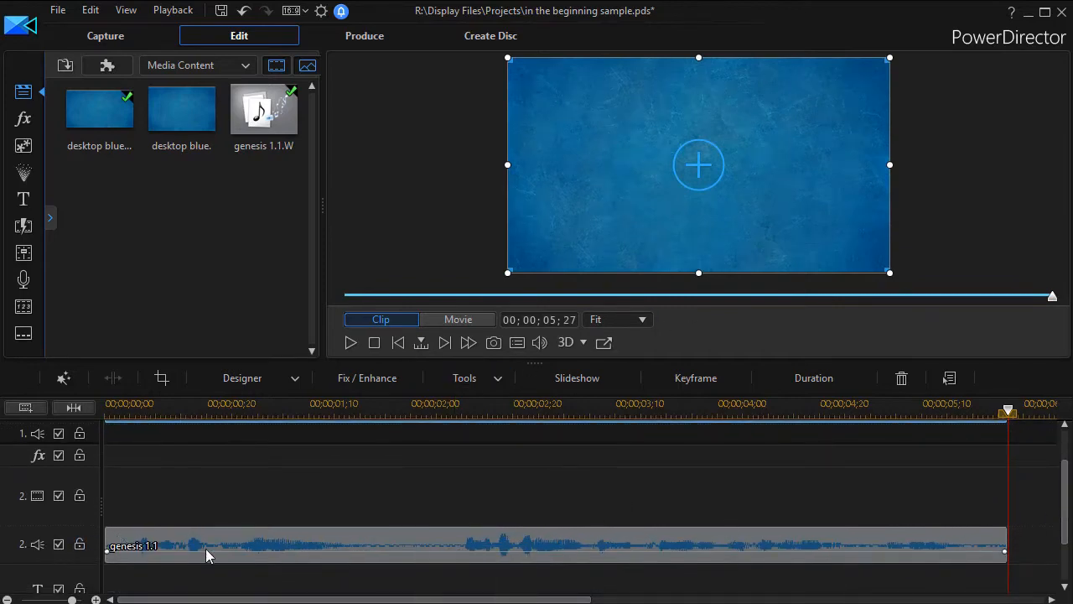
mouse_move(254, 545)
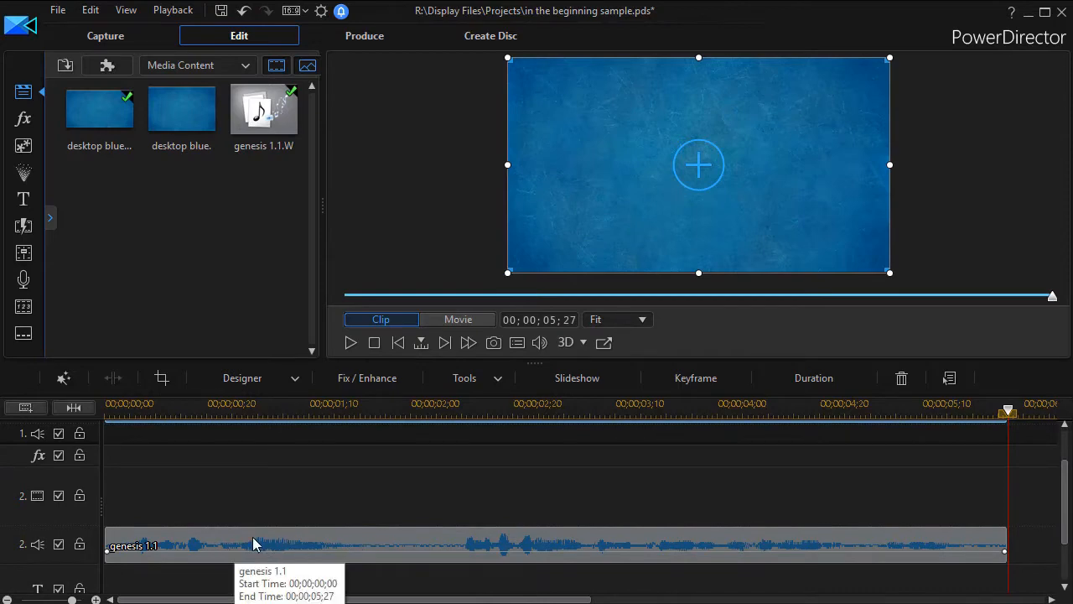
mouse_move(193, 549)
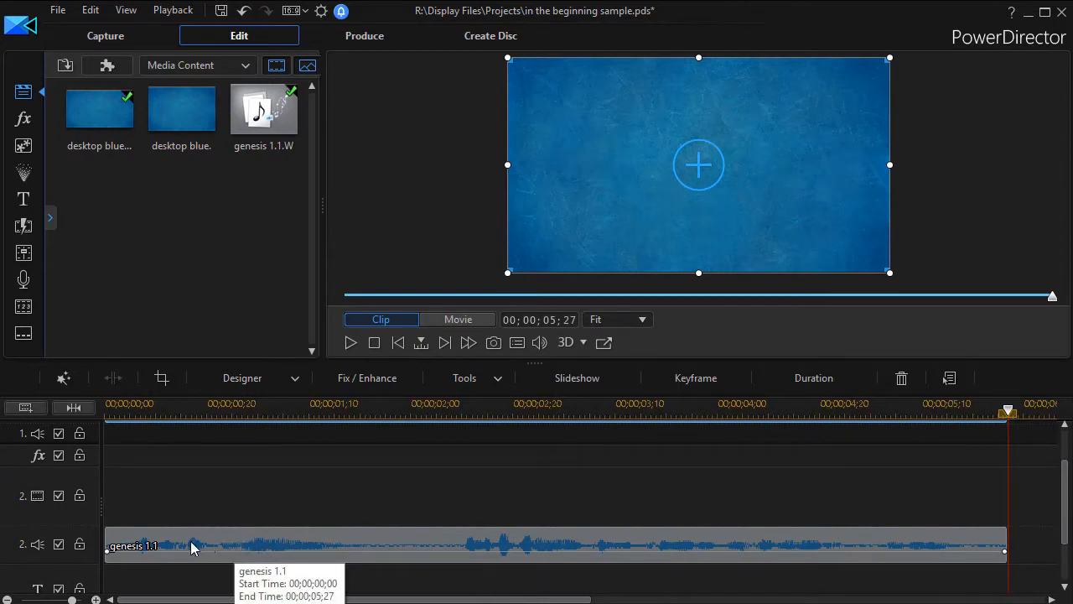
mouse_move(238, 510)
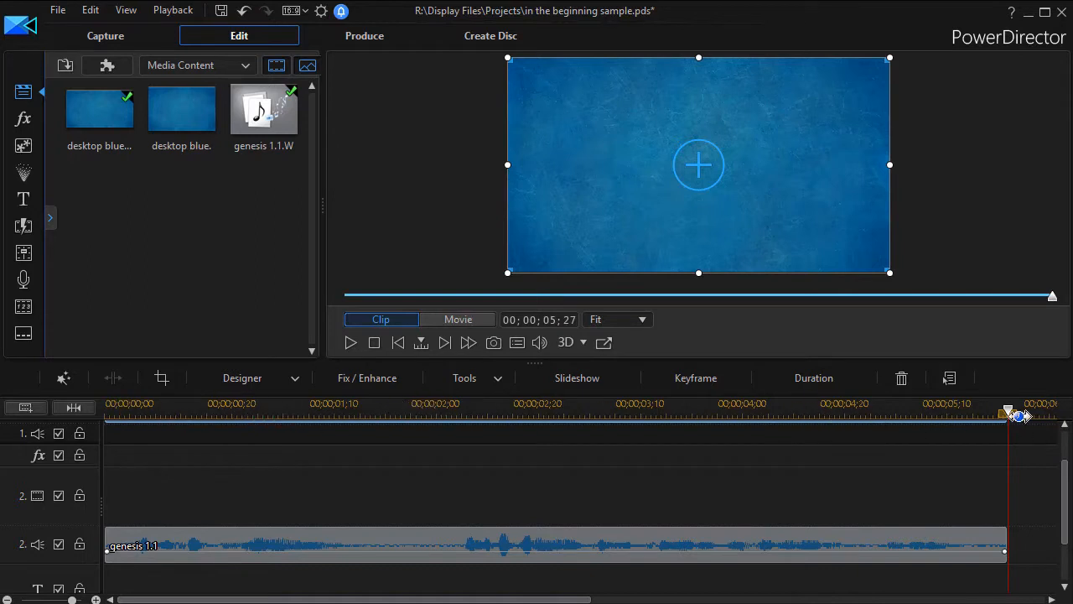
Play the whole movie from the start and set the current time to 00;00;01;25.
left_click(374, 342)
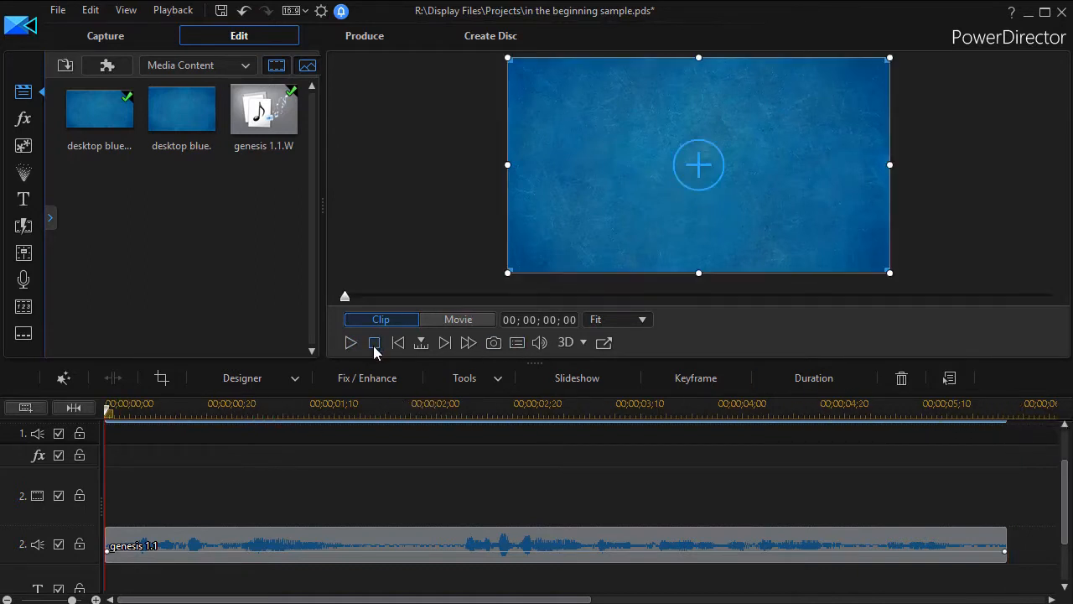
left_click(458, 319)
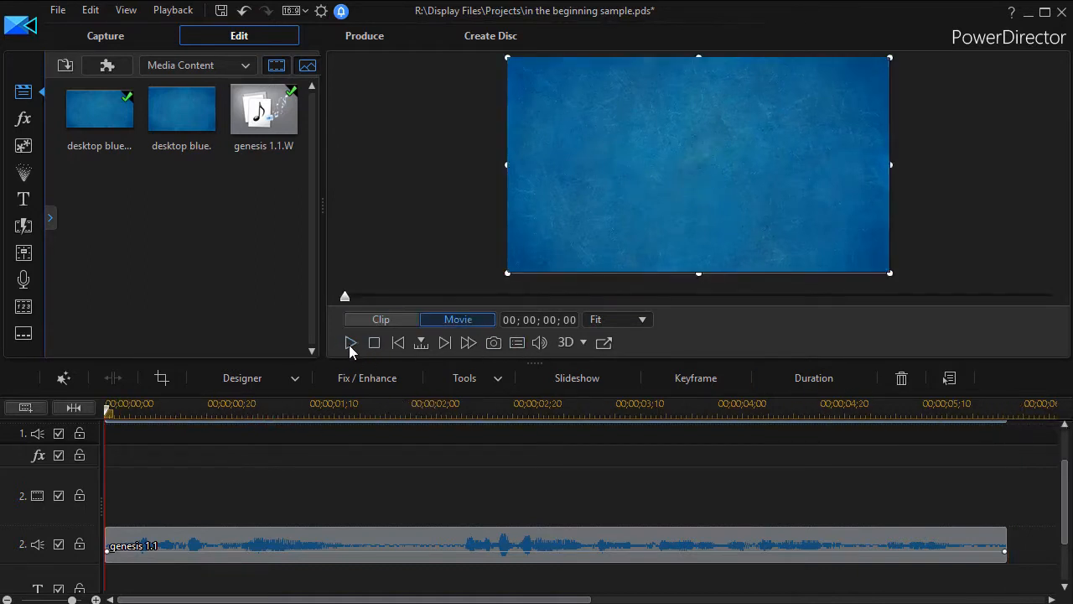
left_click(349, 342)
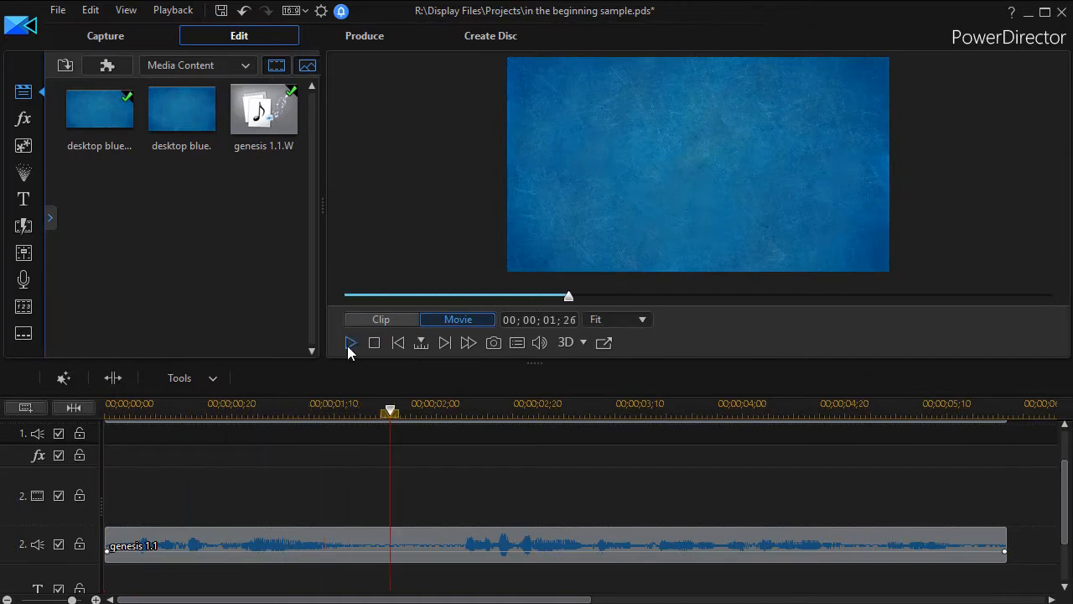
left_click_drag(390, 412, 386, 412)
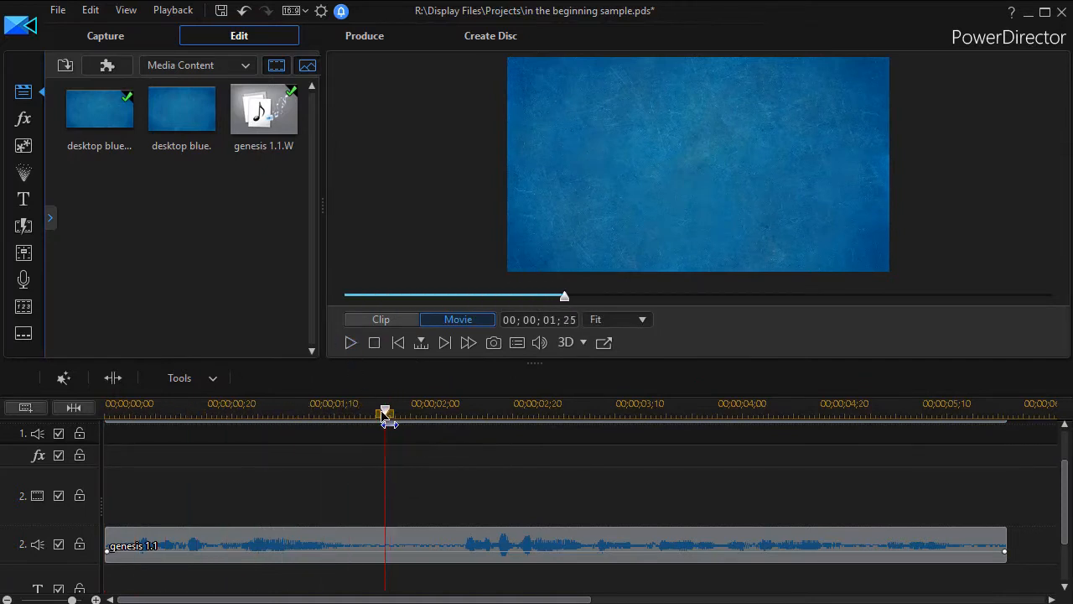
mouse_move(397, 437)
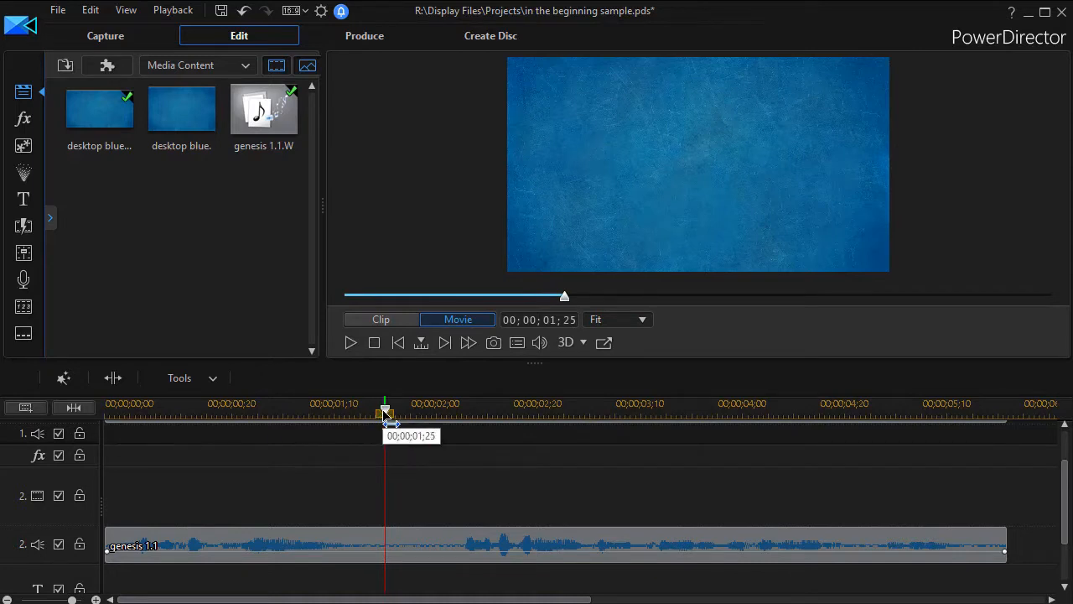
Add a timeline marker noted 'In the beginning' at 00;00;01;25.
right_click(386, 410)
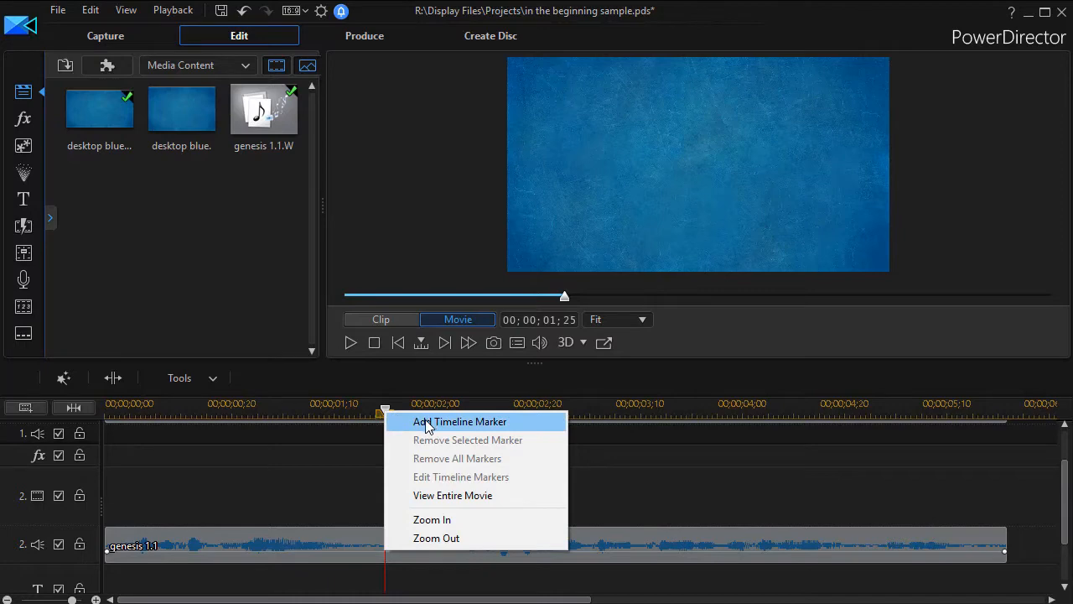
left_click(459, 421)
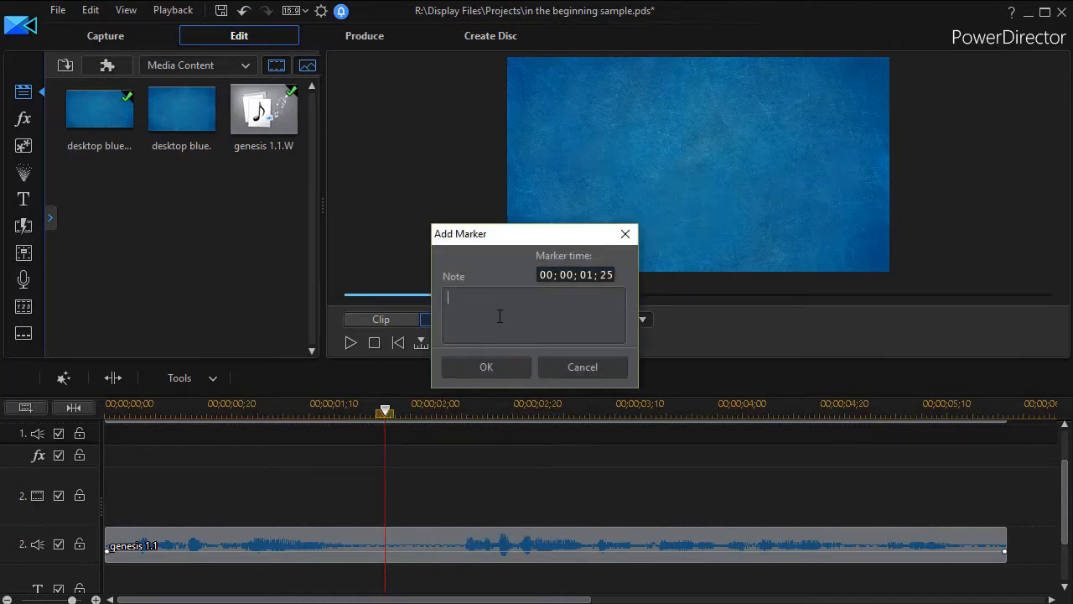
type("In the beginn")
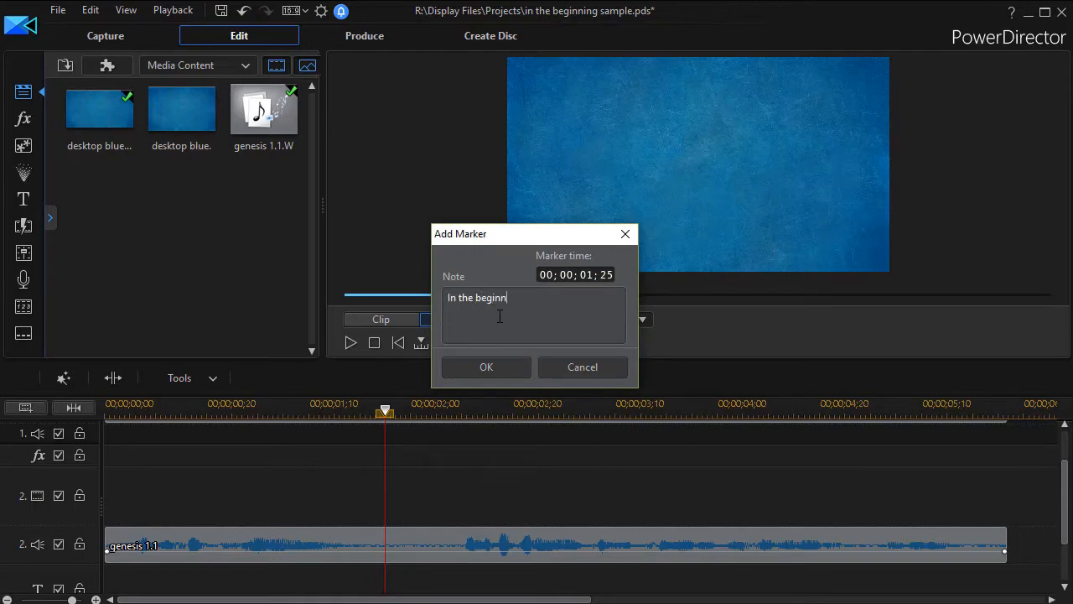
type("ing")
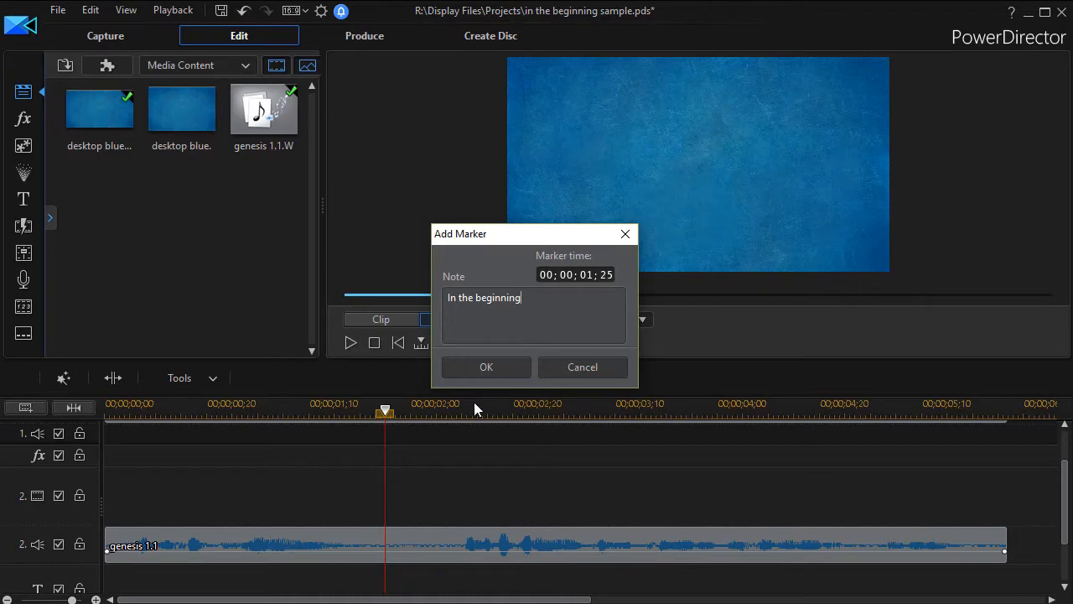
left_click(486, 365)
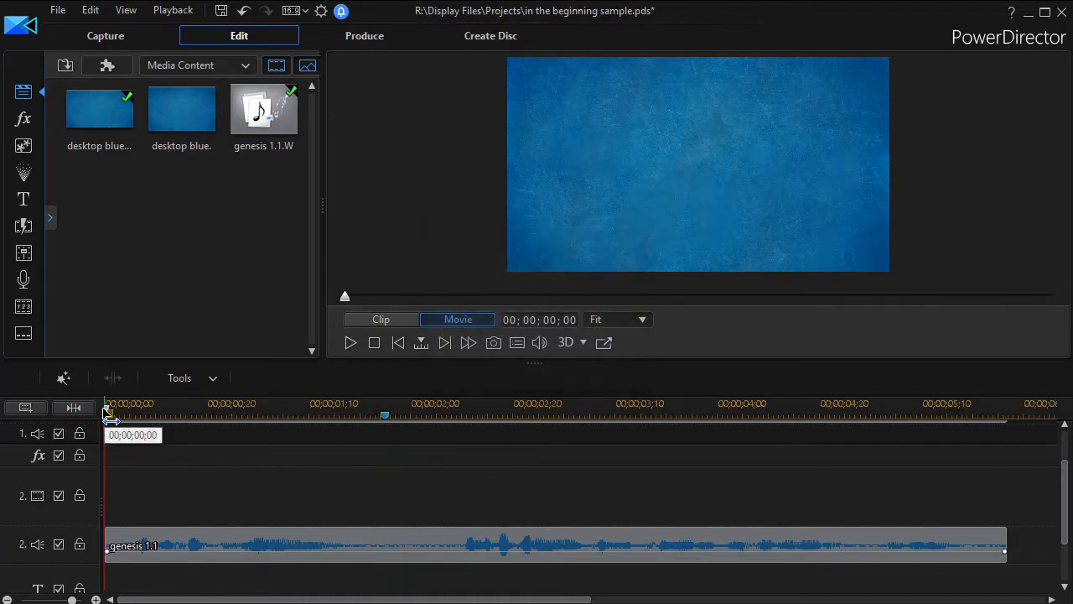
Add a timeline marker noted 'genesis 1:1' at the movie start.
right_click(131, 416)
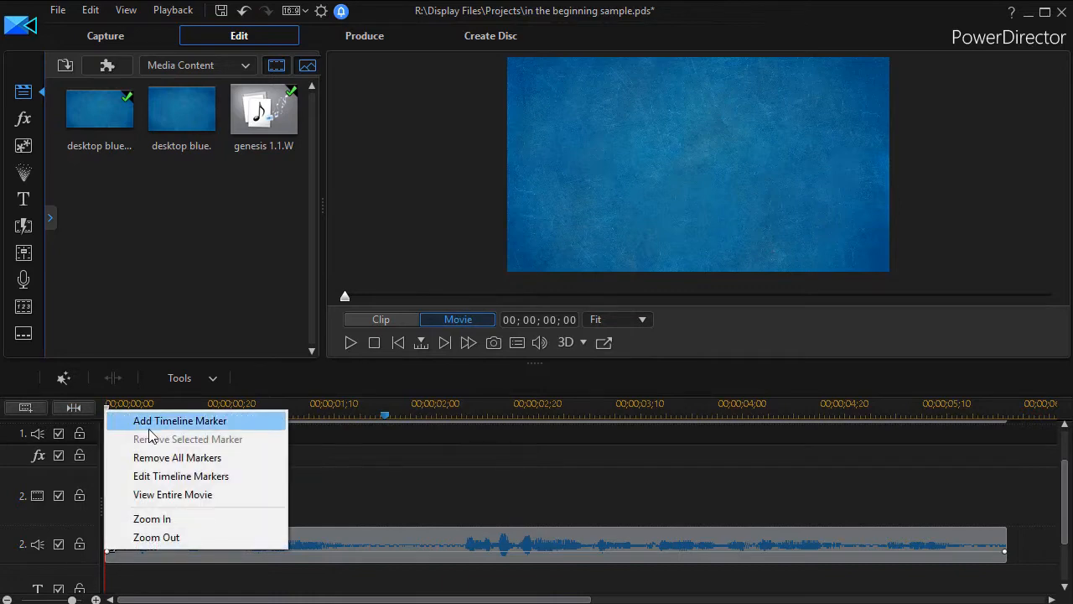
left_click(180, 419)
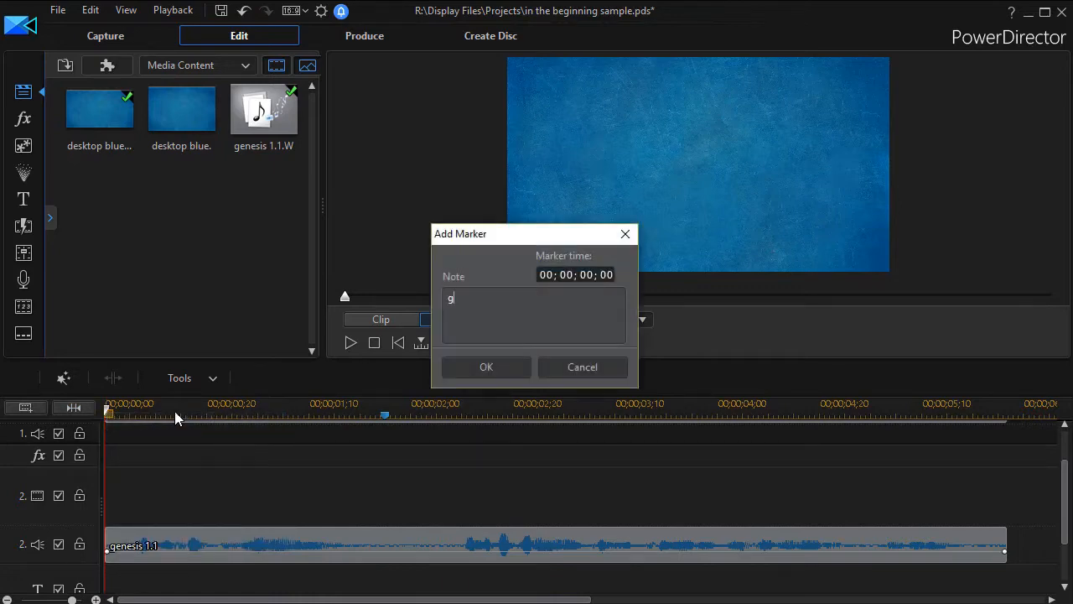
type("enesis 1:")
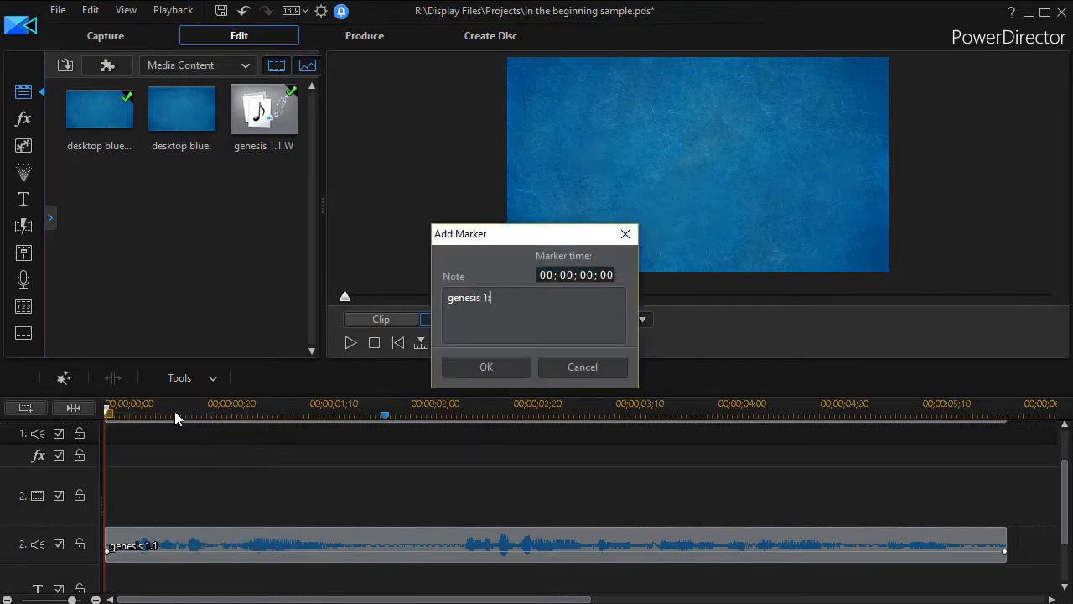
type("1")
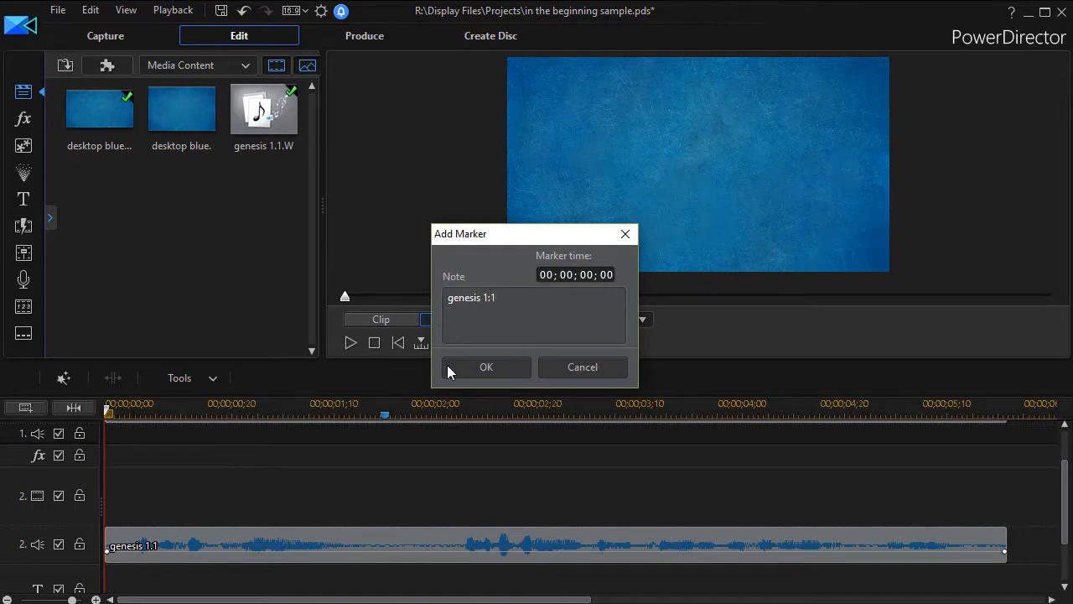
left_click(487, 366)
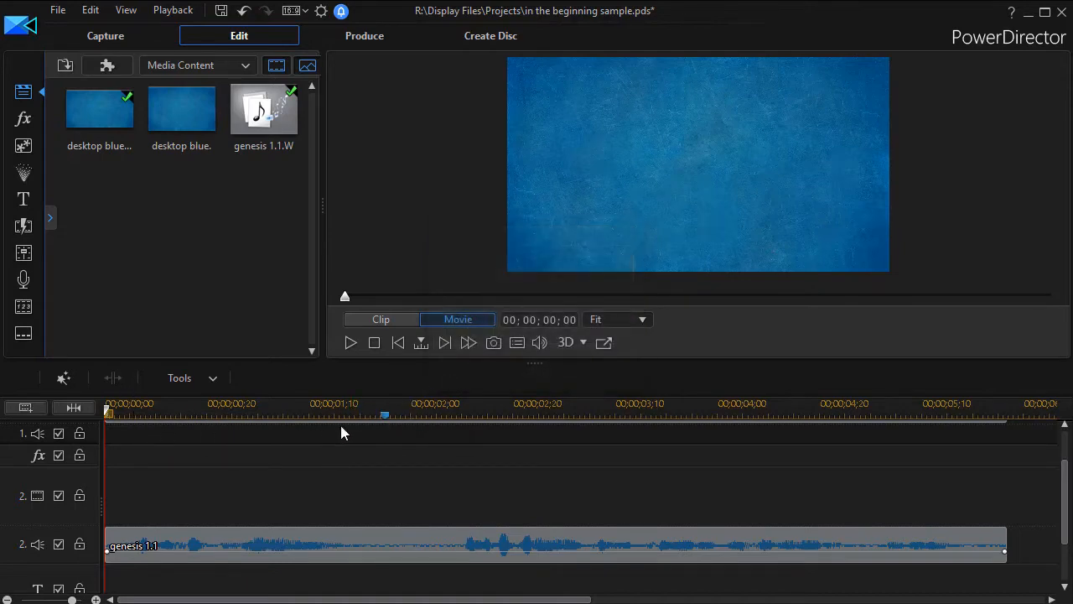
mouse_move(459, 429)
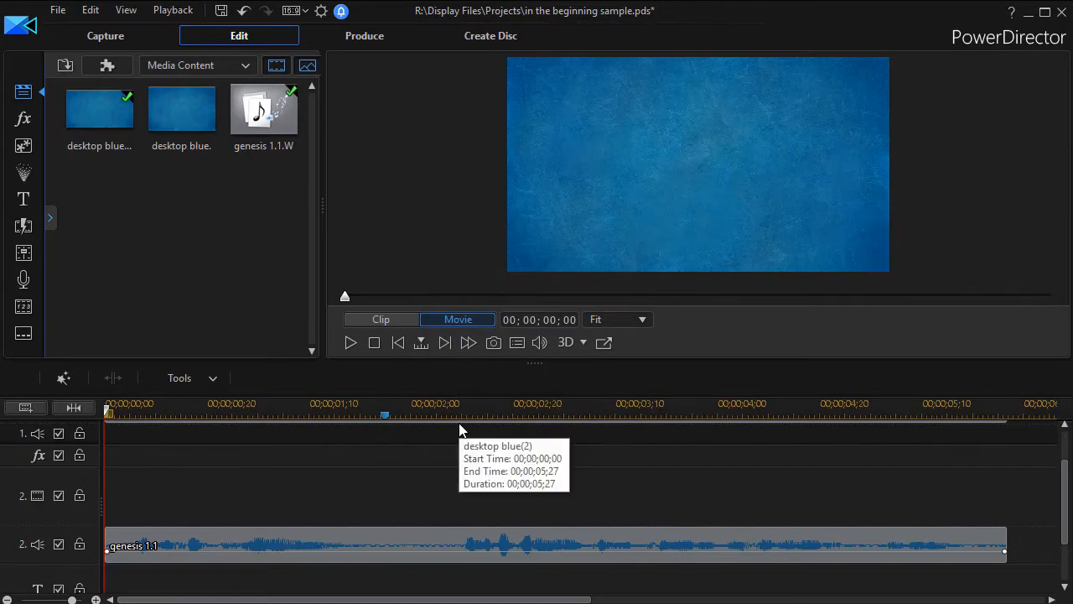
mouse_move(399, 446)
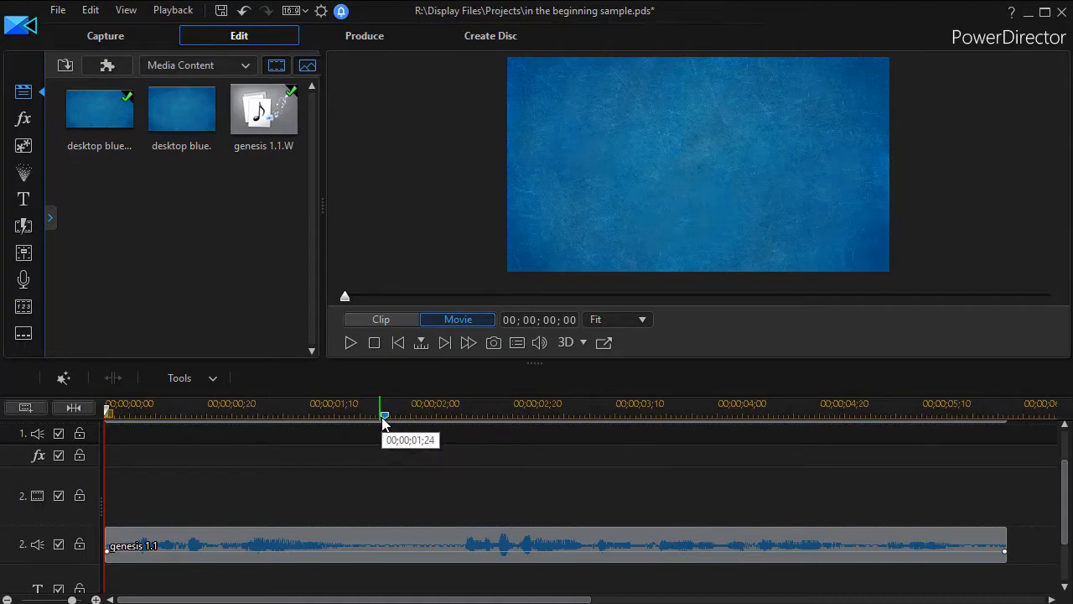
left_click_drag(384, 416, 453, 408)
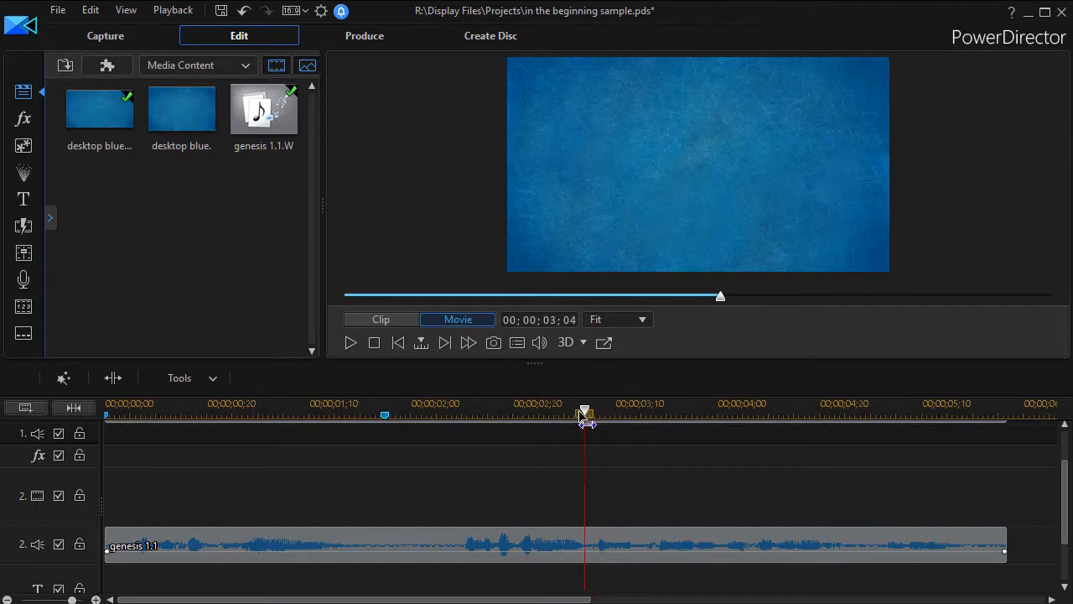
left_click_drag(585, 416, 573, 416)
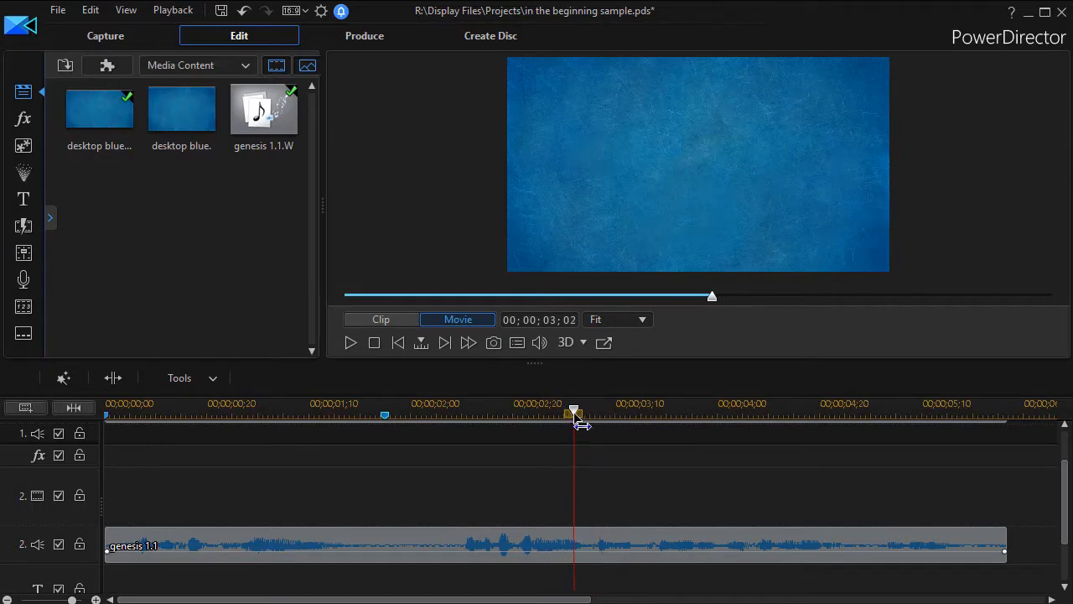
left_click(349, 342)
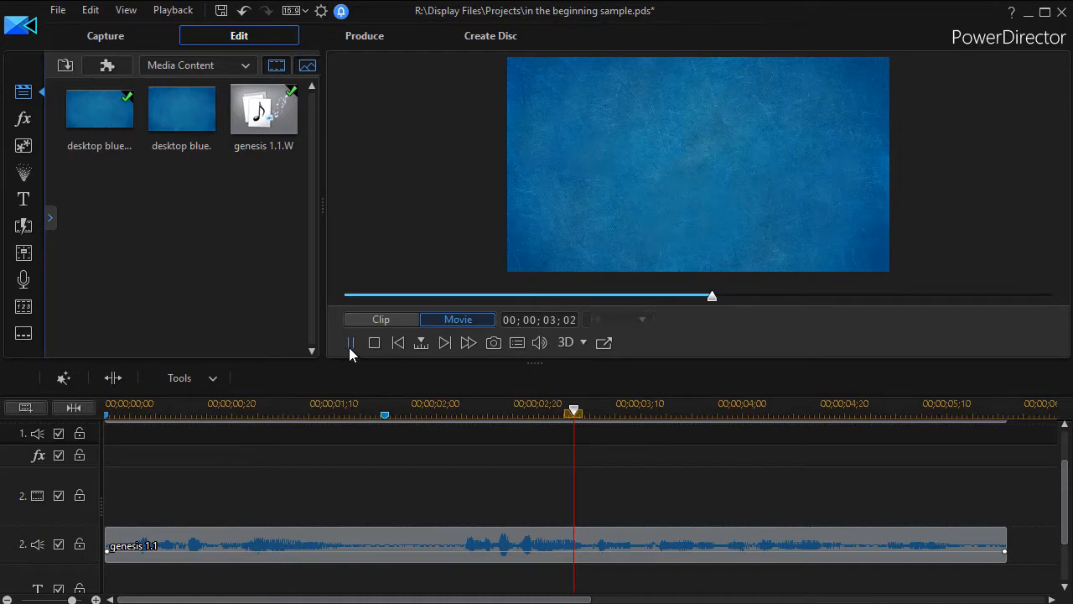
left_click_drag(574, 411, 661, 411)
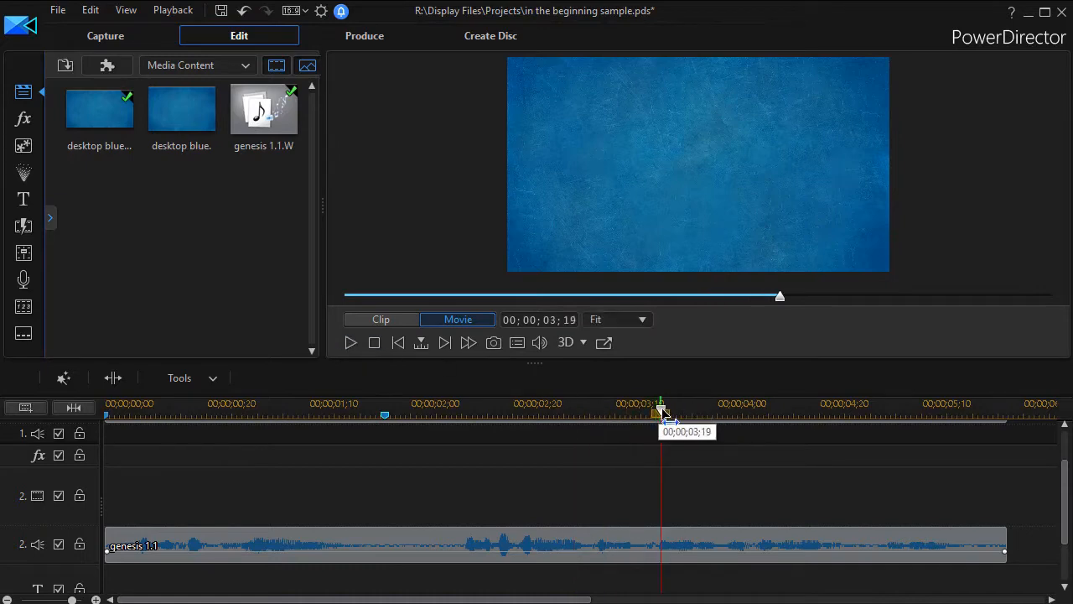
left_click_drag(661, 415, 553, 414)
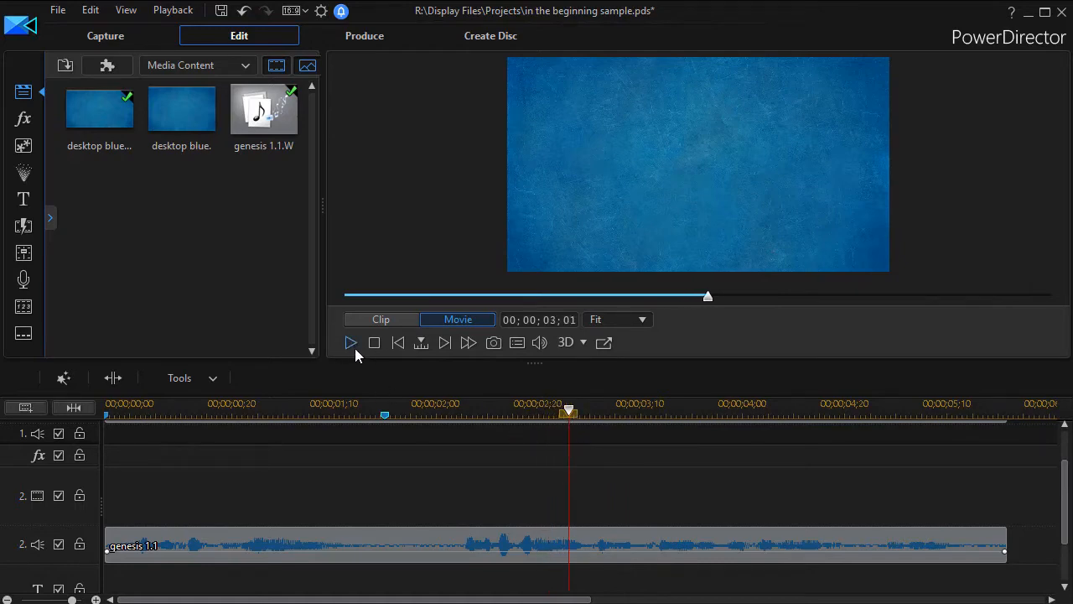
left_click_drag(569, 413, 664, 413)
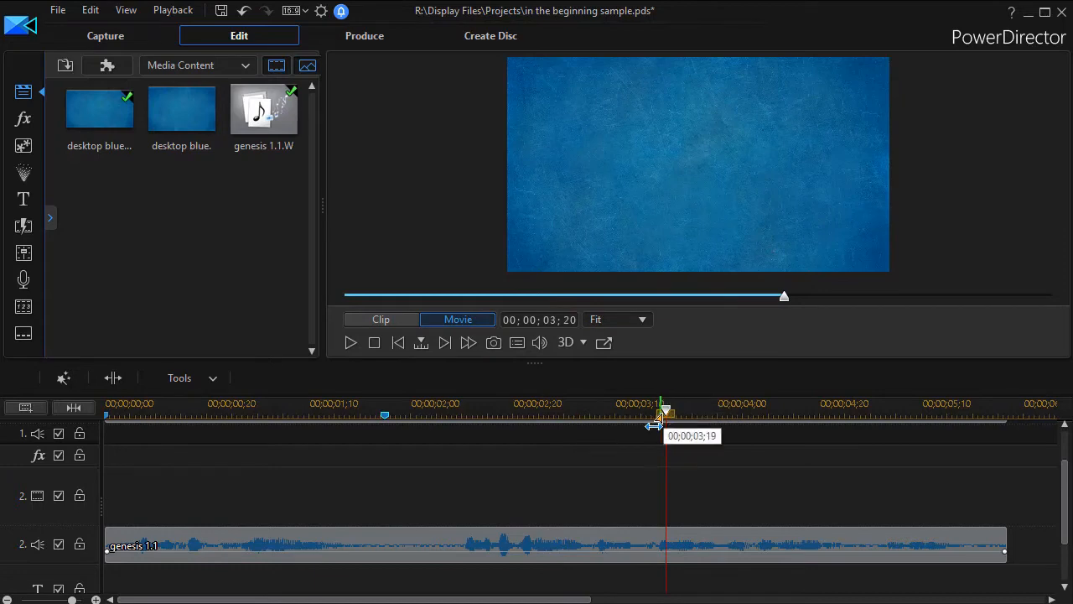
left_click_drag(668, 416, 563, 416)
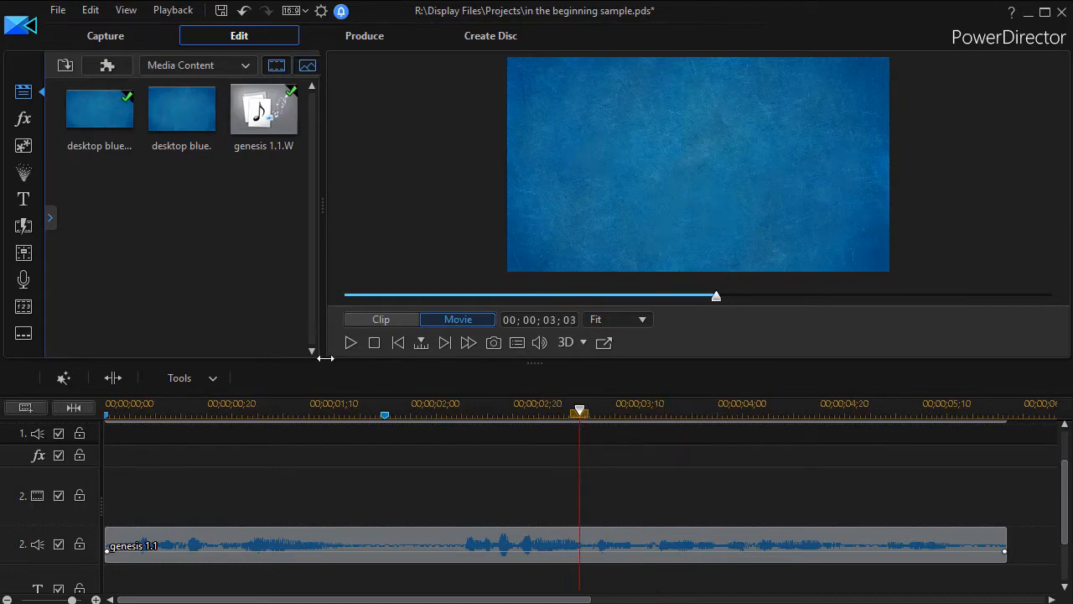
left_click(349, 342)
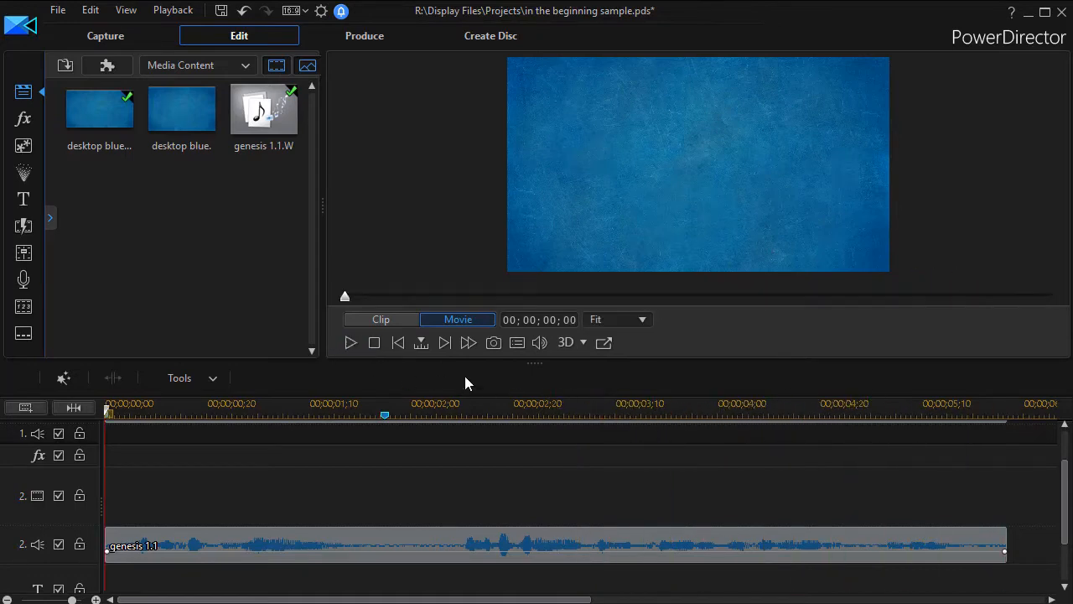
mouse_move(568, 429)
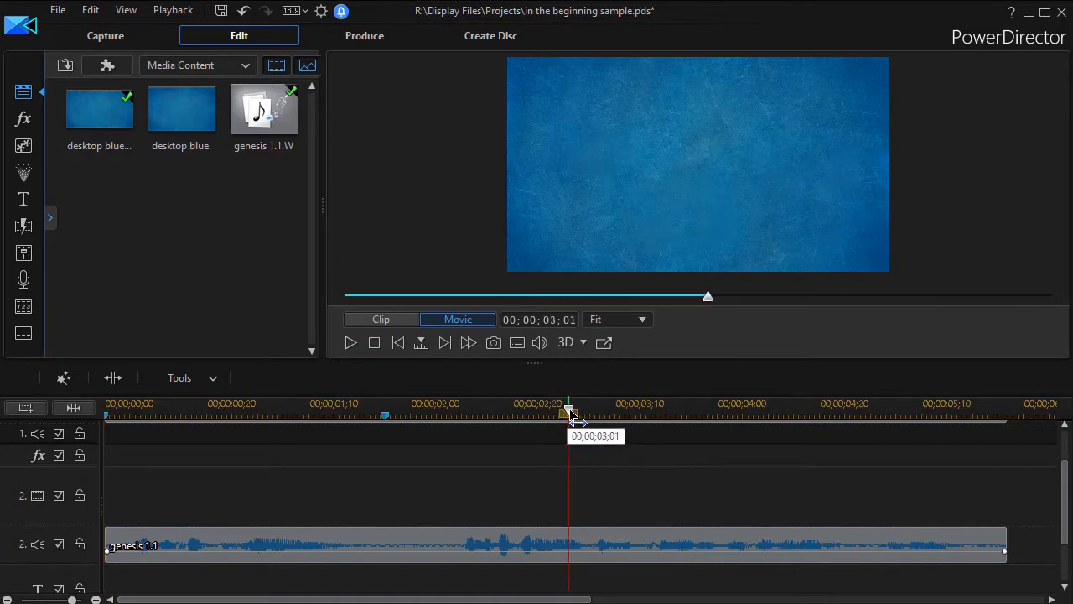
left_click_drag(570, 416, 581, 416)
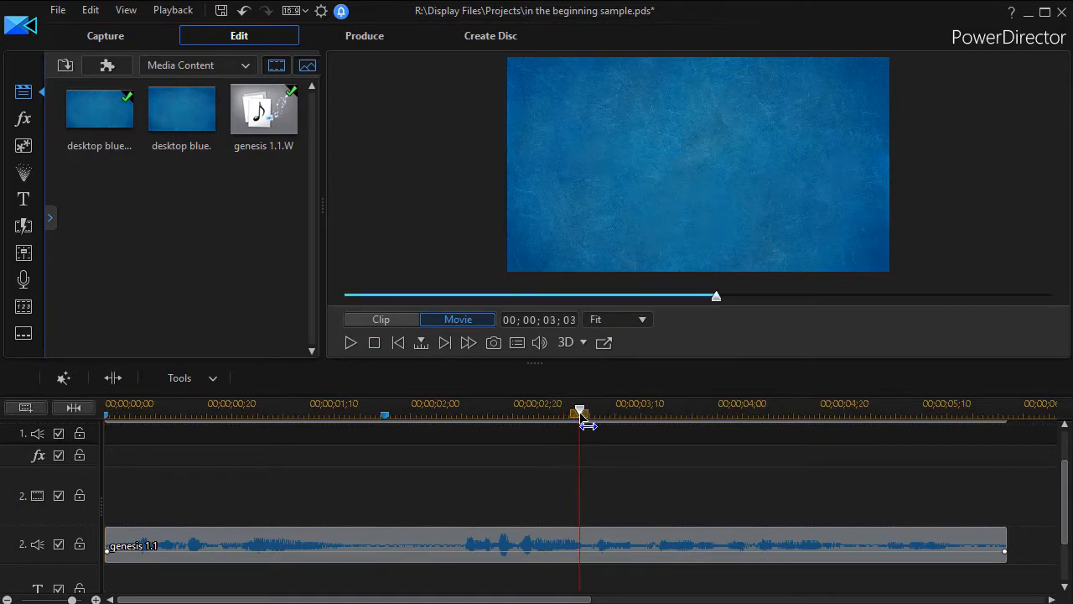
Add a timeline marker noted 'God' at 00;00;03;03.
right_click(581, 416)
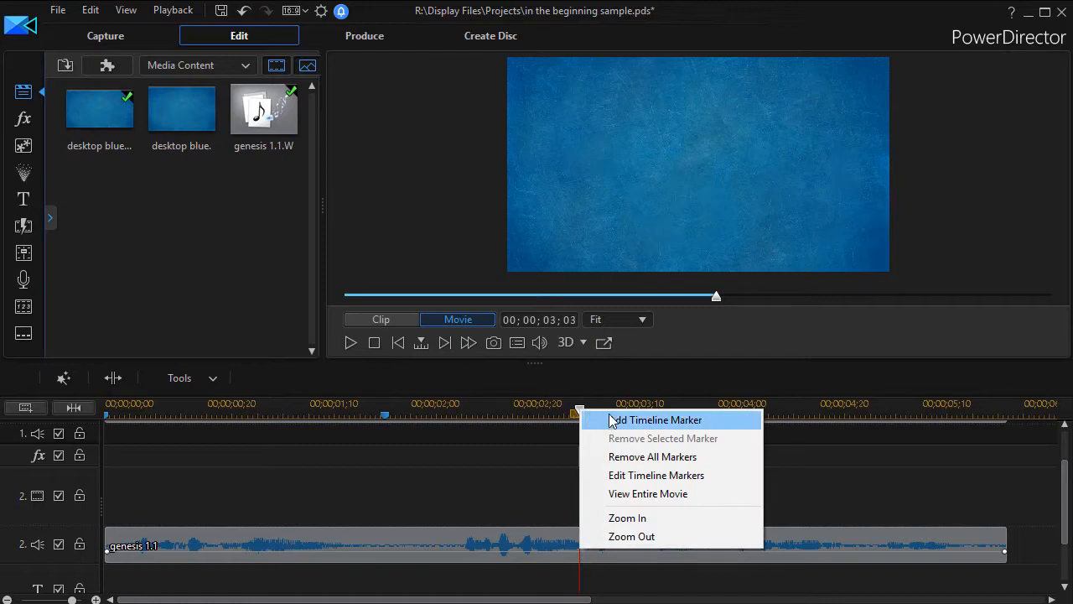
left_click(656, 419)
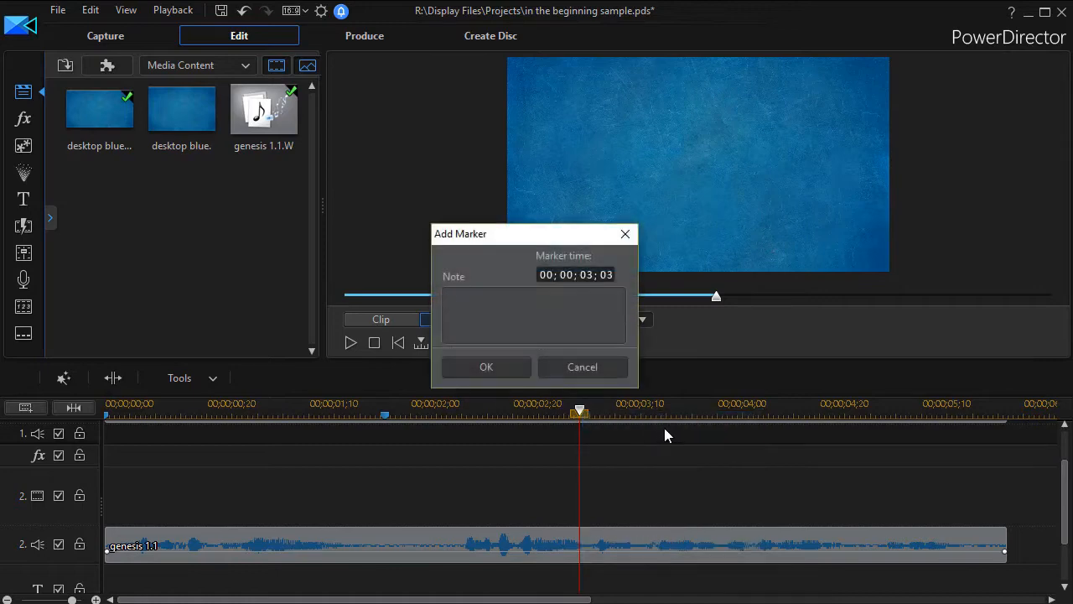
type("G")
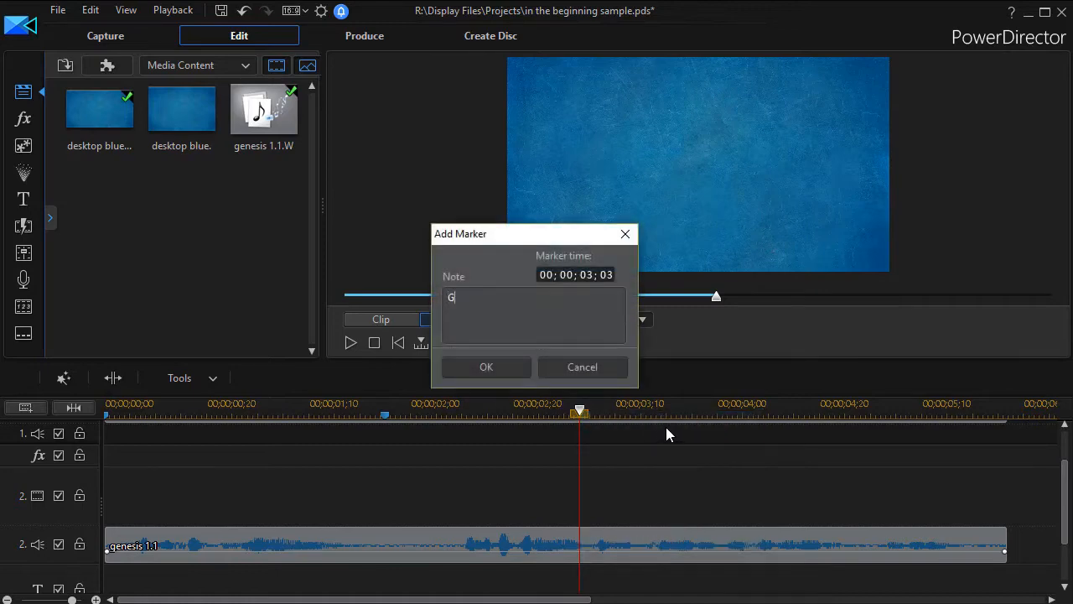
type("od")
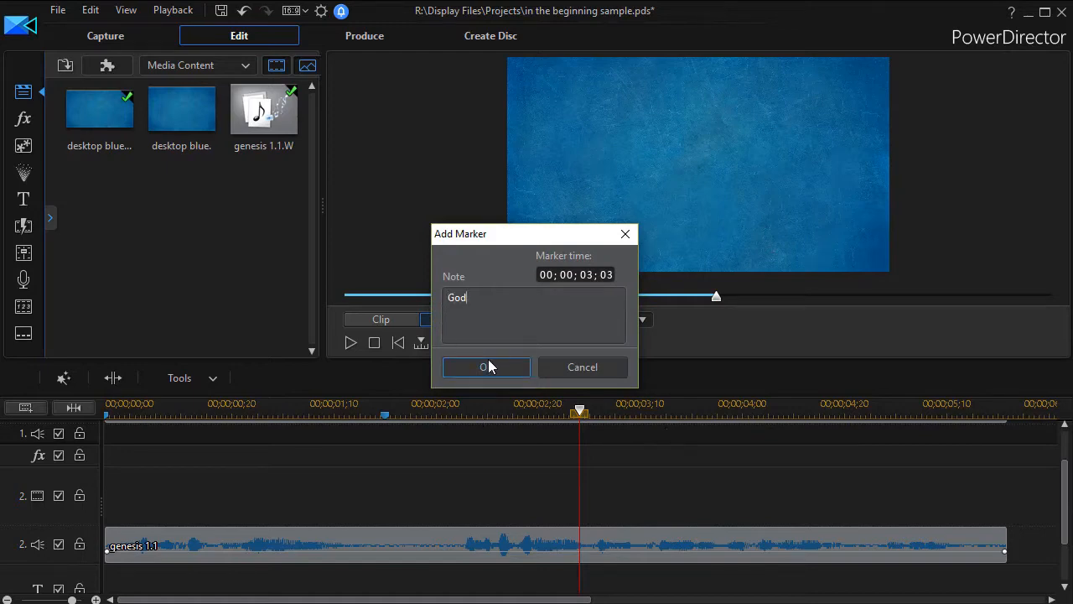
left_click(487, 366)
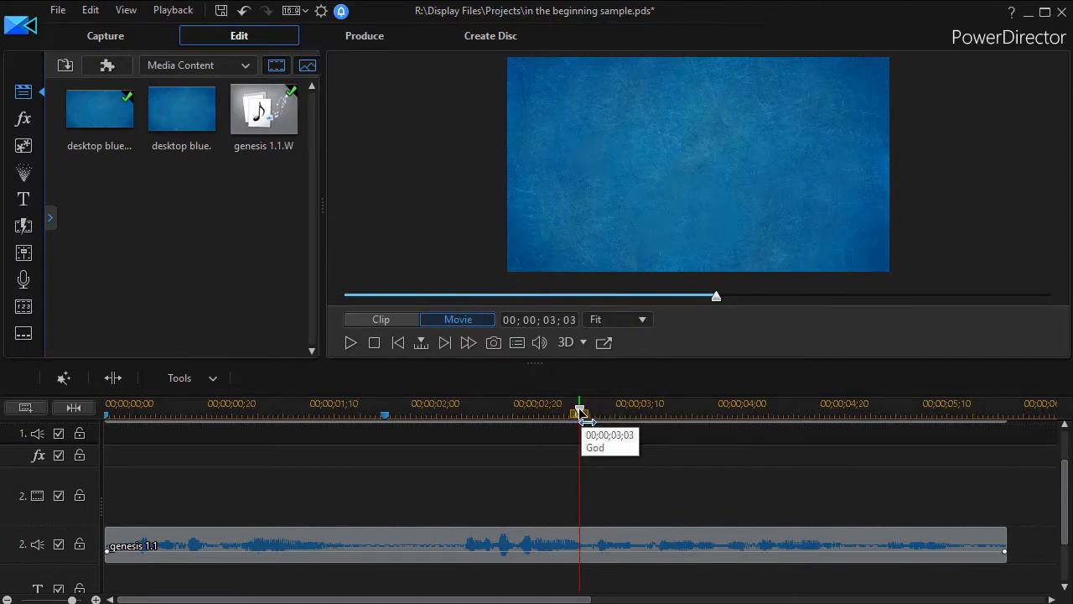
mouse_move(350, 342)
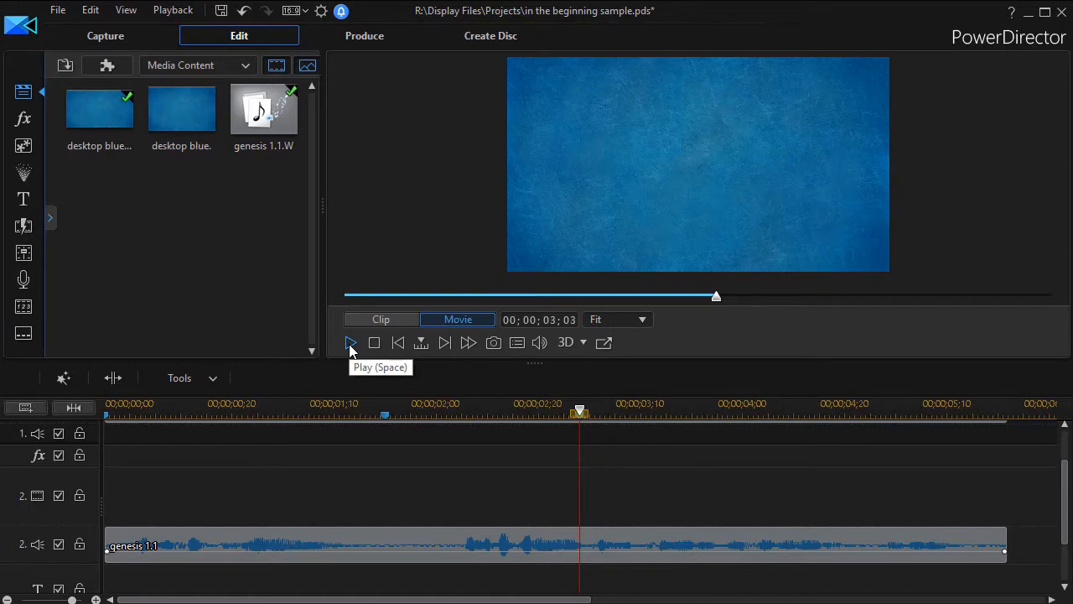
Scrub the narration around four seconds to locate where 'created' begins, landing at 3;14.
left_click_drag(579, 413, 730, 413)
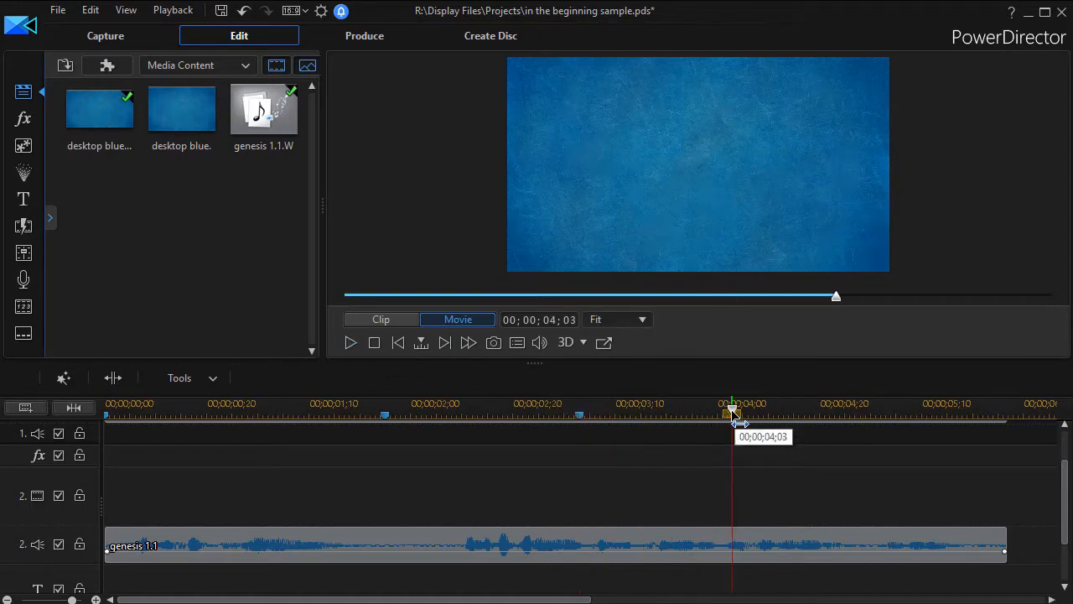
left_click_drag(730, 416, 636, 416)
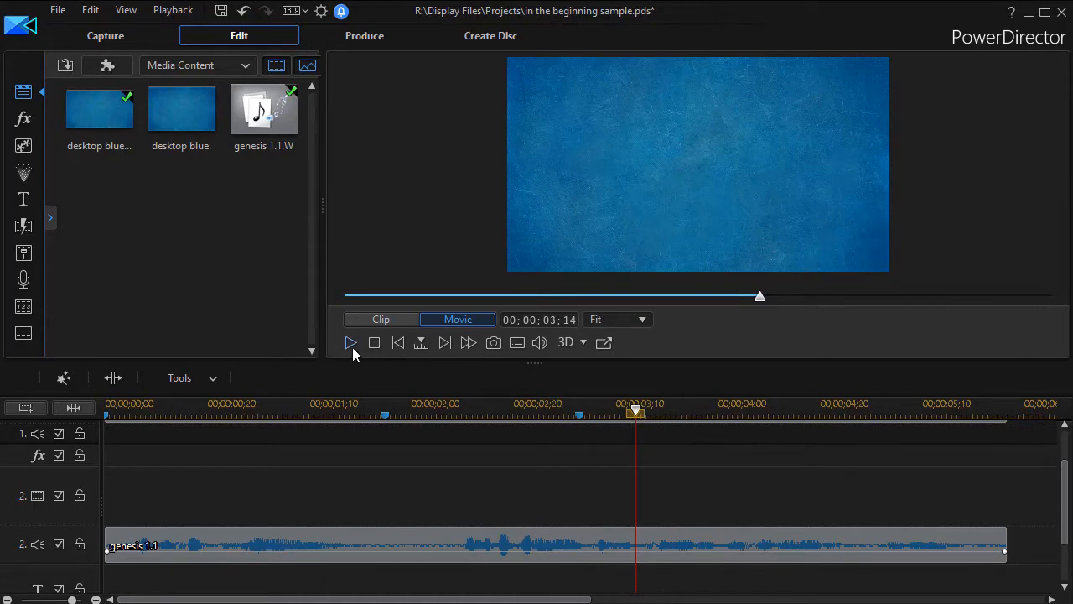
left_click_drag(634, 413, 728, 413)
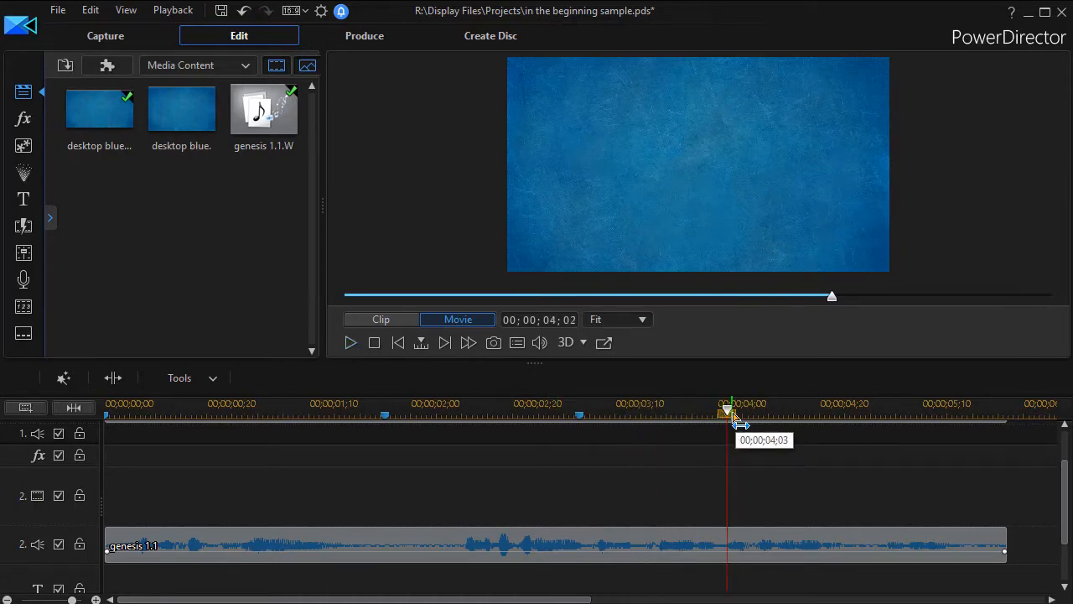
left_click_drag(728, 411, 635, 411)
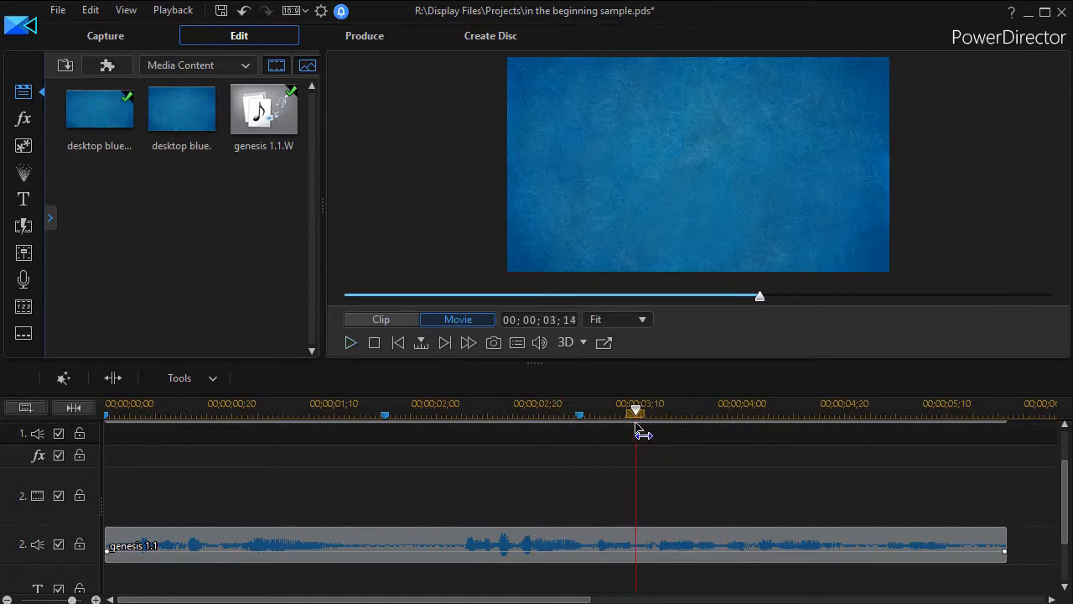
Add a timeline marker noted 'created' at 00;00;03;14.
right_click(636, 412)
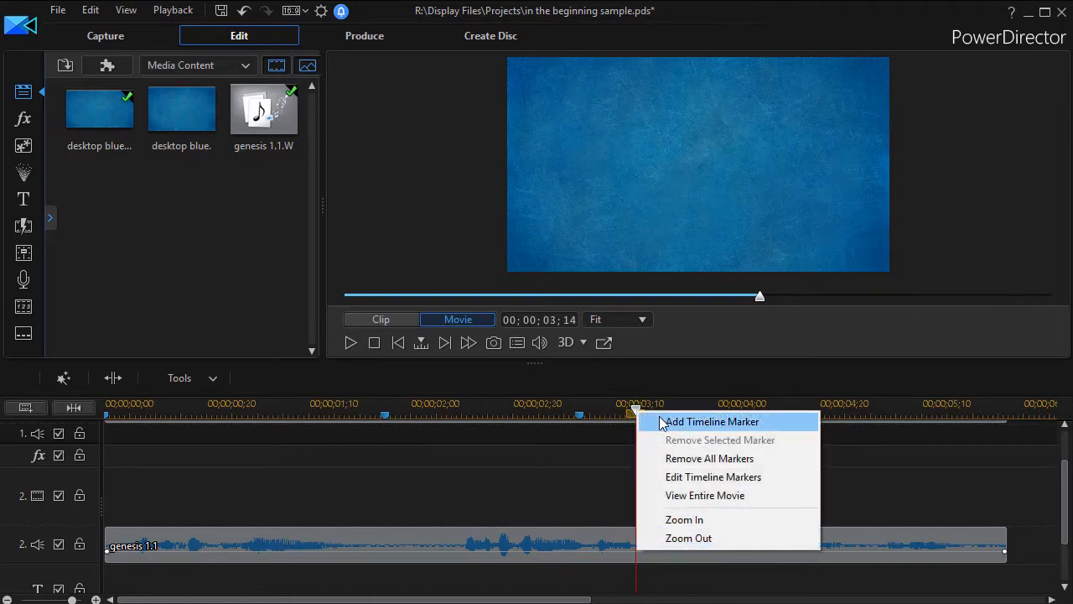
left_click(711, 421)
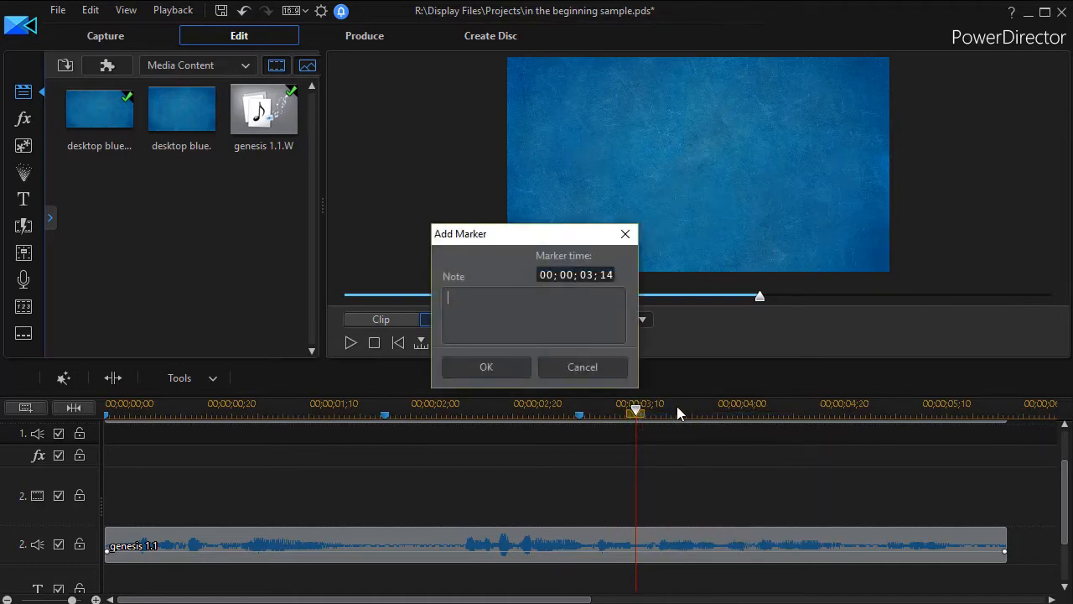
type("created")
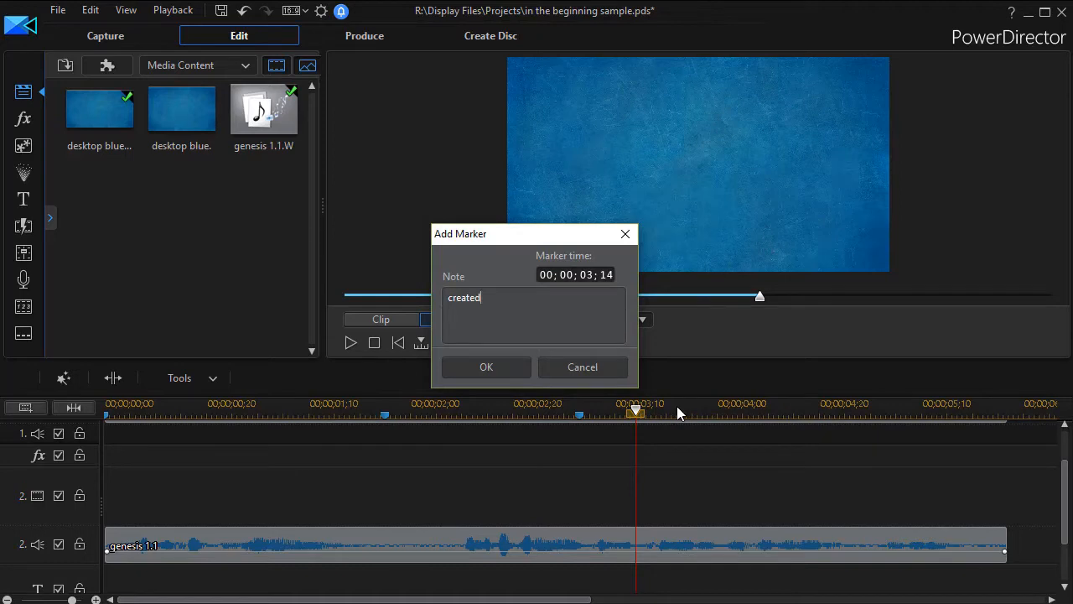
left_click(486, 366)
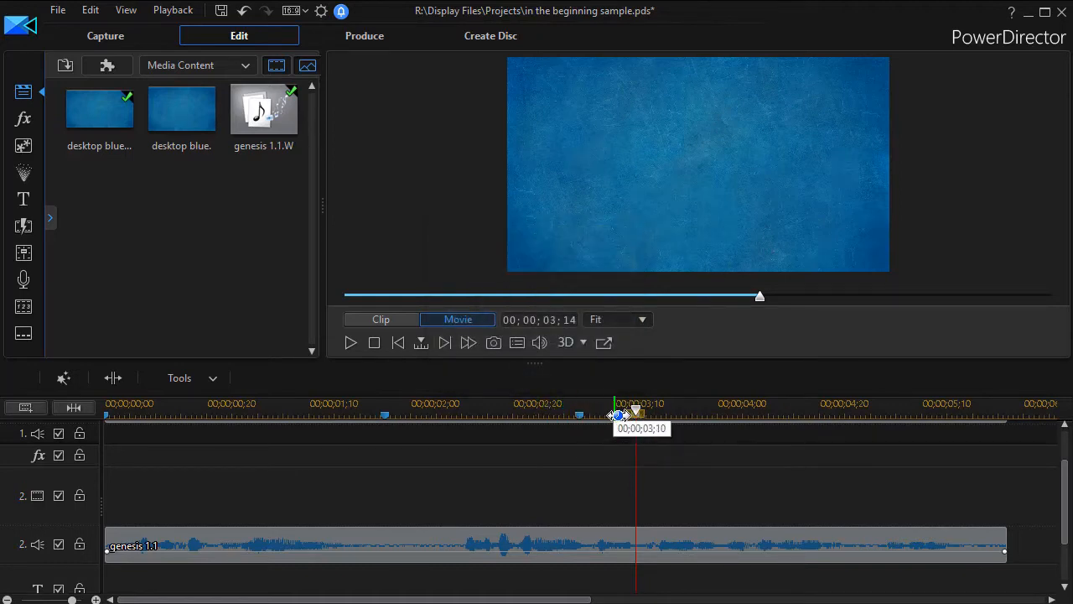
Nudge the play position slightly along the timeline ruler.
left_click_drag(623, 415, 635, 416)
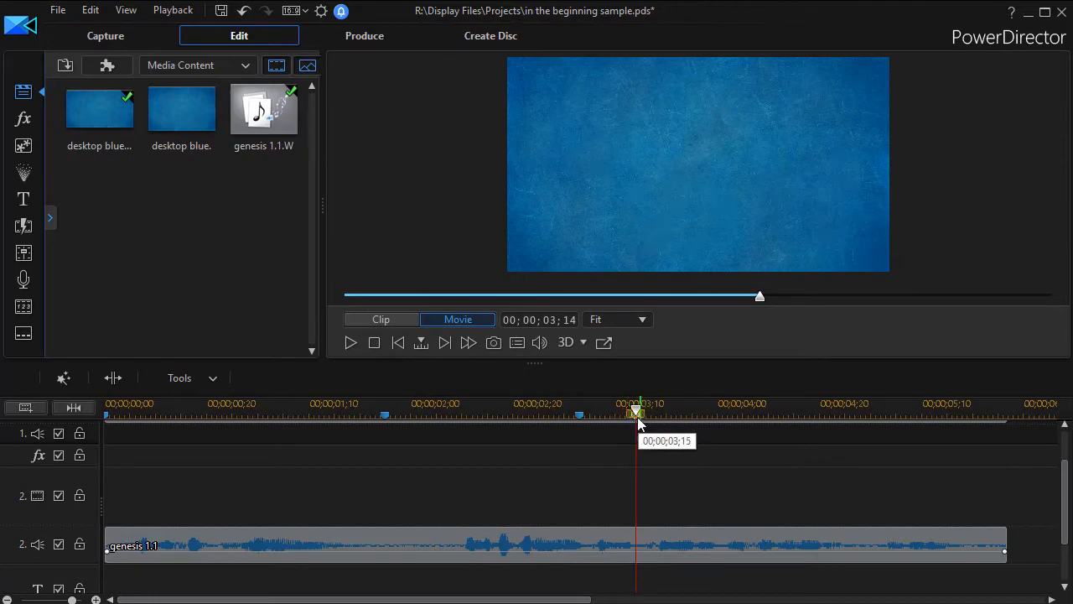
mouse_move(788, 492)
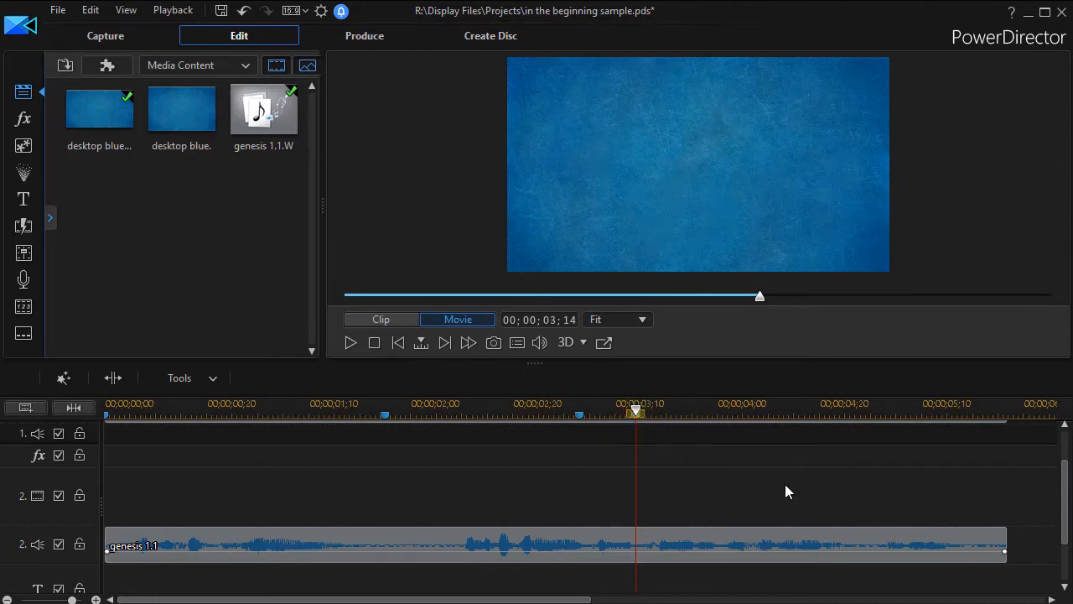
mouse_move(922, 455)
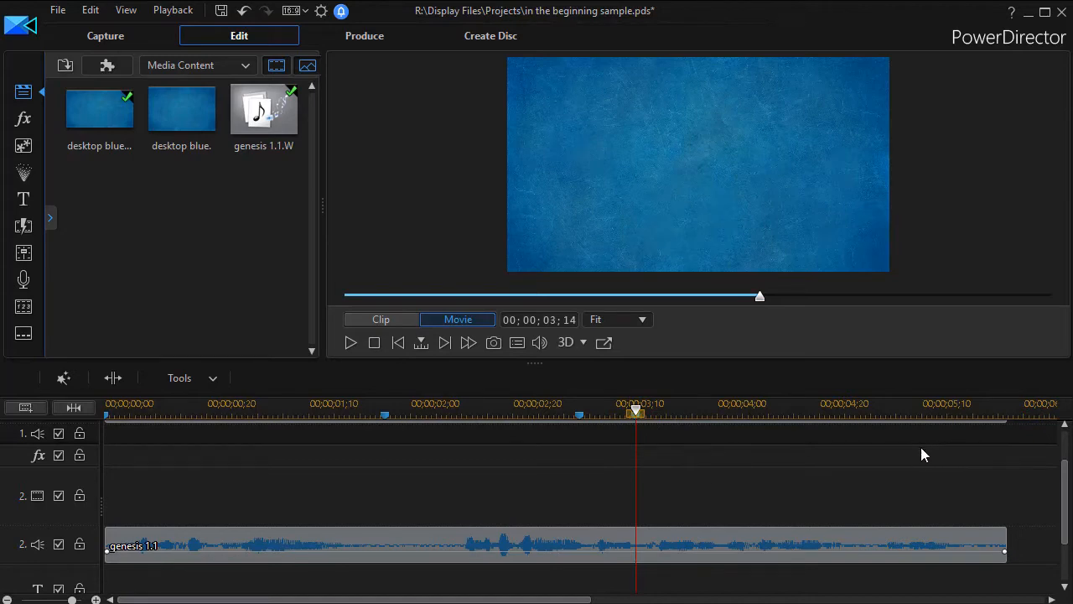
mouse_move(881, 486)
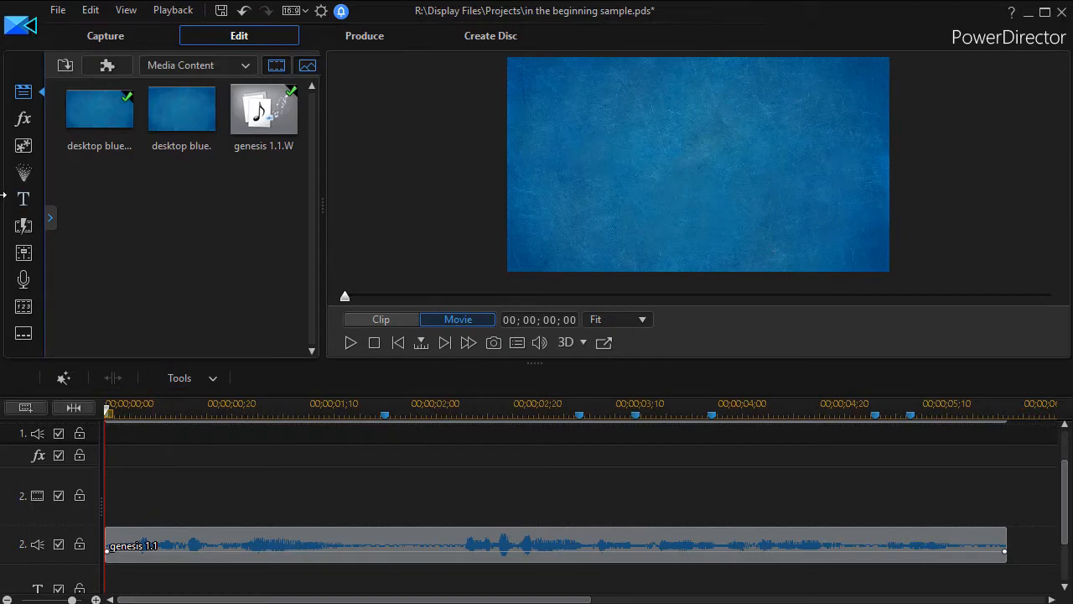
mouse_move(23, 198)
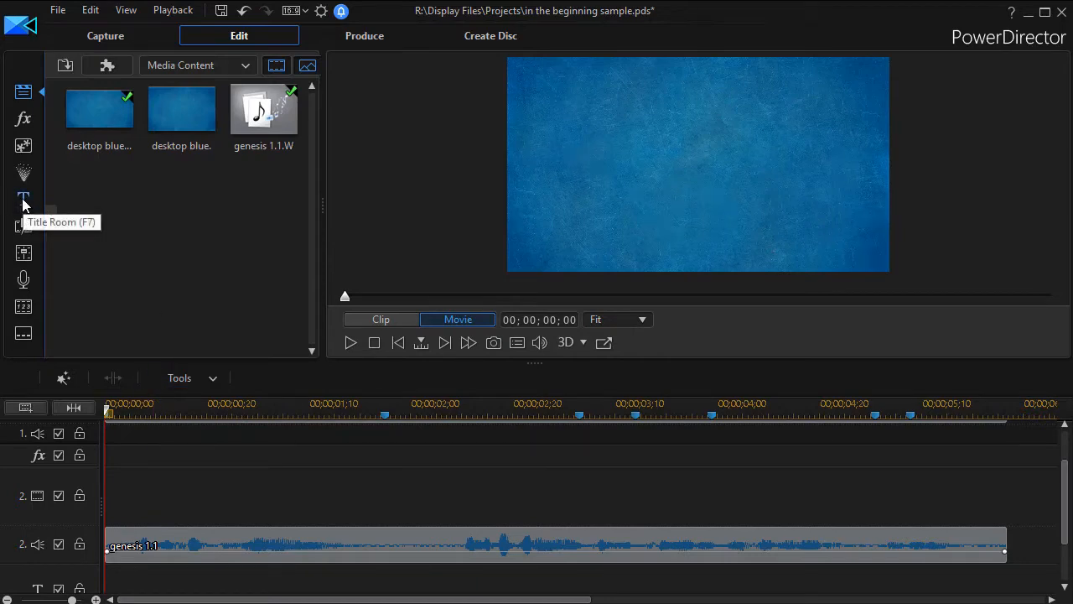
Switch to the Title Room collection of title templates.
left_click(23, 198)
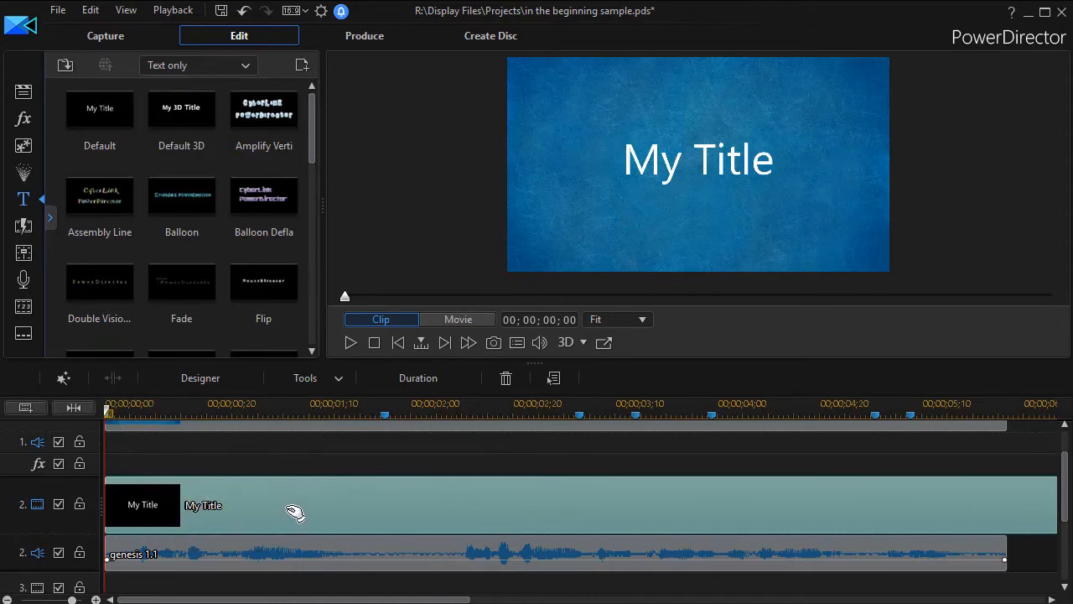
mouse_move(293, 515)
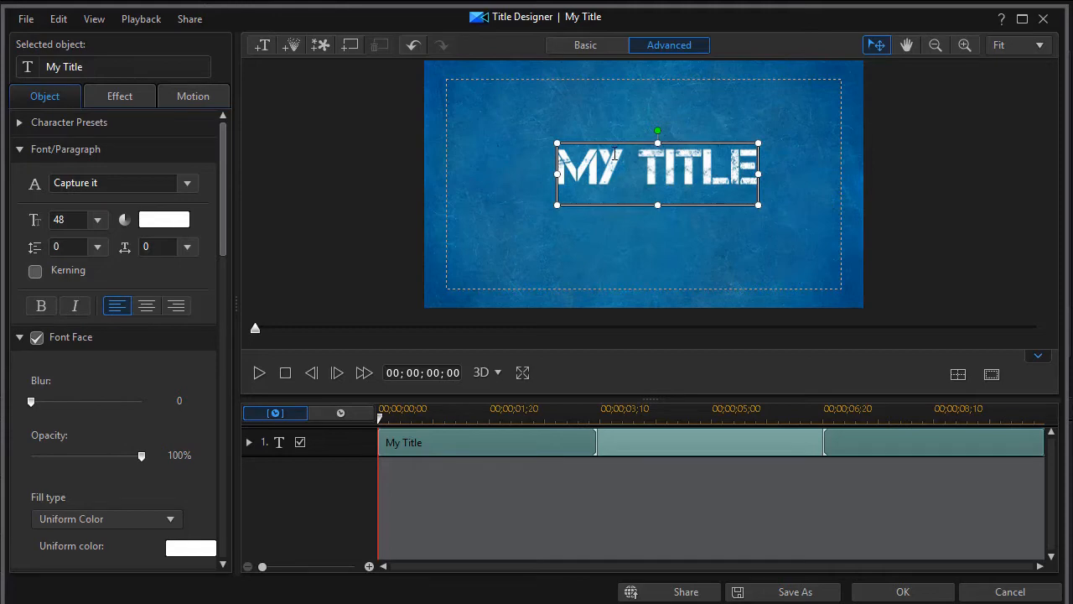
mouse_move(570, 217)
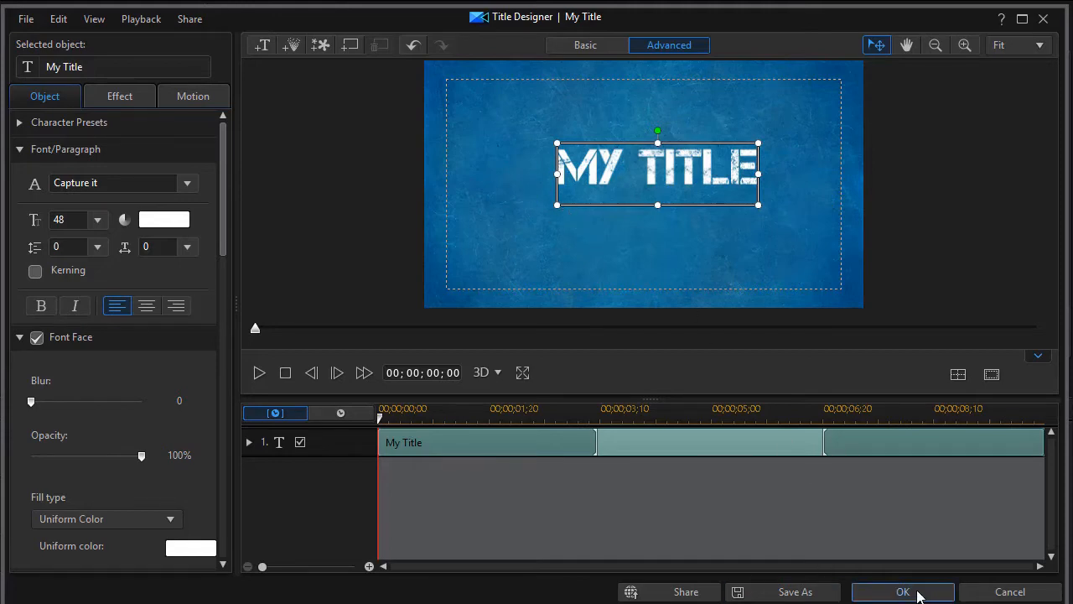
Confirm the Capture it font for the title in Title Designer.
left_click(903, 591)
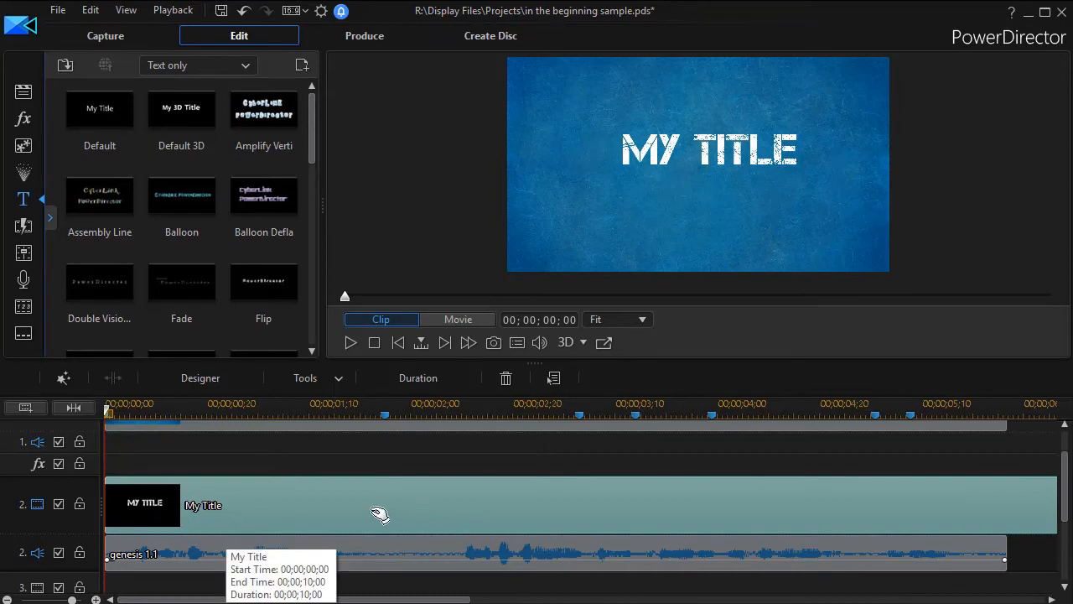
mouse_move(315, 497)
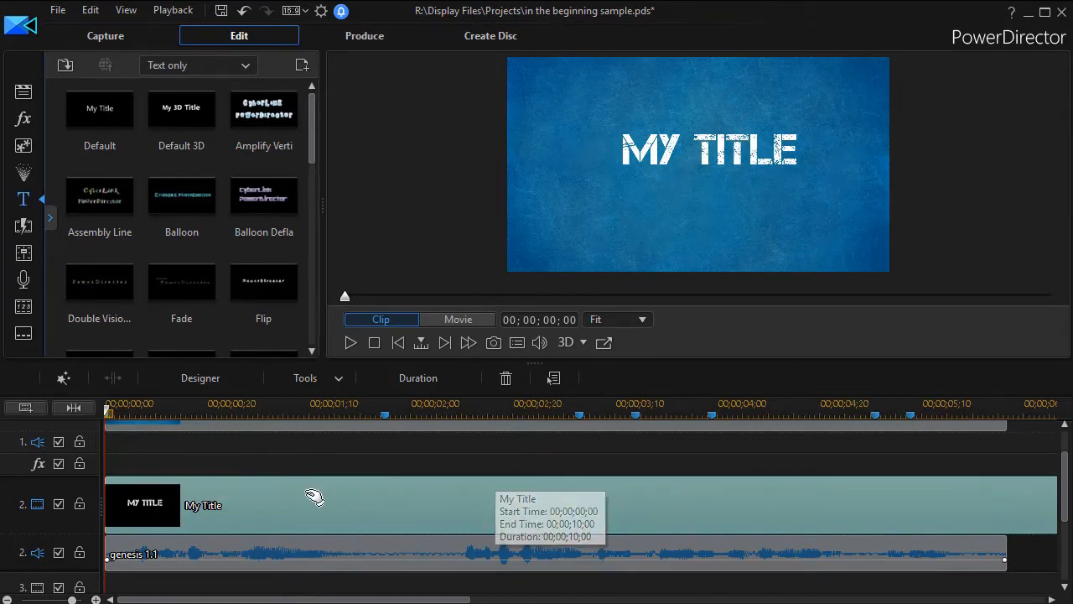
Trim the title clip's right edge back to the 1;25 'In the beginning' marker.
left_click(384, 416)
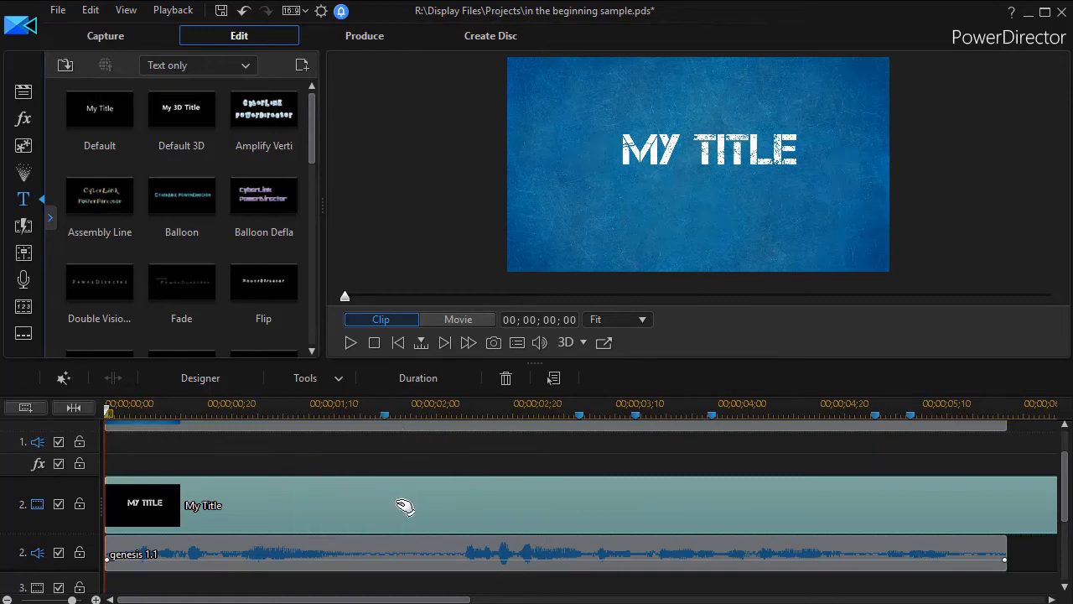
mouse_move(495, 444)
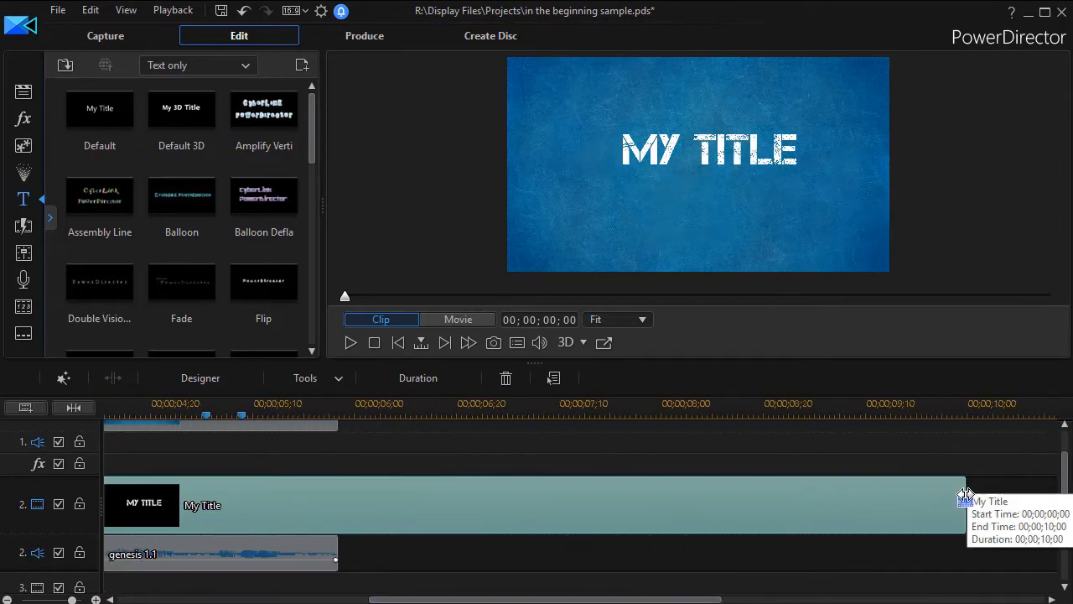
left_click_drag(965, 504, 339, 503)
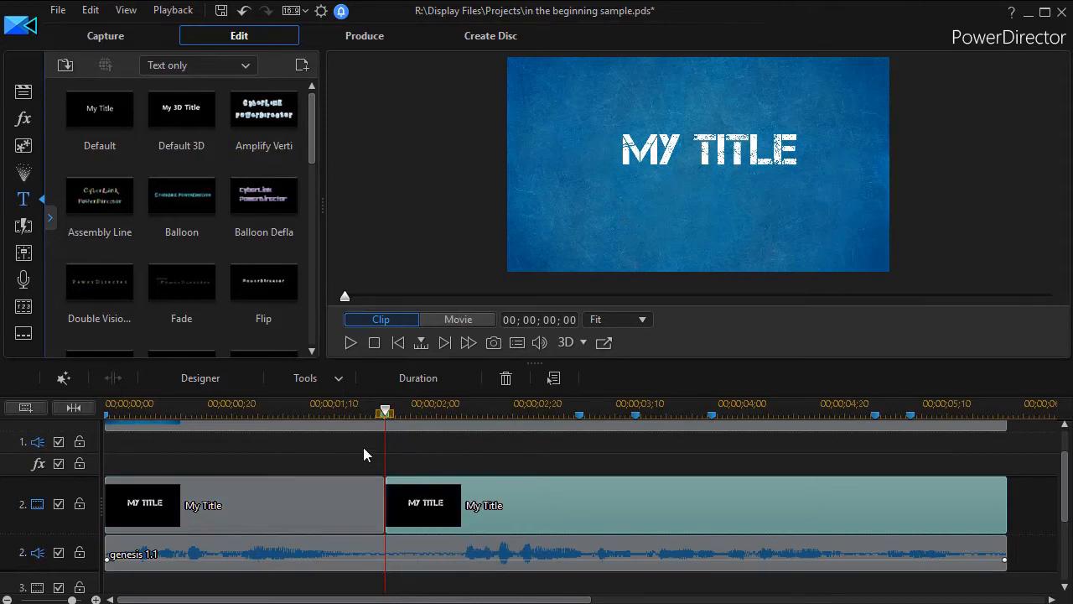
mouse_move(580, 416)
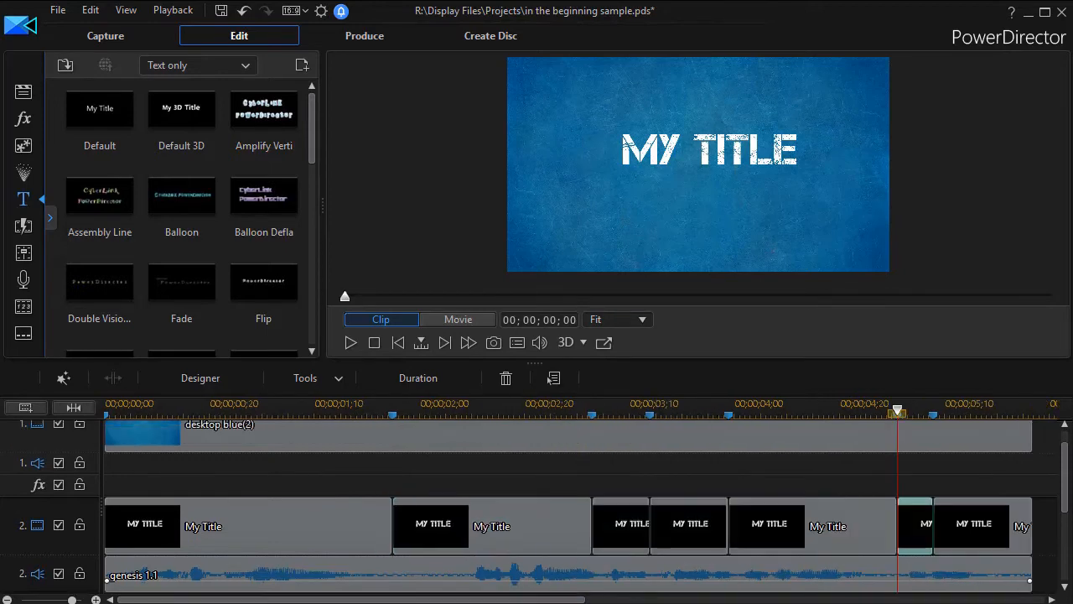
mouse_move(409, 557)
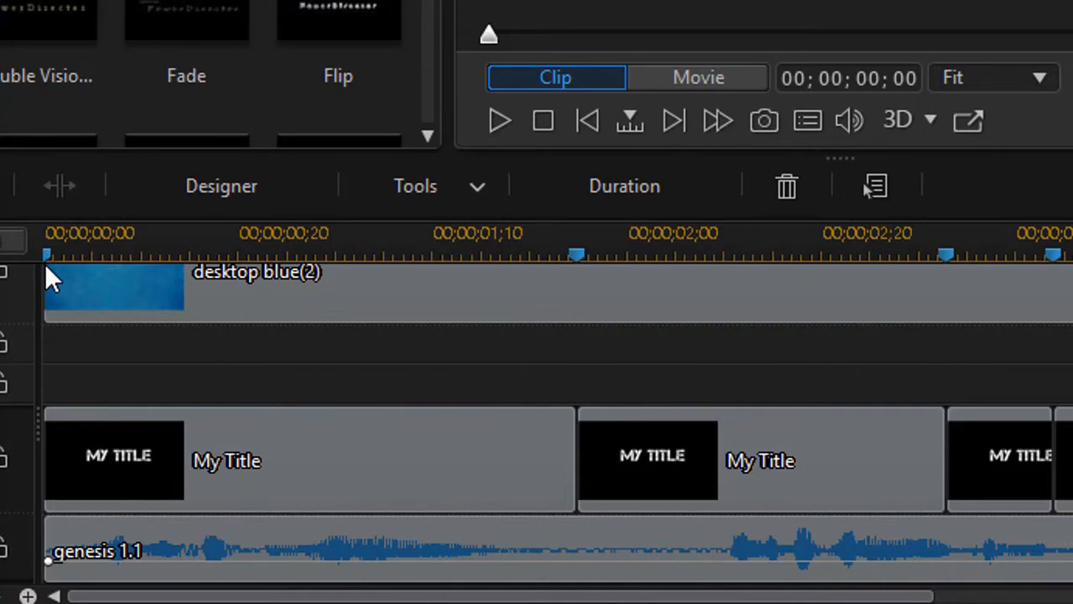
mouse_move(52, 267)
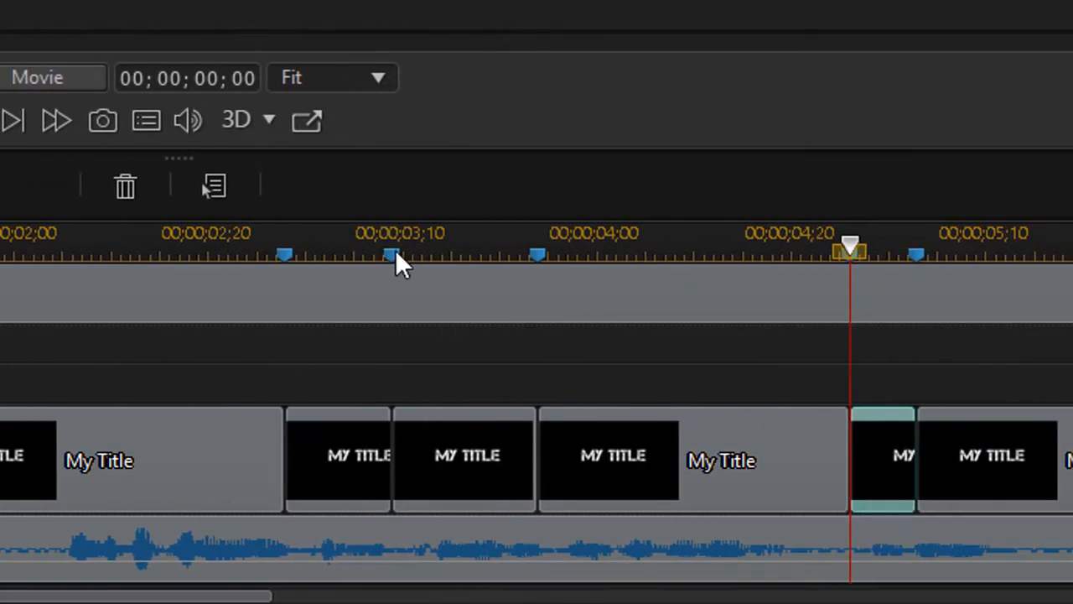
left_click_drag(389, 255, 557, 248)
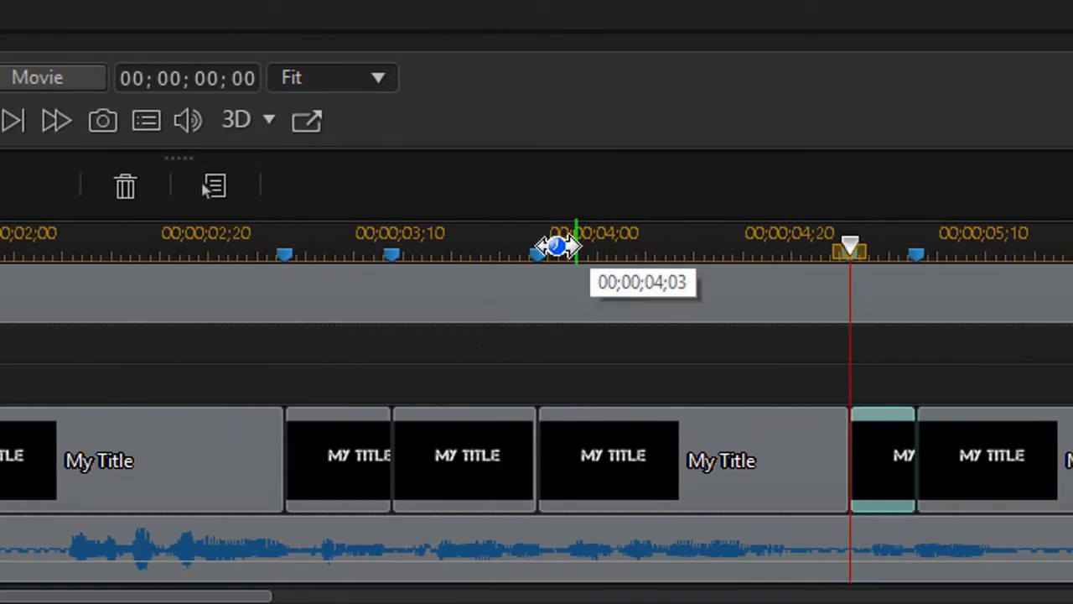
left_click_drag(557, 249, 852, 254)
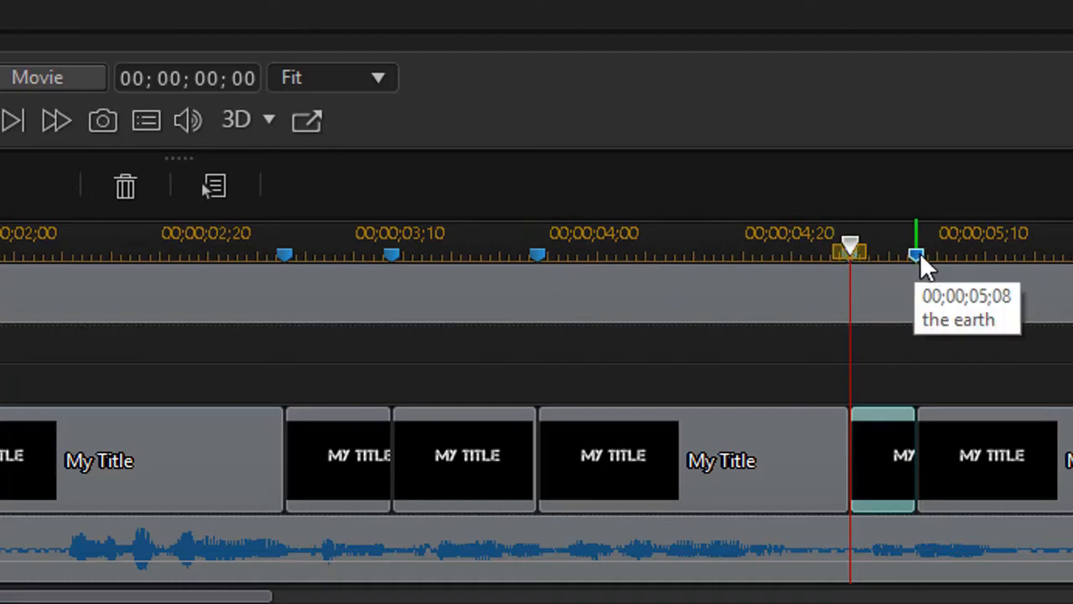
mouse_move(662, 385)
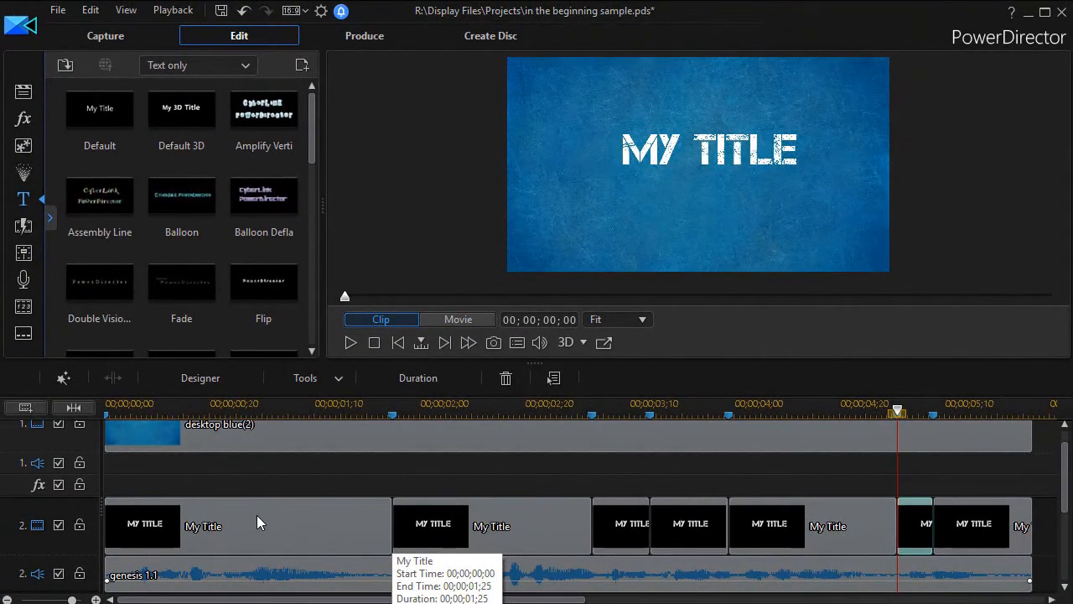
mouse_move(334, 480)
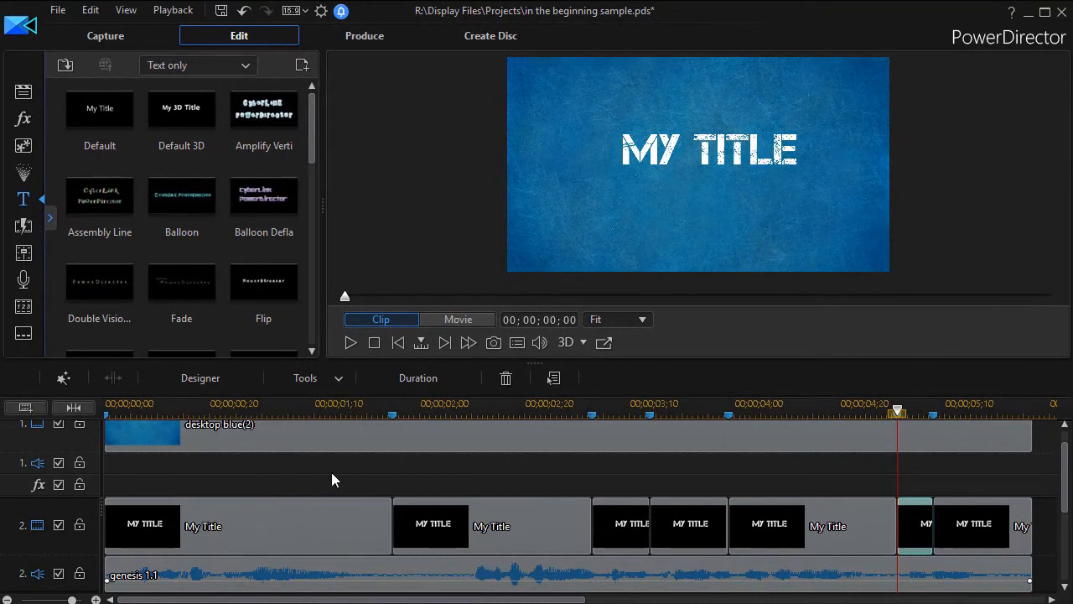
Add 3 video tracks above track 3 through the timeline's Add Tracks dialog and confirm.
right_click(335, 479)
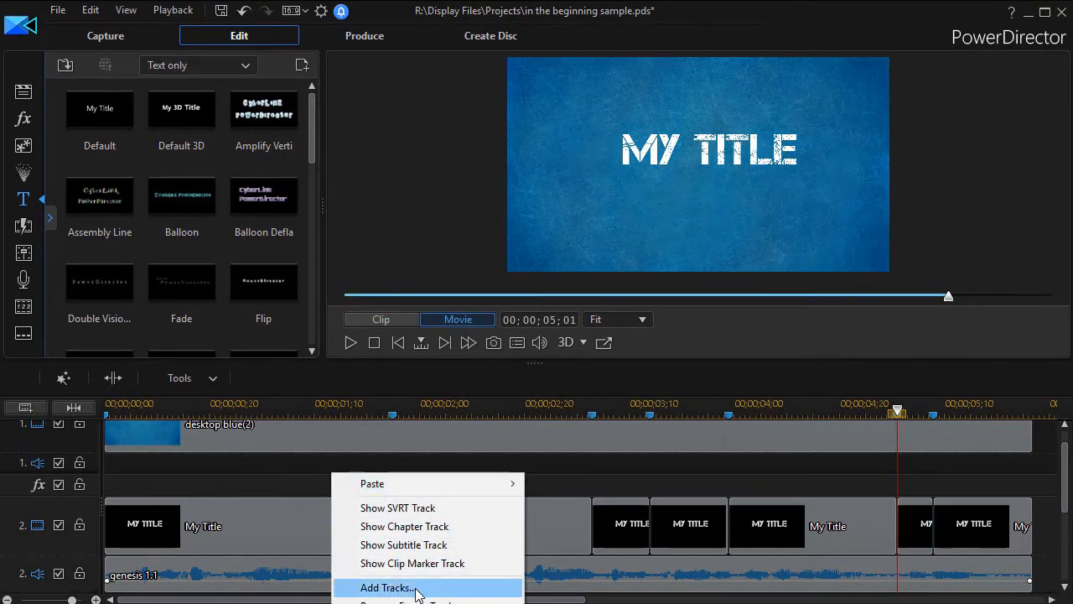
left_click(387, 587)
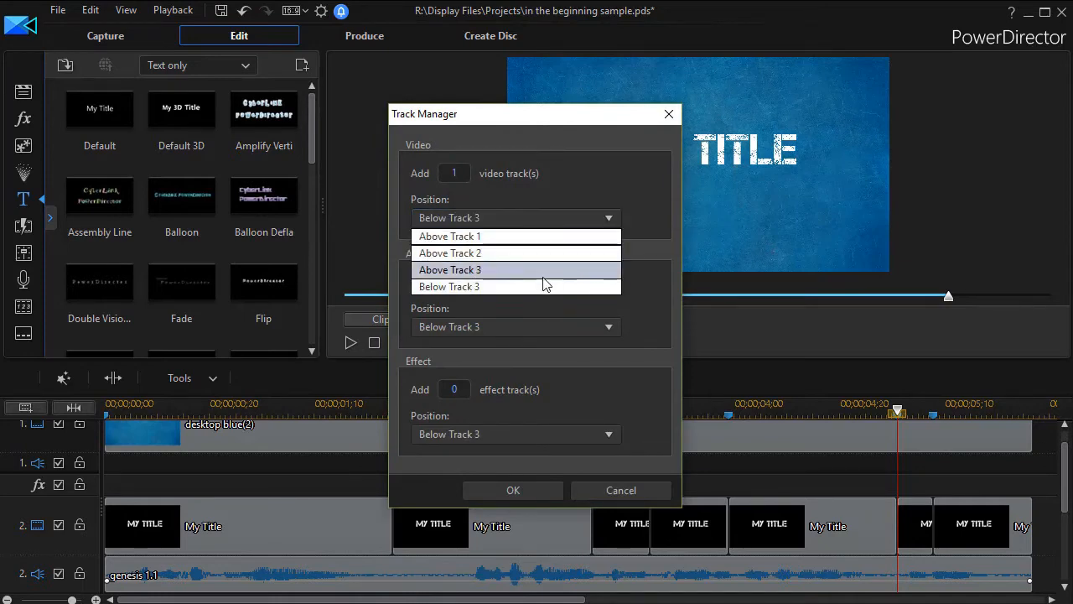
left_click(449, 269)
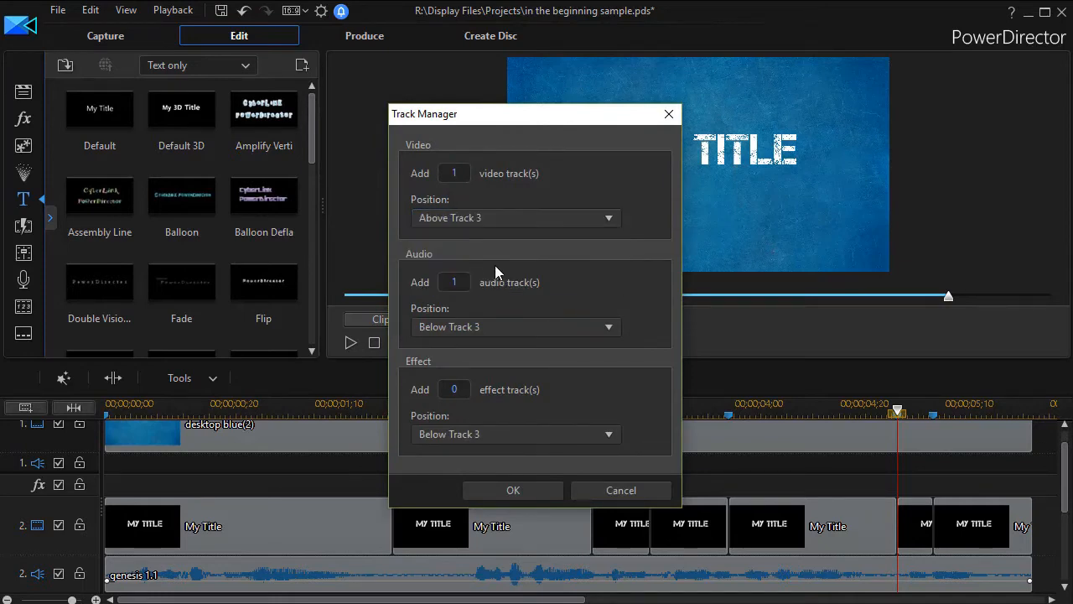
left_click(453, 173)
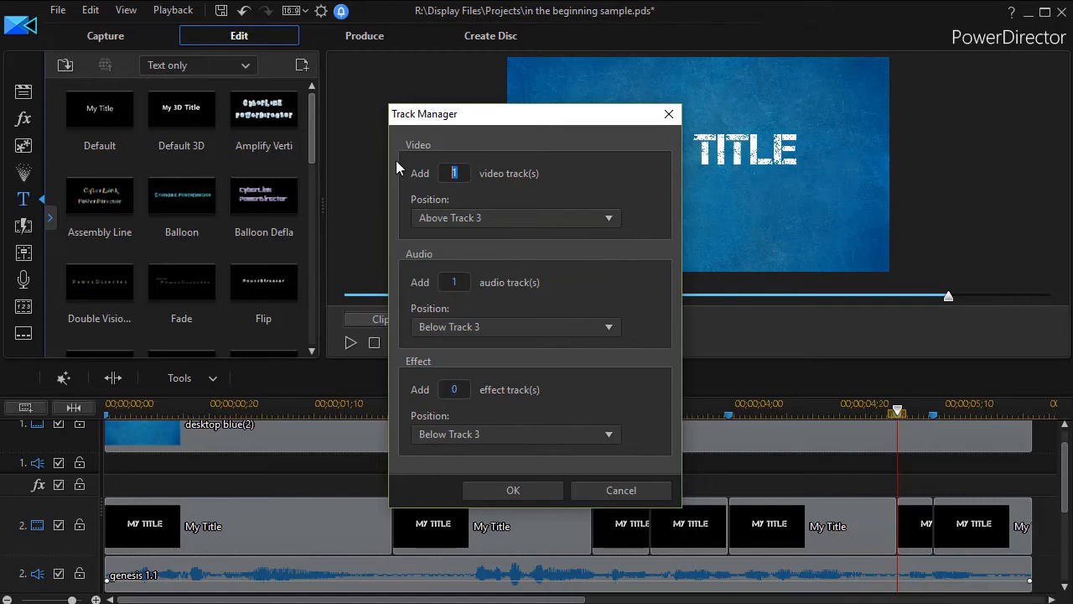
type("3")
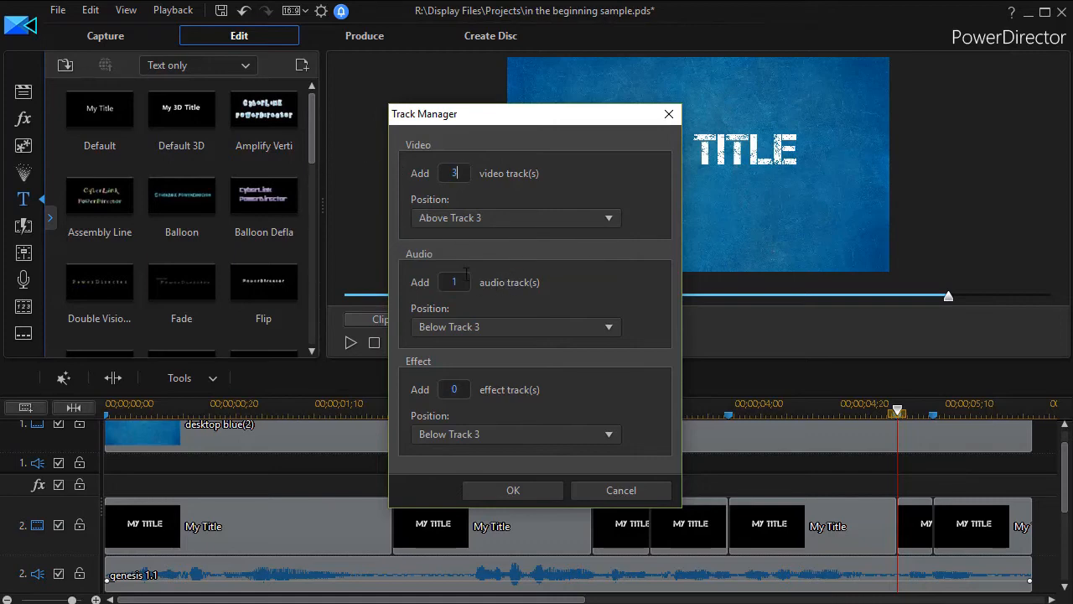
left_click(453, 282)
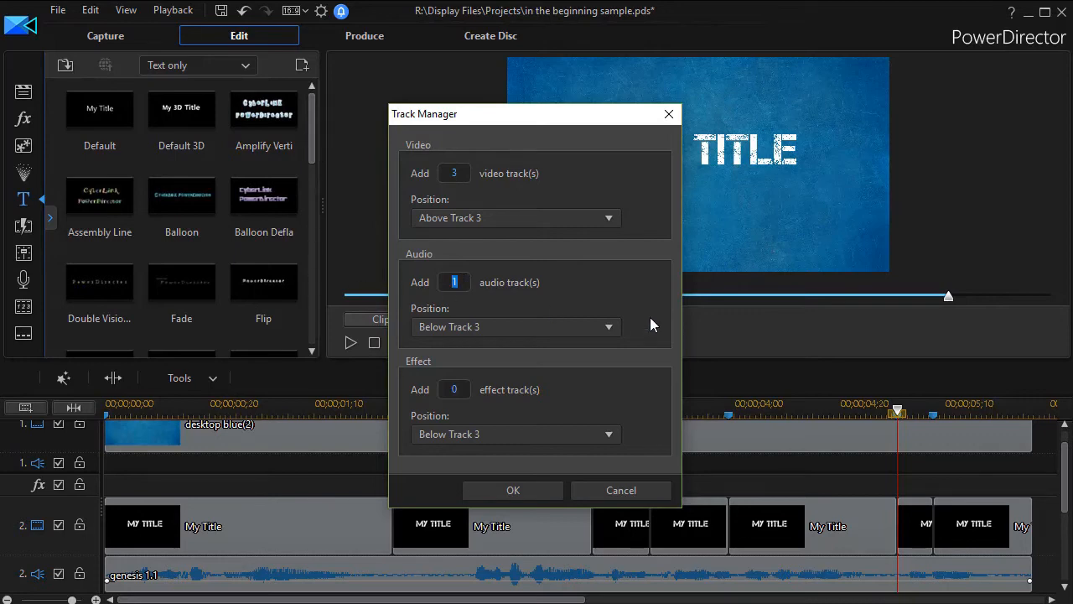
left_click(621, 490)
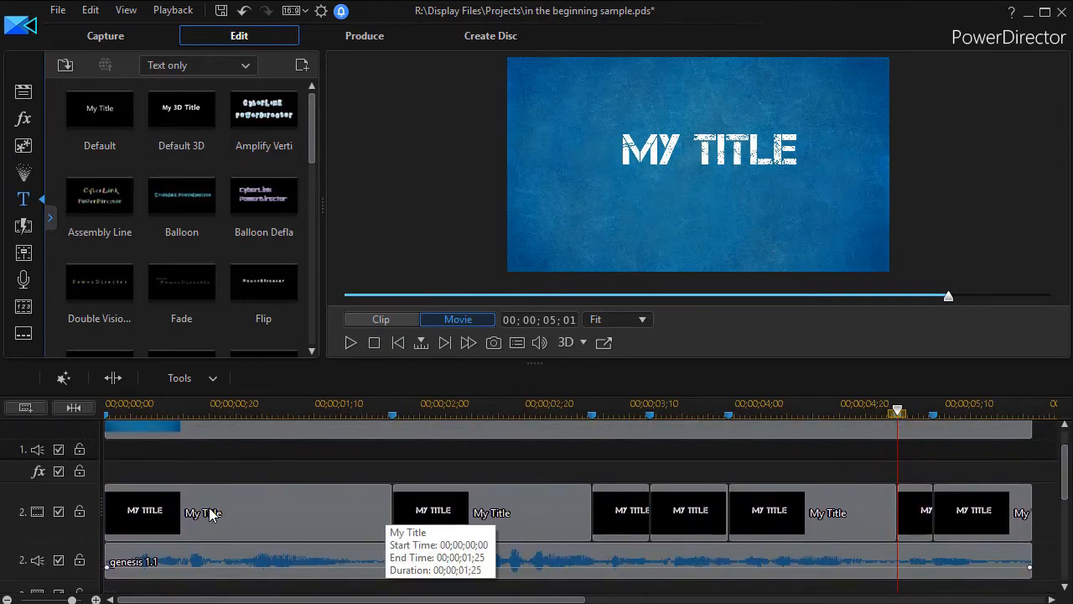
mouse_move(221, 516)
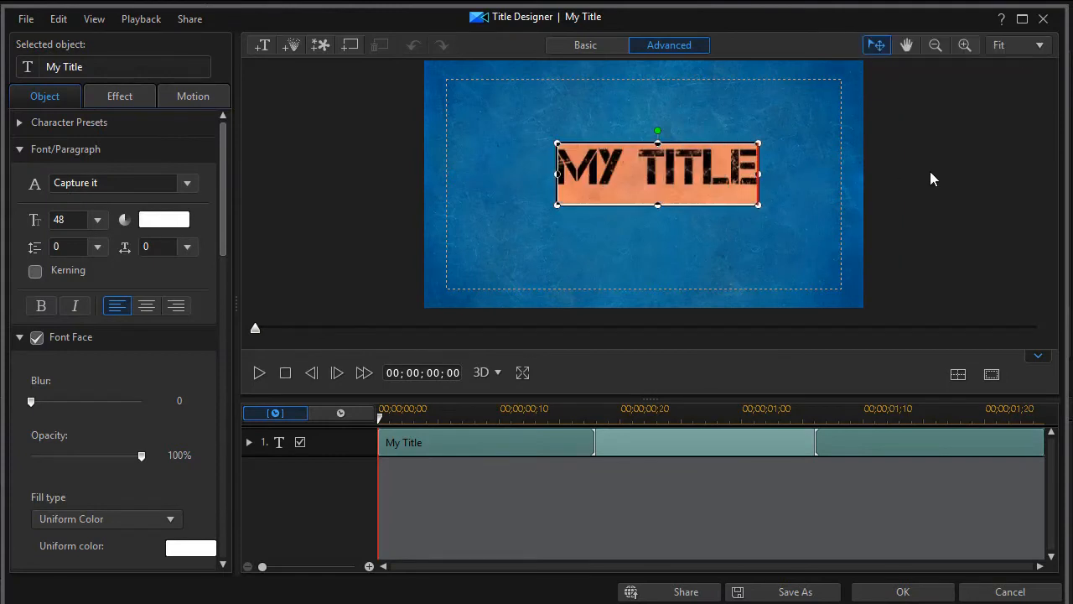
Retitle the first clip 'Genesis 1 : 1', centred, with the Unite animation, and apply it.
type("Gene")
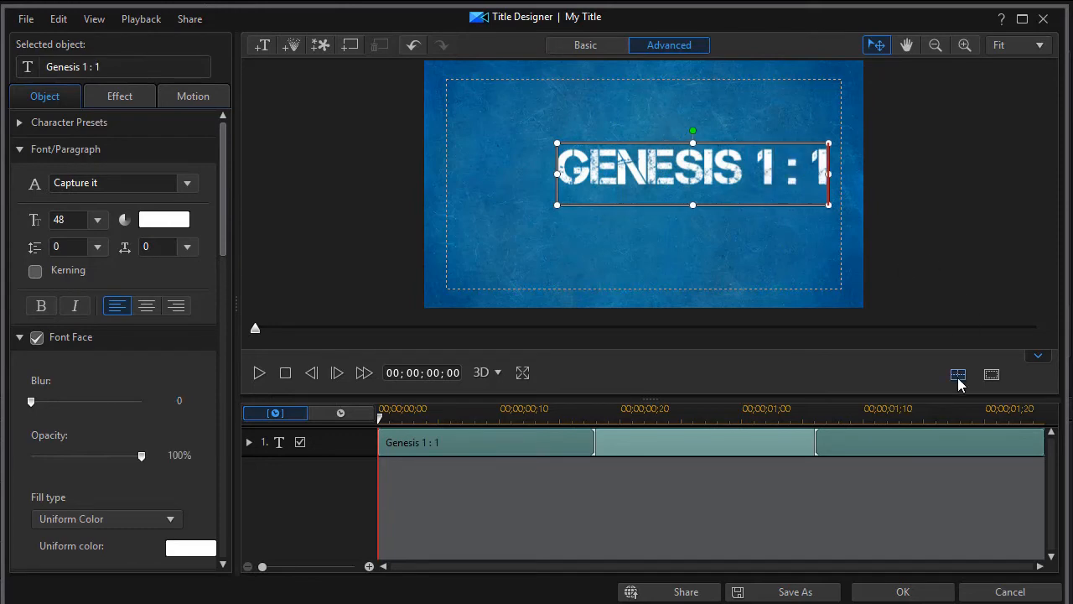
left_click(957, 374)
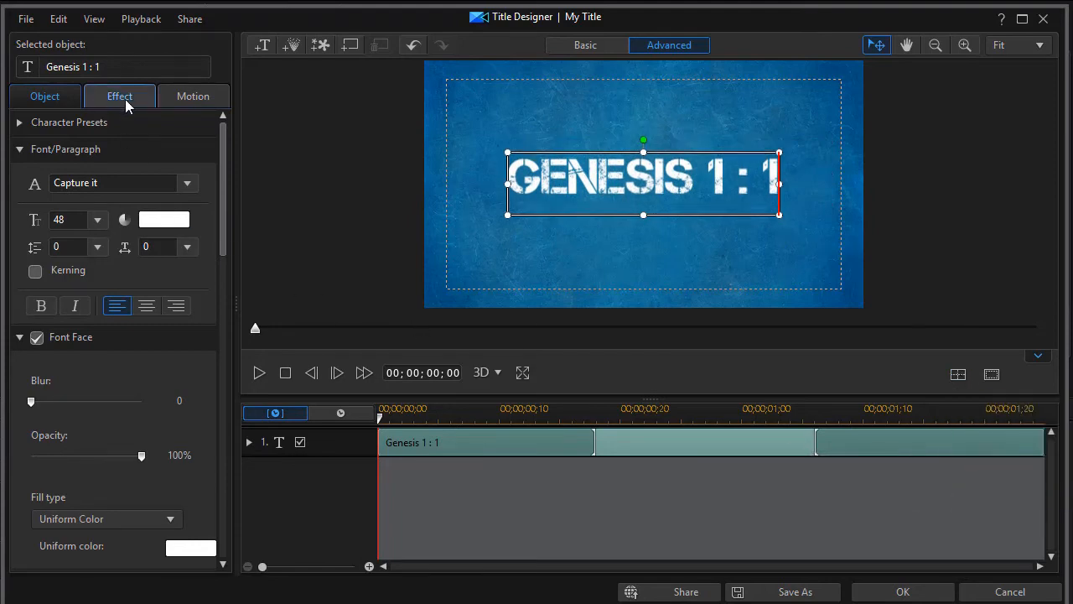
left_click(119, 96)
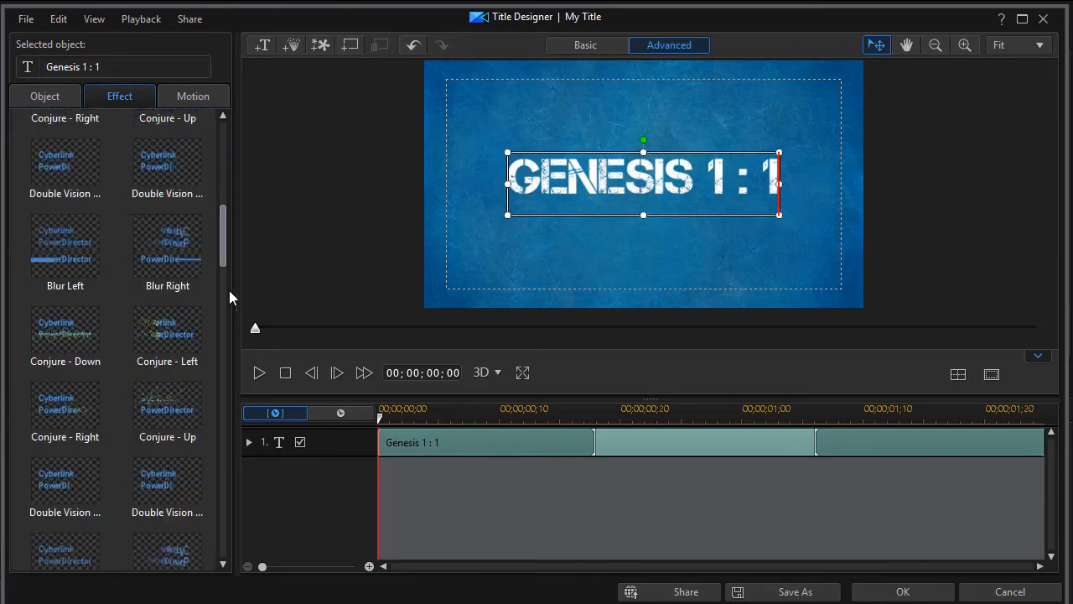
scroll("down", 3)
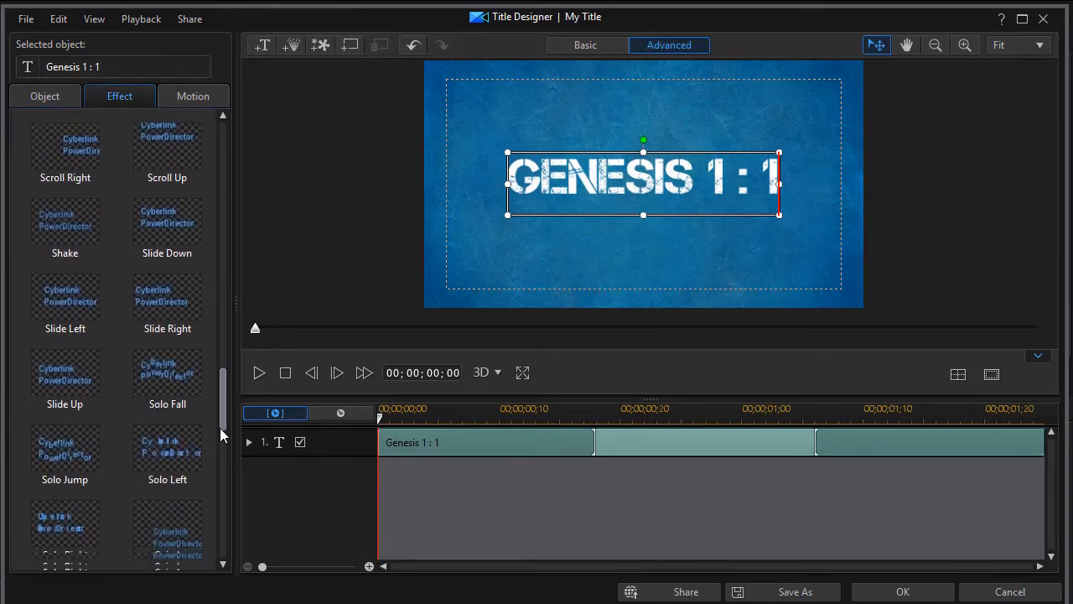
scroll("down", 3)
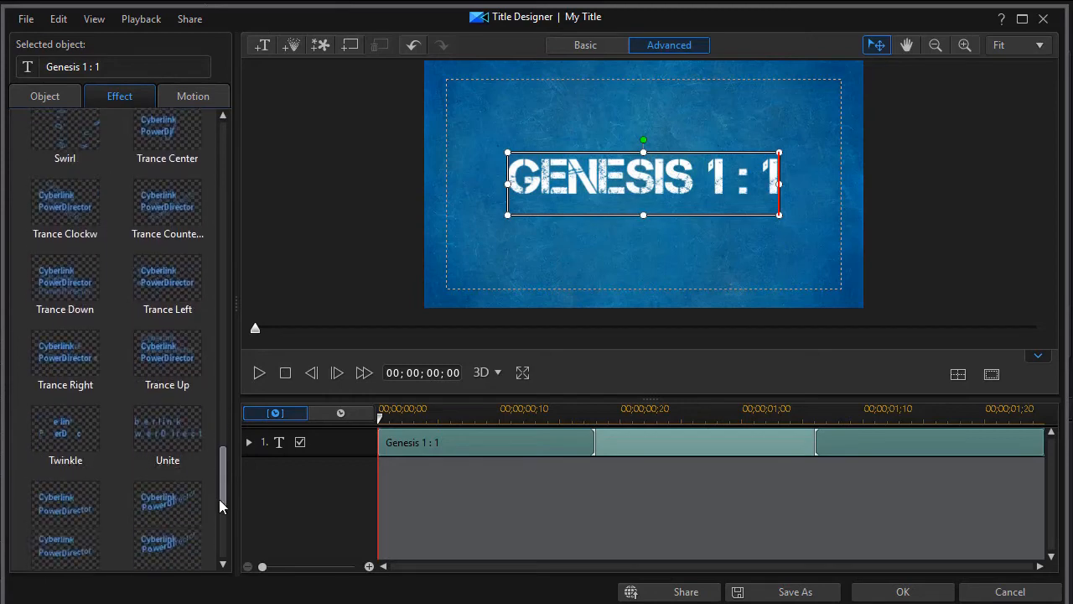
left_click(168, 440)
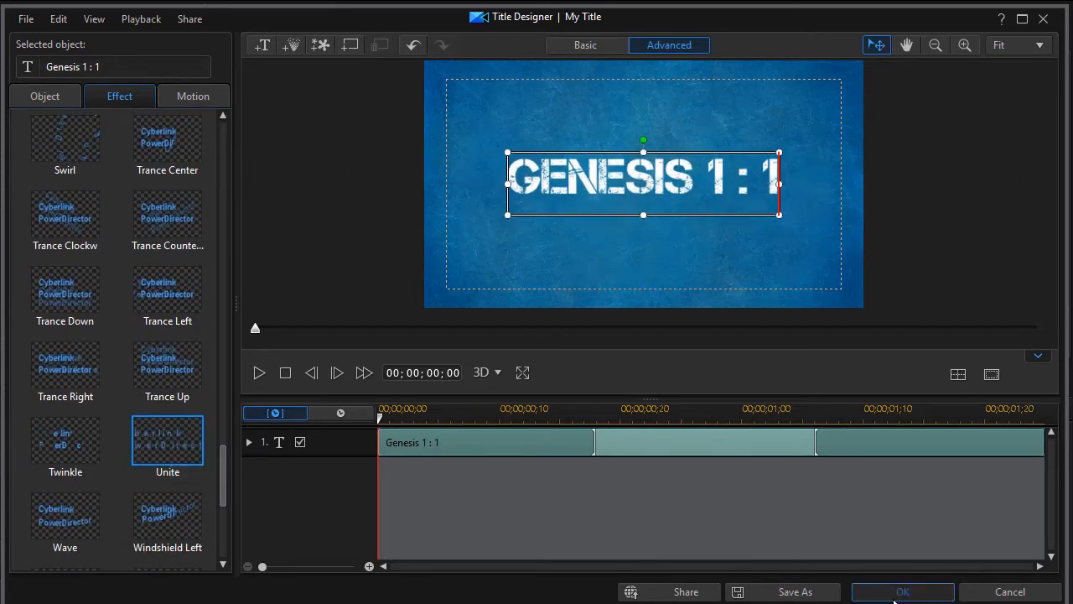
left_click(902, 590)
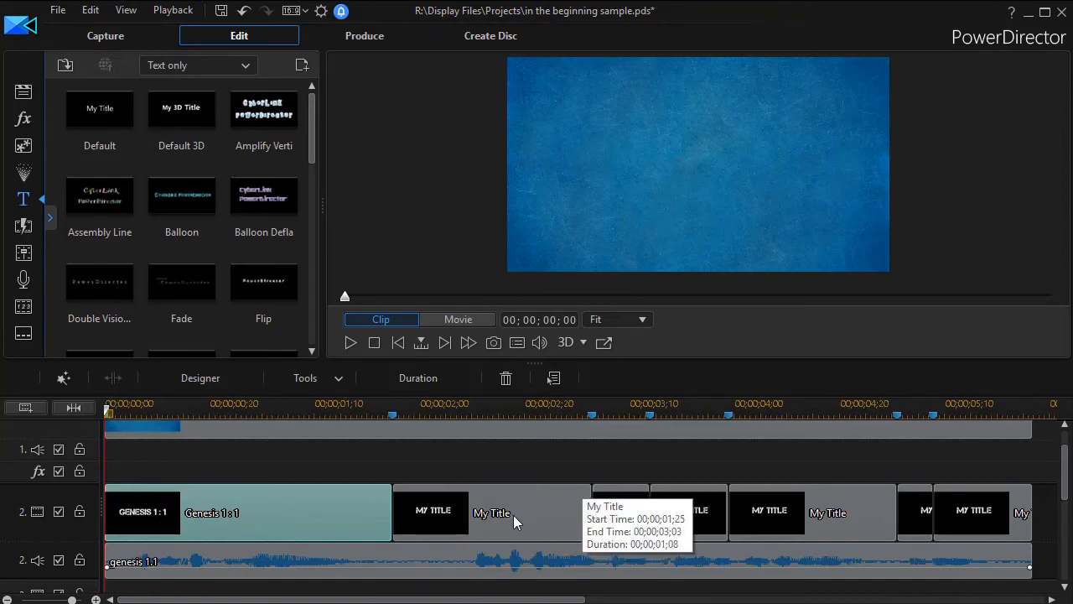
Open the My Title clip after Genesis 1:1 on track 2 in Title Designer.
left_click(393, 416)
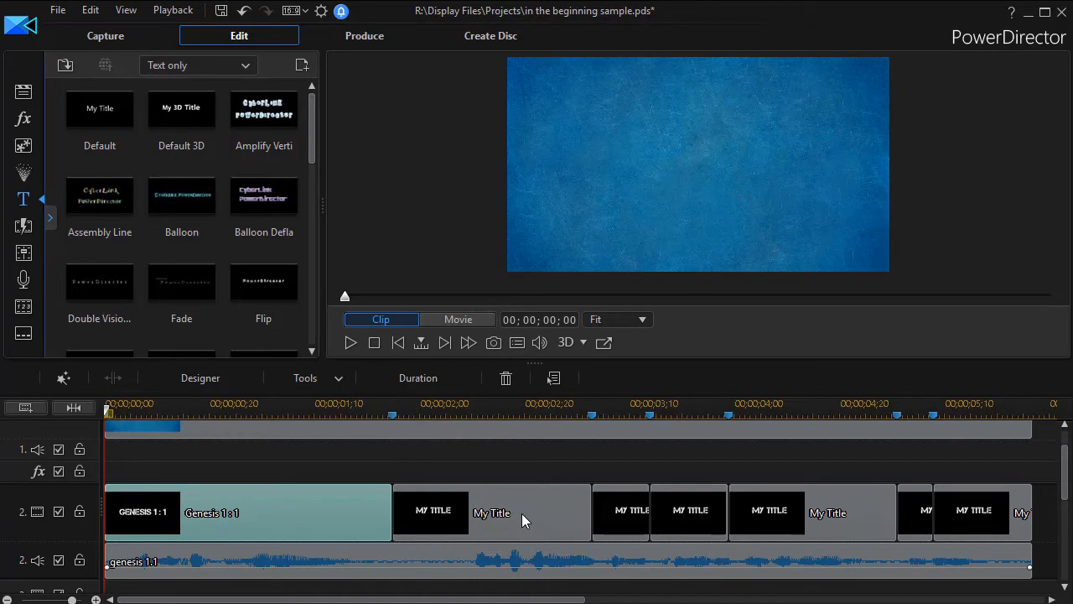
left_click(491, 513)
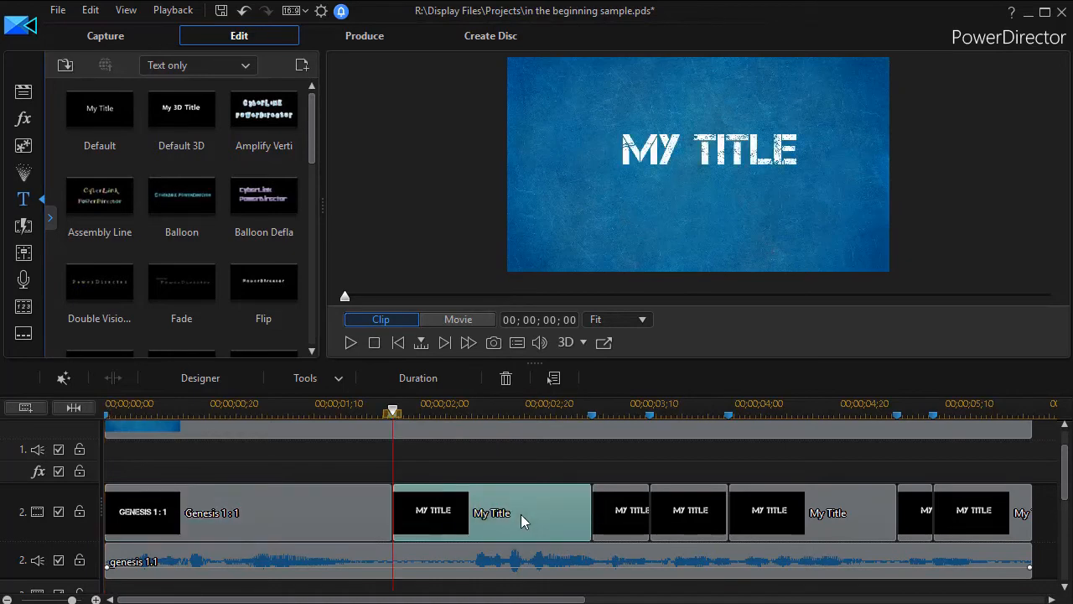
double_click(491, 514)
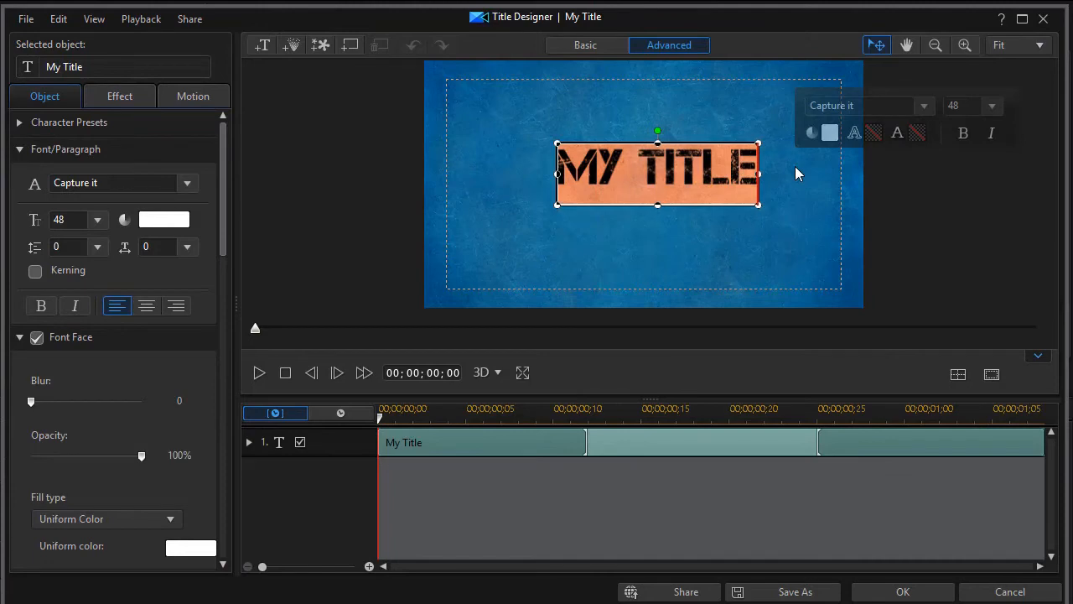
Retitle the clip 'in the beginning', shrink it along the top of the frame, and browse starting effects toward Wipe Right.
type("in the beginning")
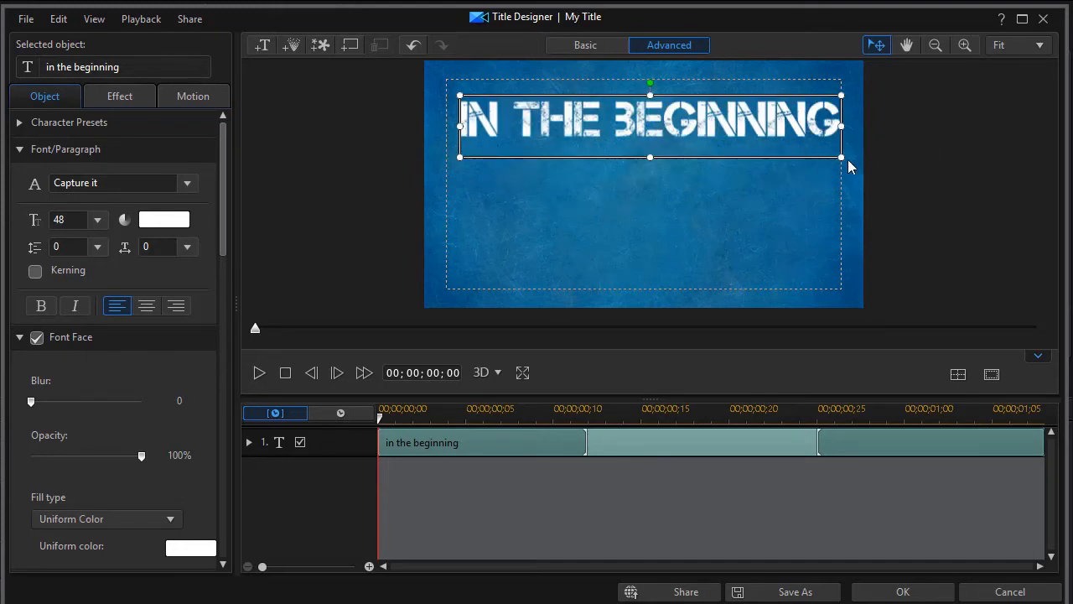
left_click_drag(842, 158, 728, 155)
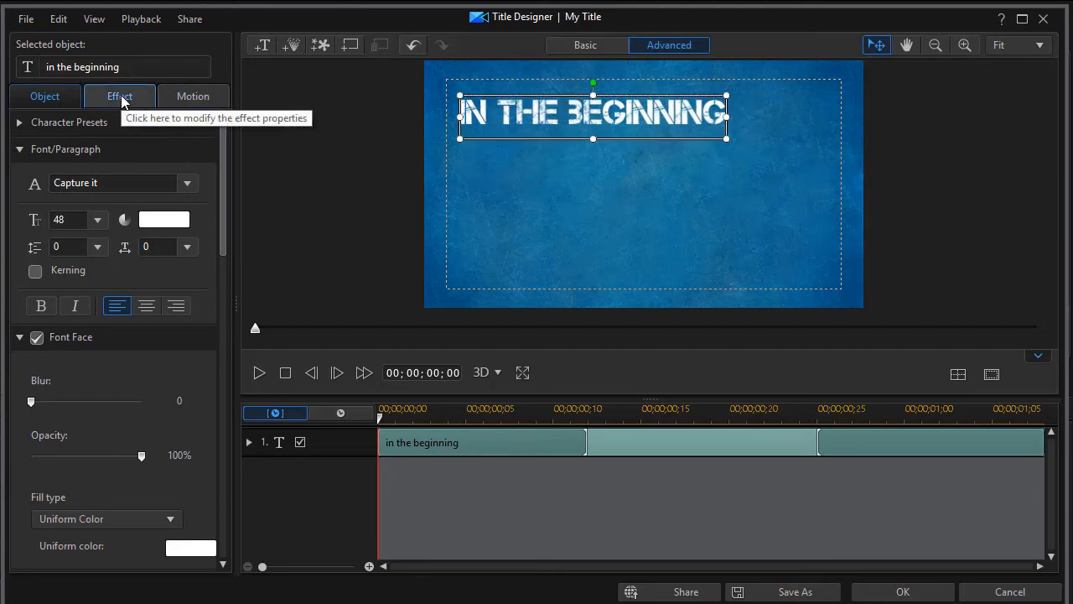
left_click(119, 95)
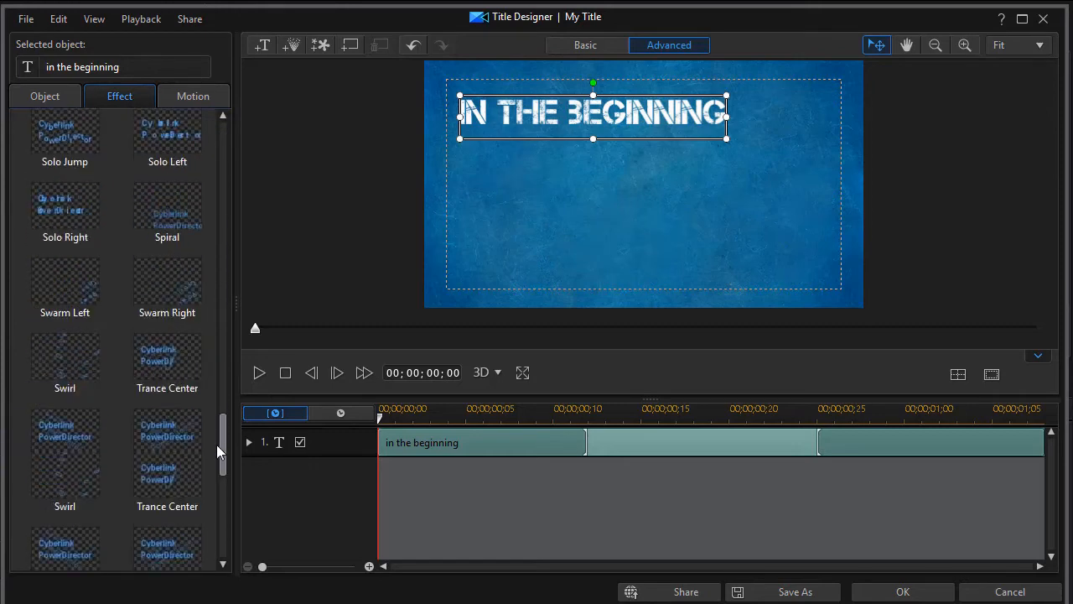
scroll("down", 3)
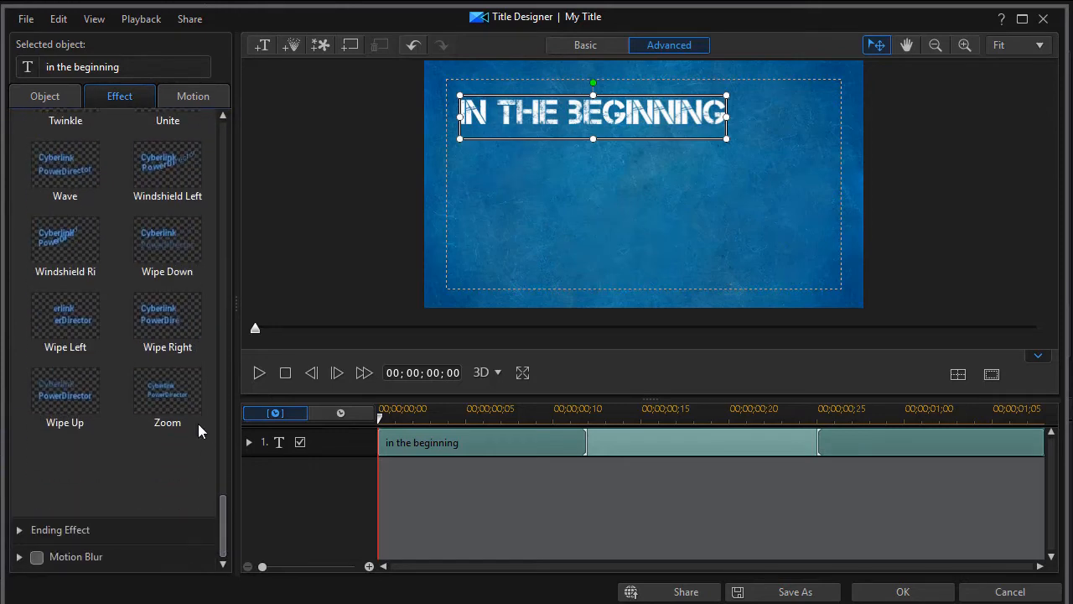
mouse_move(168, 317)
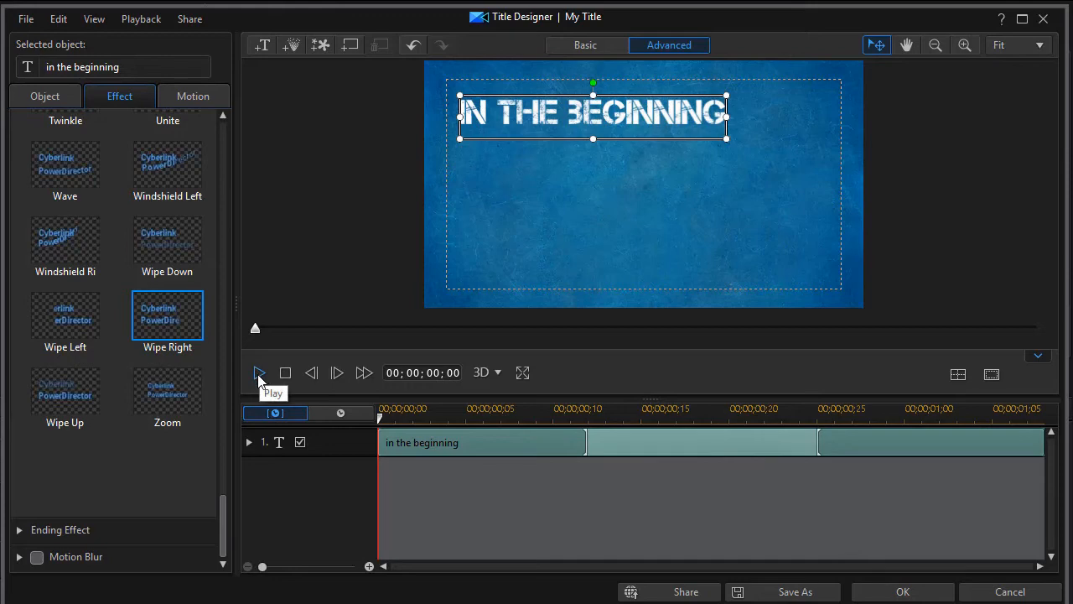
Preview the Wipe Right entrance repeatedly in Title Designer, then apply the 'in the beginning' title.
left_click(258, 372)
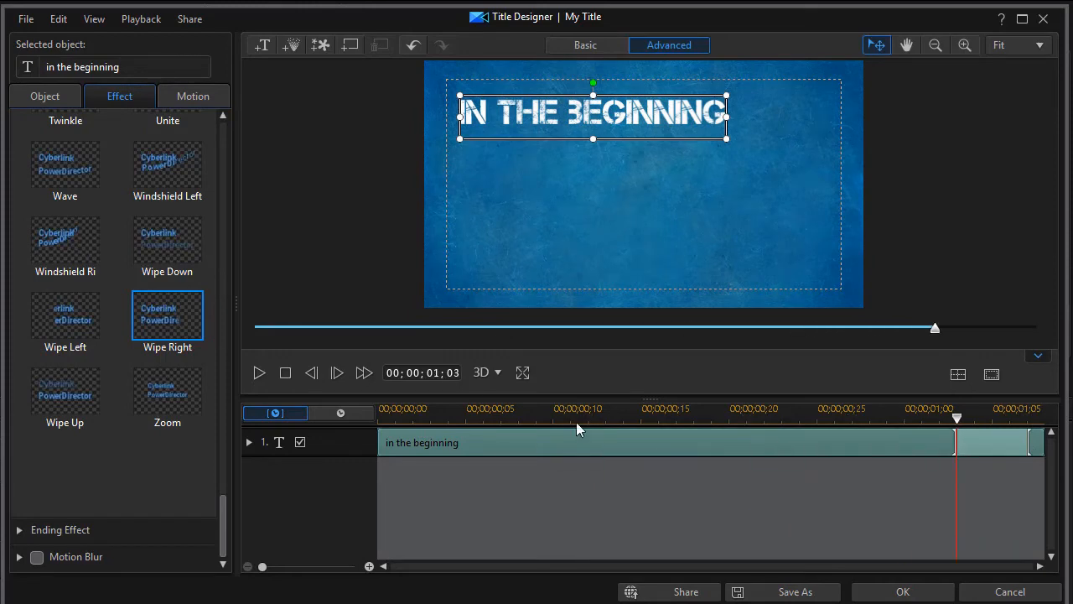
mouse_move(285, 372)
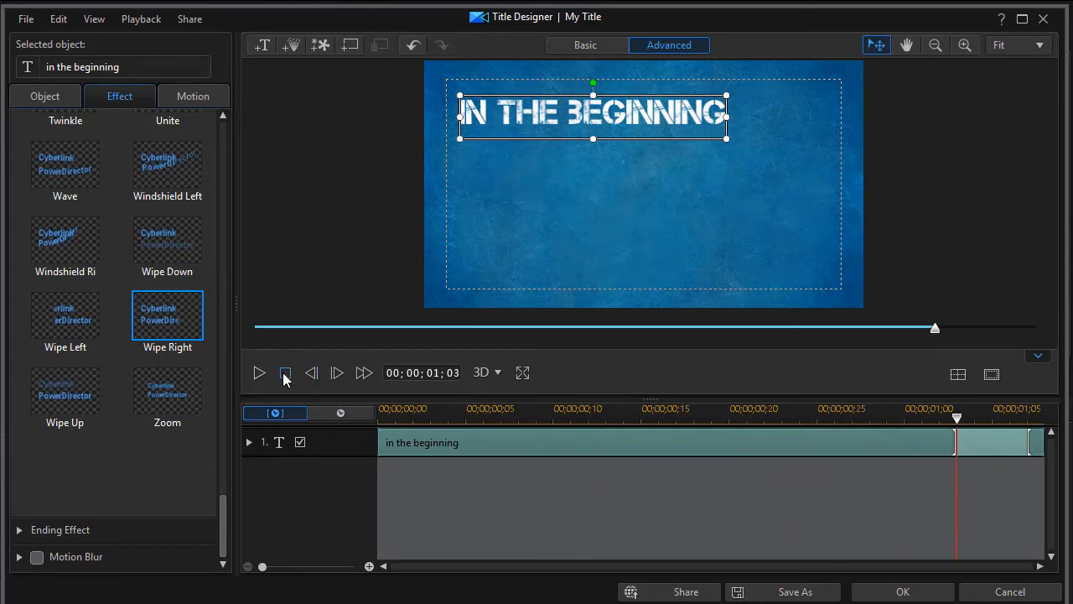
left_click(285, 372)
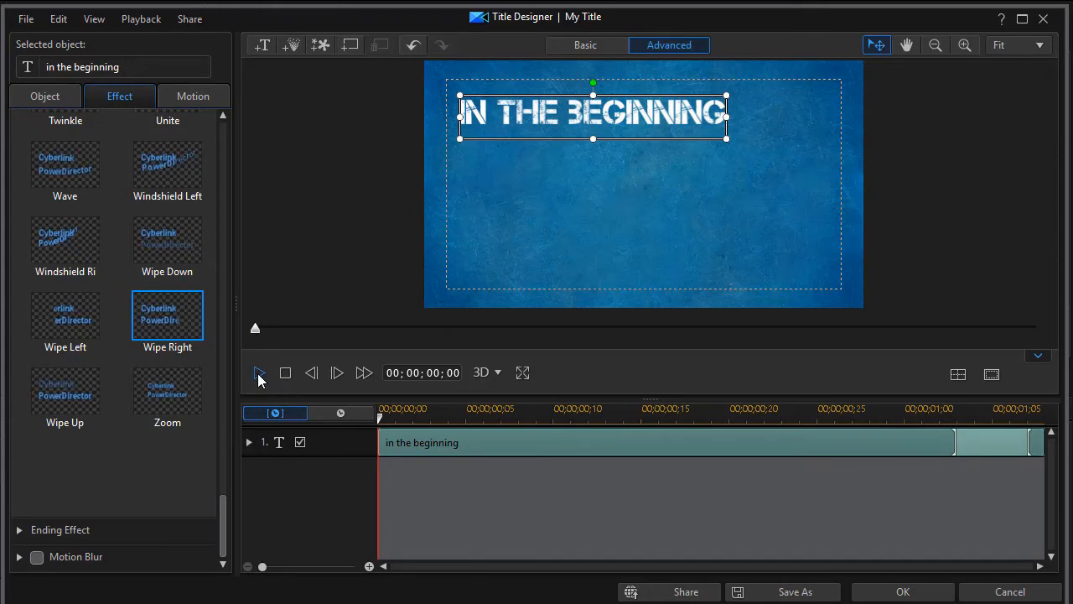
left_click(258, 373)
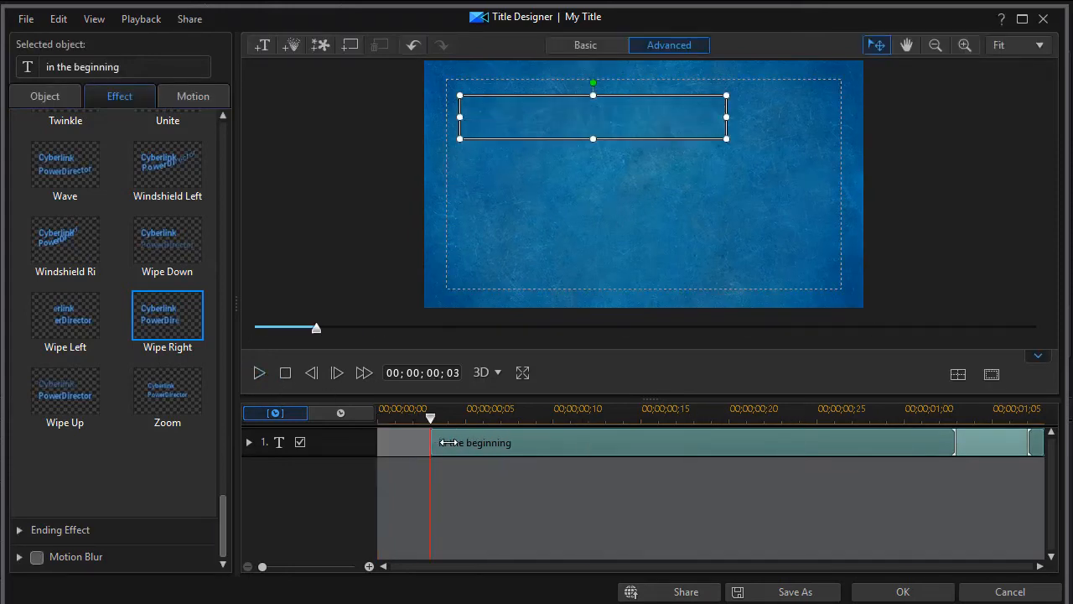
left_click(259, 372)
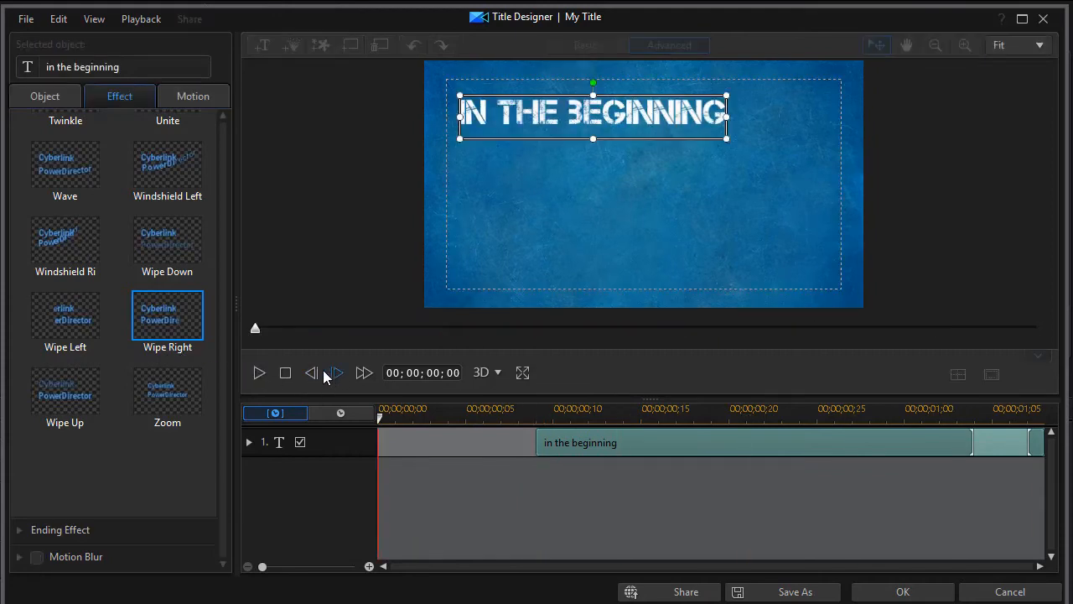
left_click(258, 372)
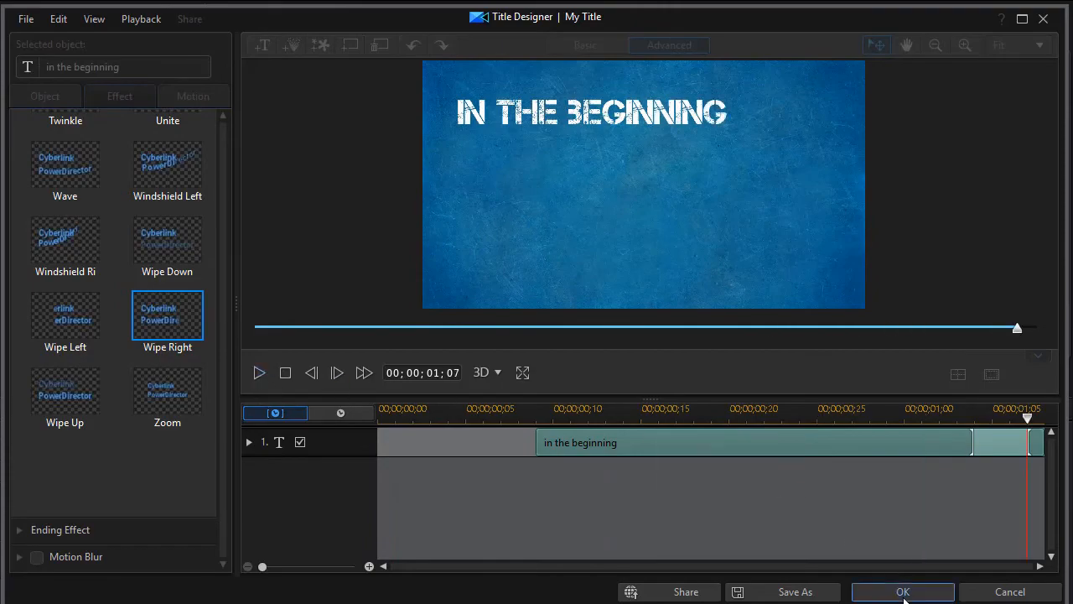
left_click(902, 590)
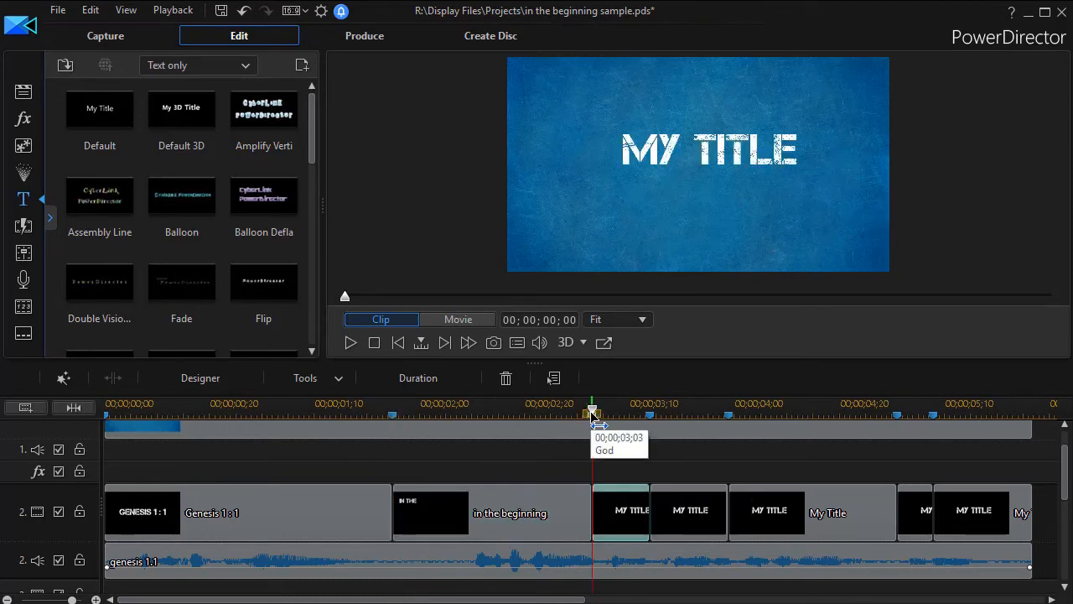
Open the My Title clip under the God marker in Title Designer.
left_click(621, 513)
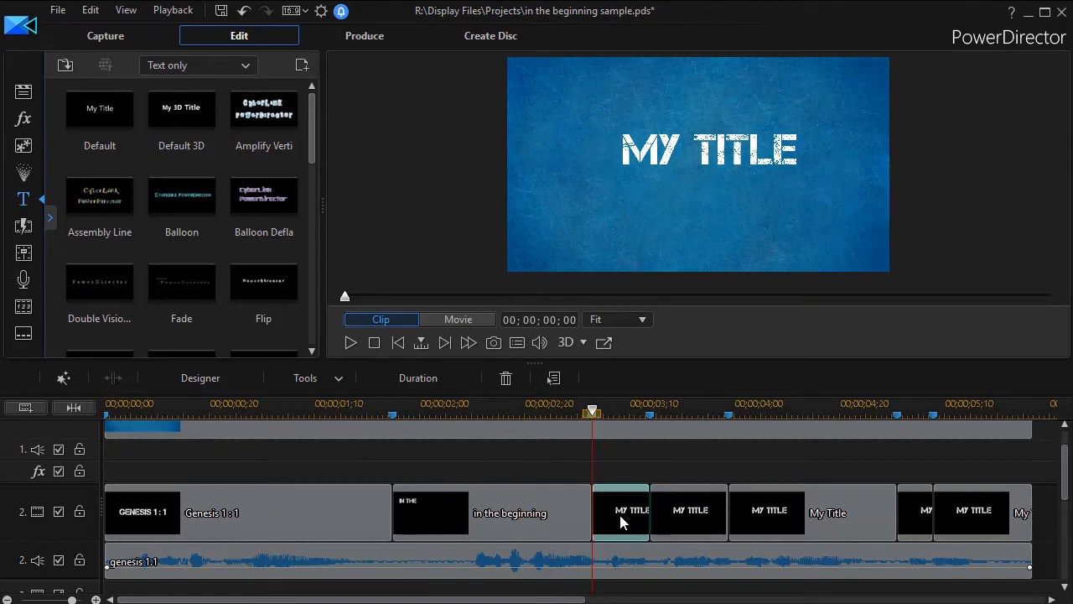
double_click(621, 513)
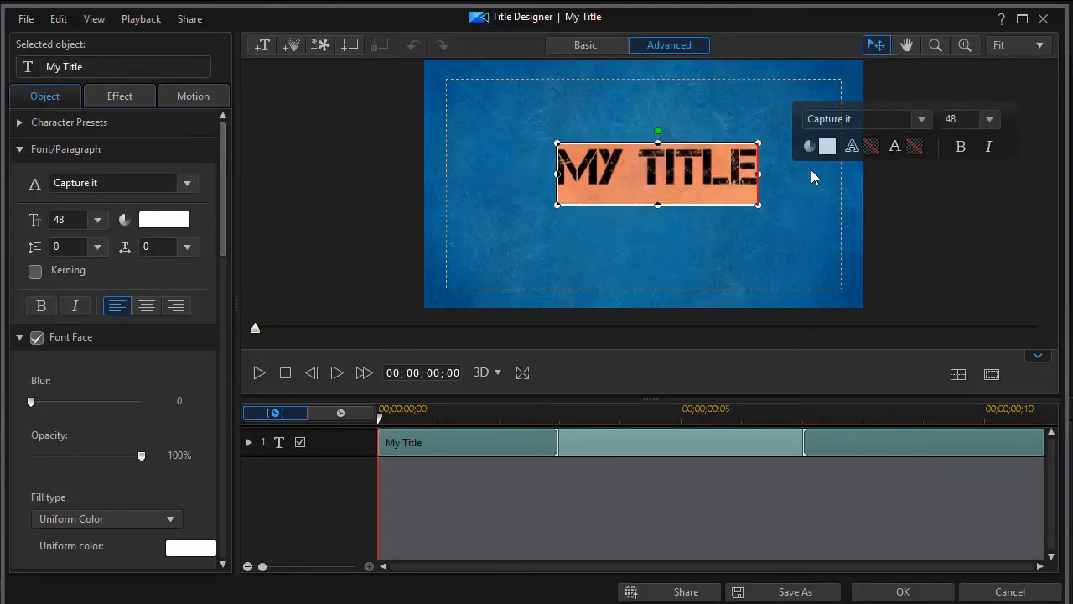
Retitle the clip 'god' in orange and apply it to the timeline at the God marker.
type("god")
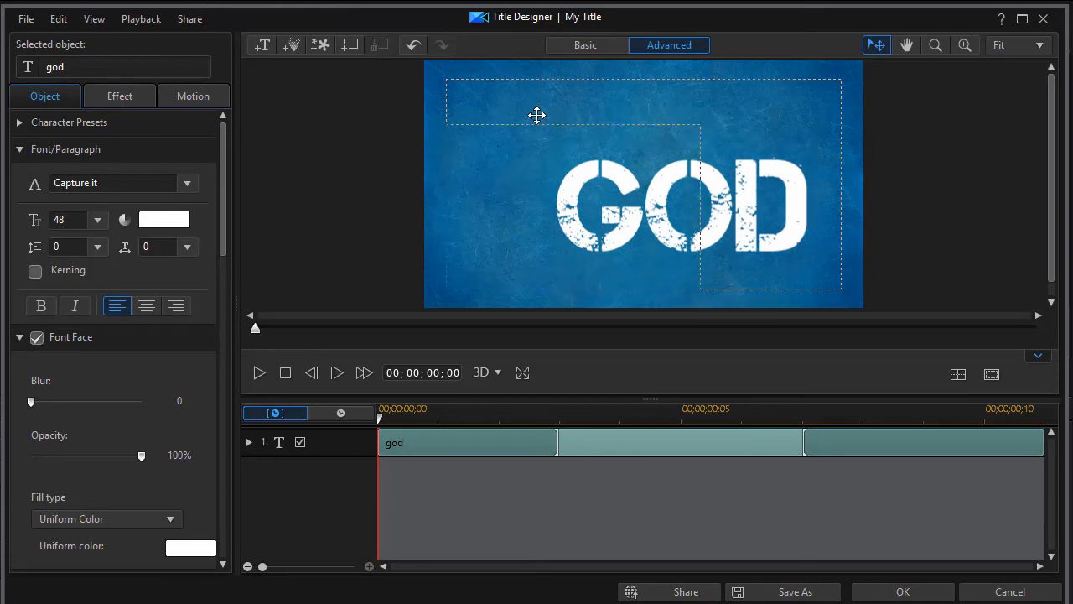
left_click(191, 547)
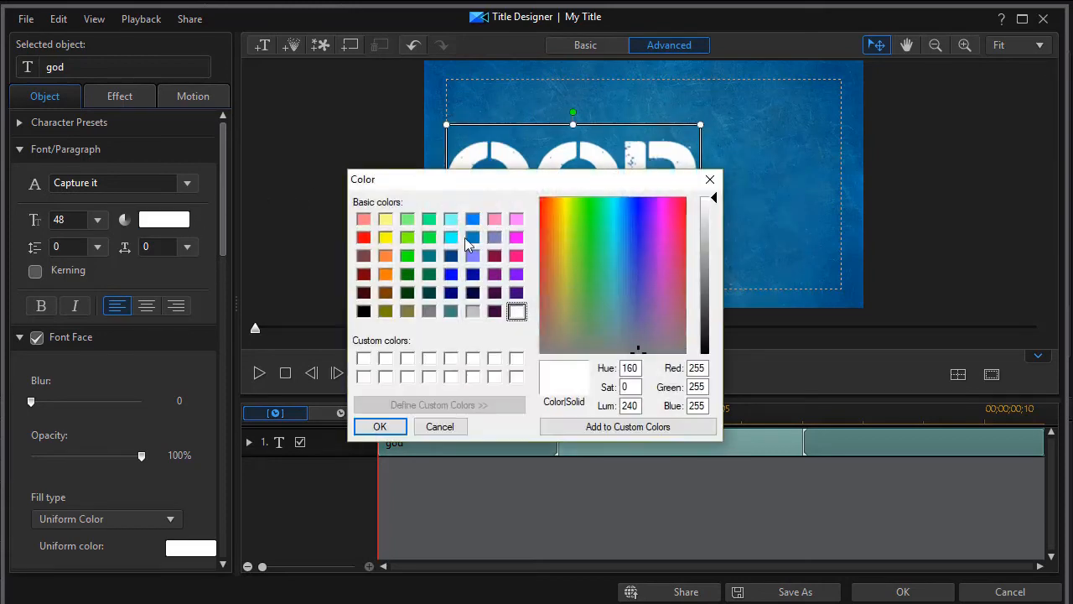
left_click(379, 426)
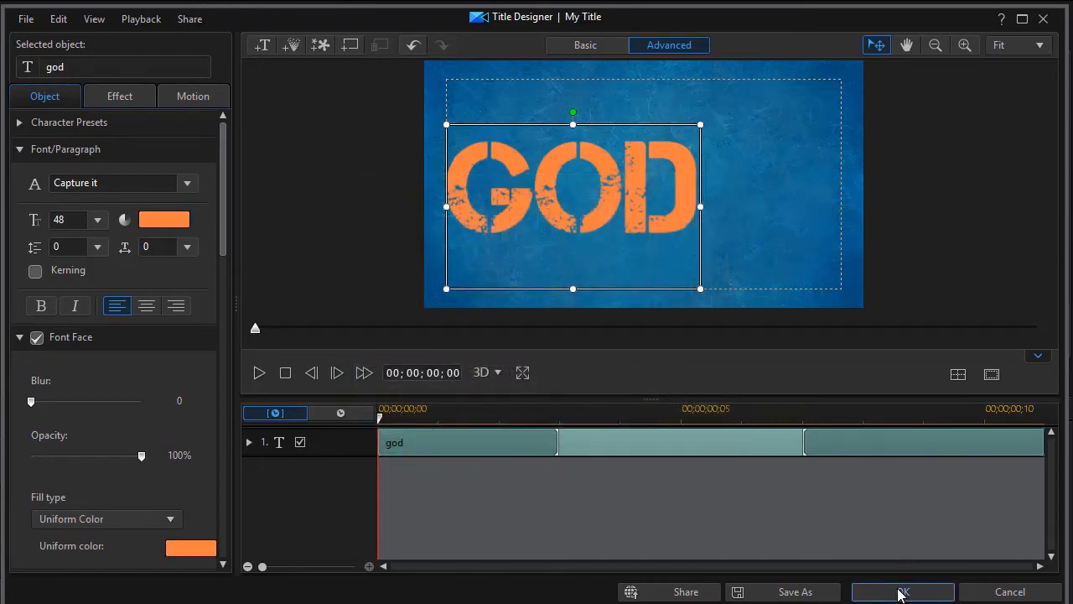
left_click(903, 590)
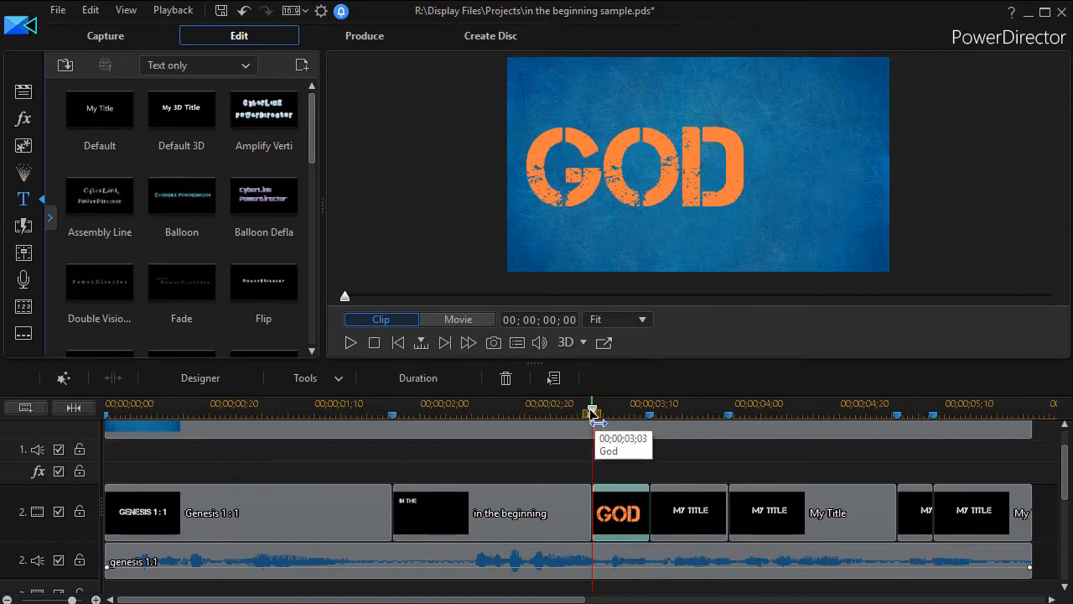
left_click_drag(590, 411, 389, 411)
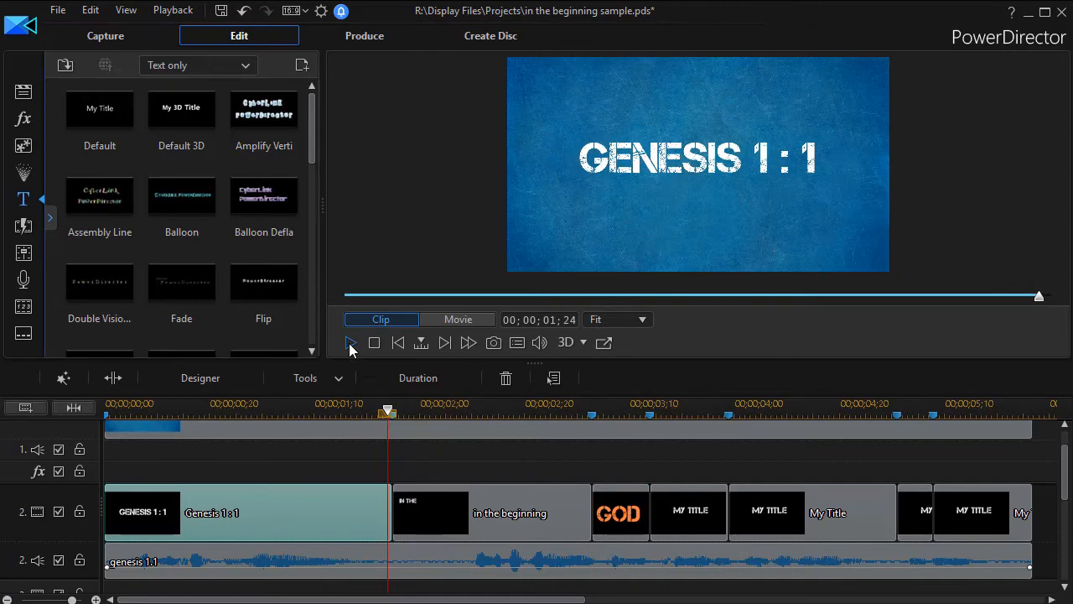
left_click(351, 342)
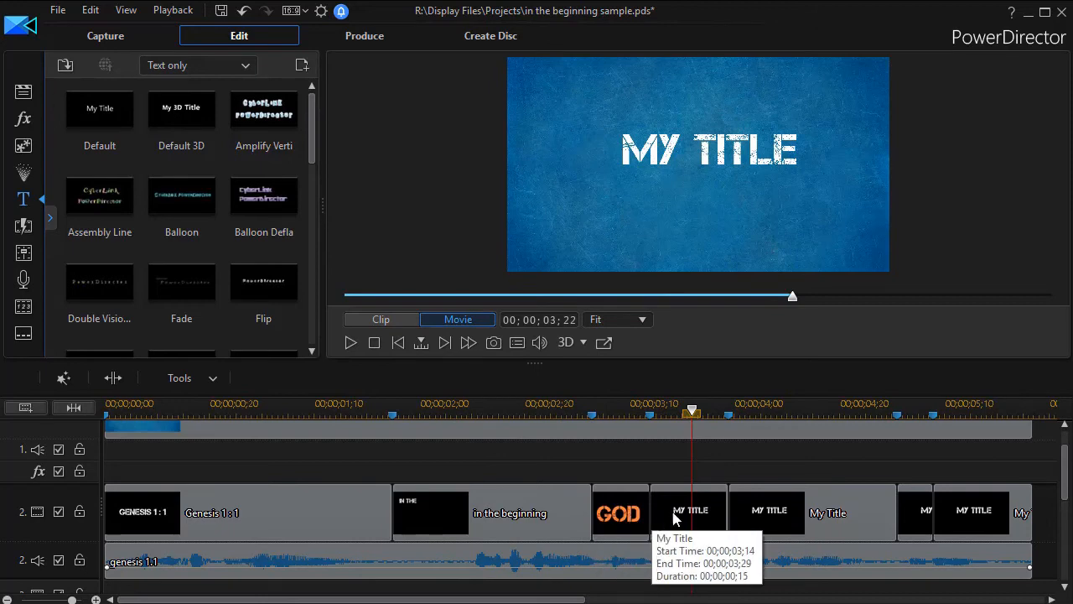
mouse_move(678, 523)
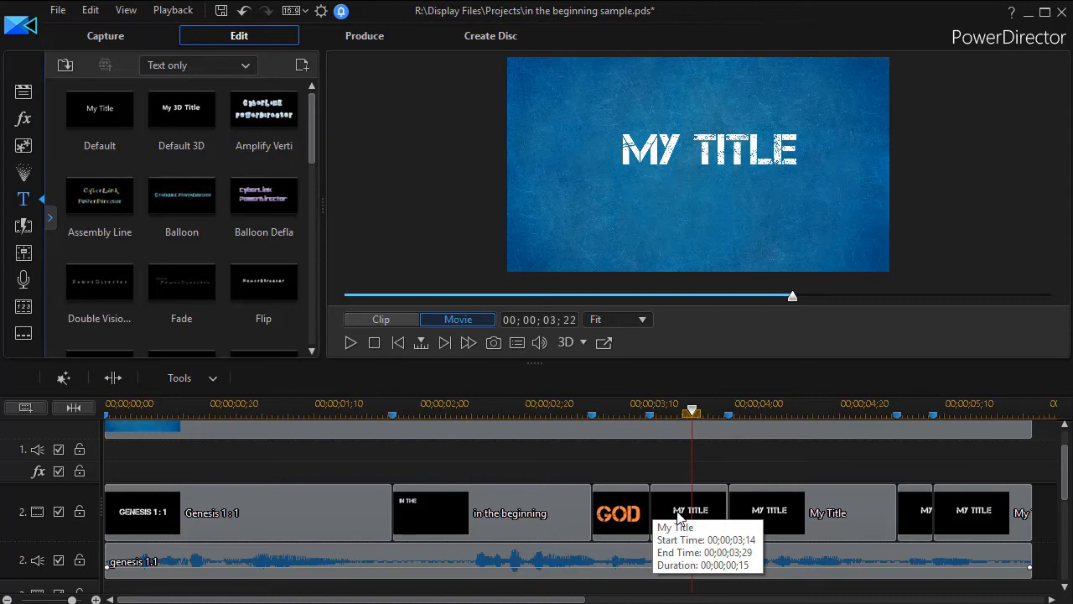
left_click(690, 514)
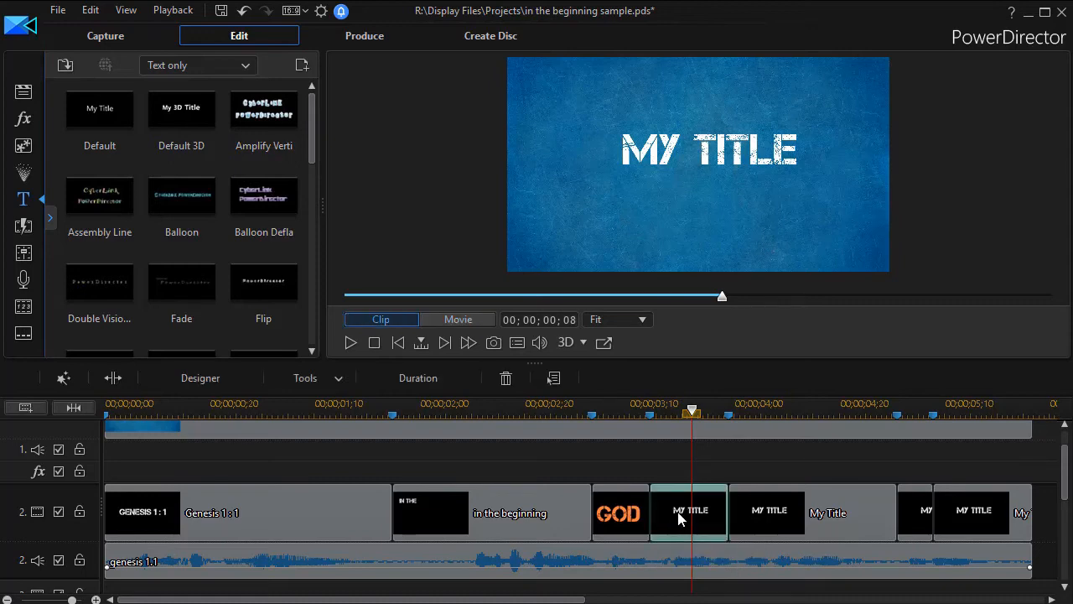
Open the title clip after GOD and retype it as 'created'.
double_click(690, 513)
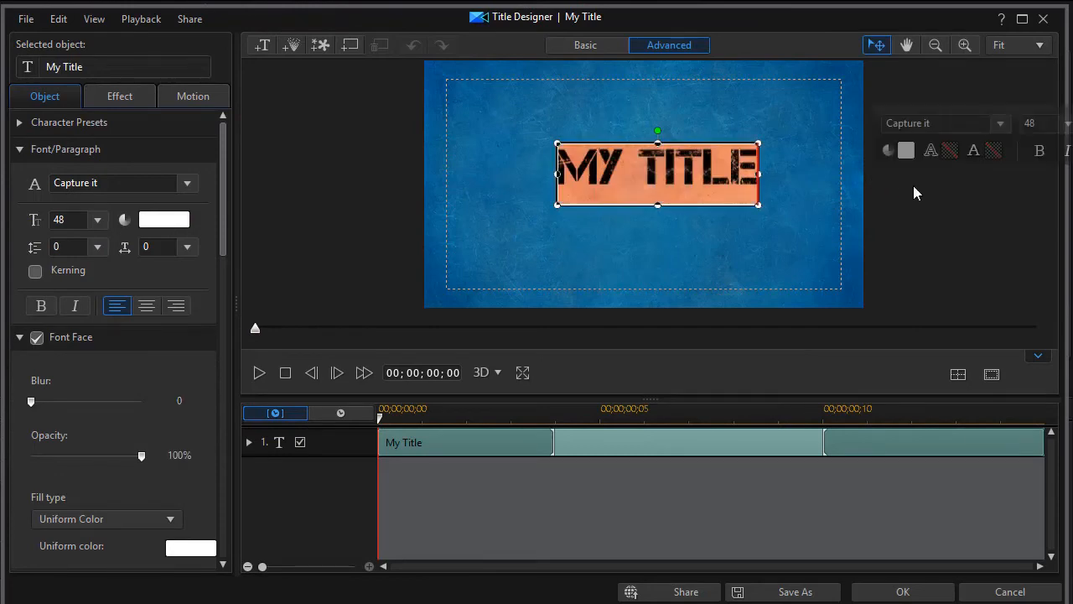
type("created")
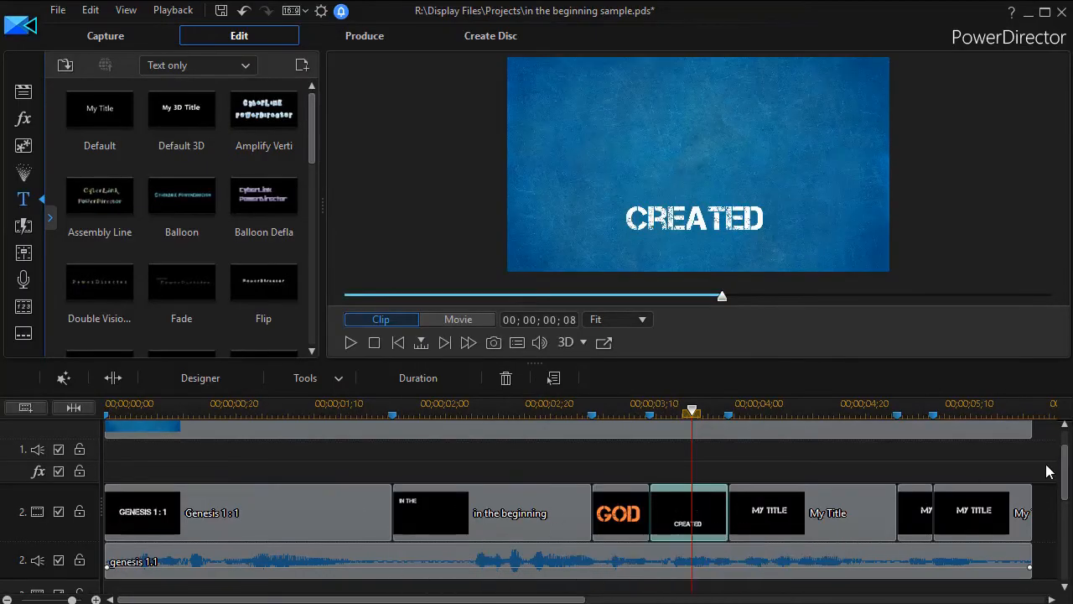
Lengthen the 'in the beginning' clip so it overlaps the GOD and CREATED titles on their own tracks.
scroll("down", 3)
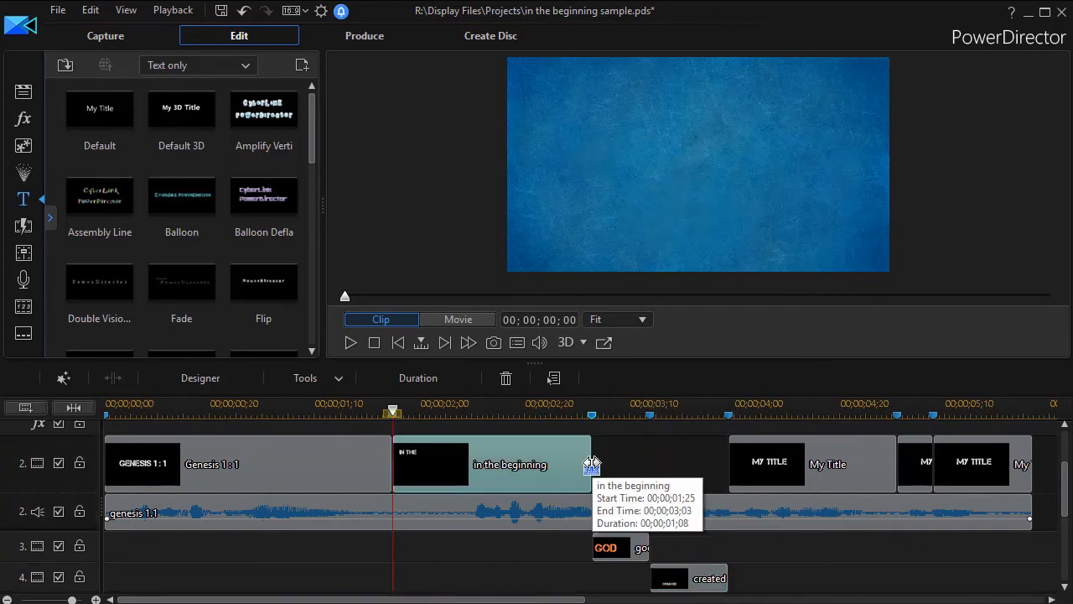
left_click_drag(591, 463, 729, 463)
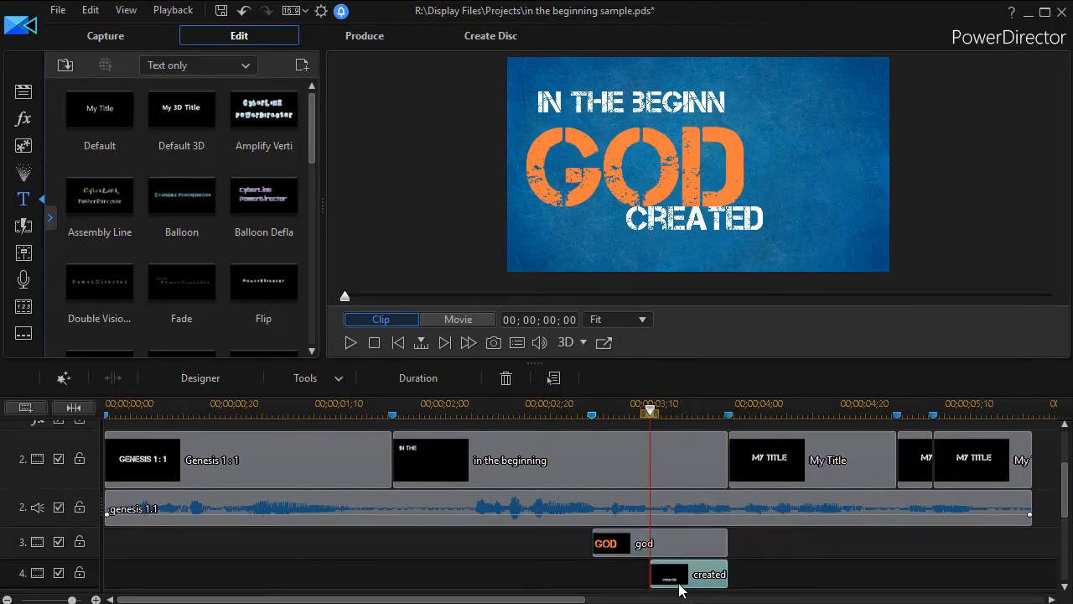
Make CREATED green with a white uniform border, set toward the lower right, and apply it.
double_click(668, 574)
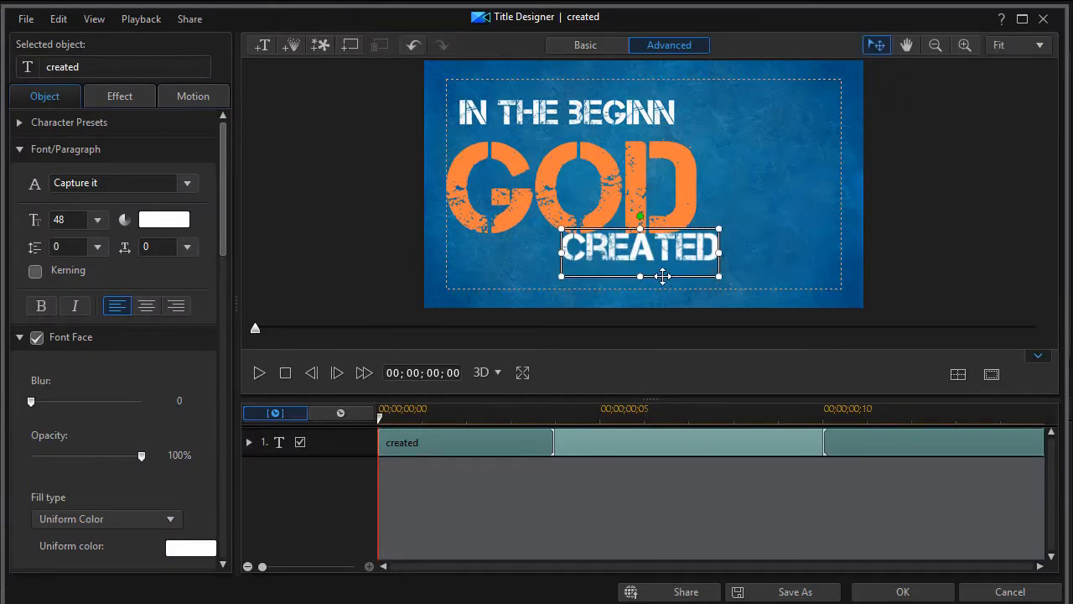
left_click_drag(641, 248, 738, 262)
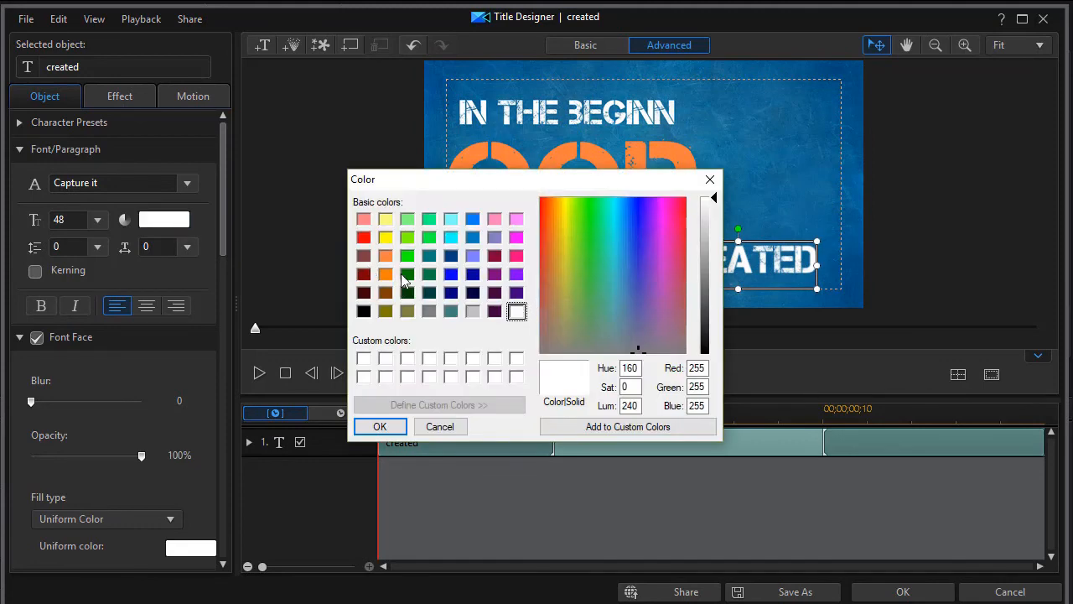
left_click(379, 426)
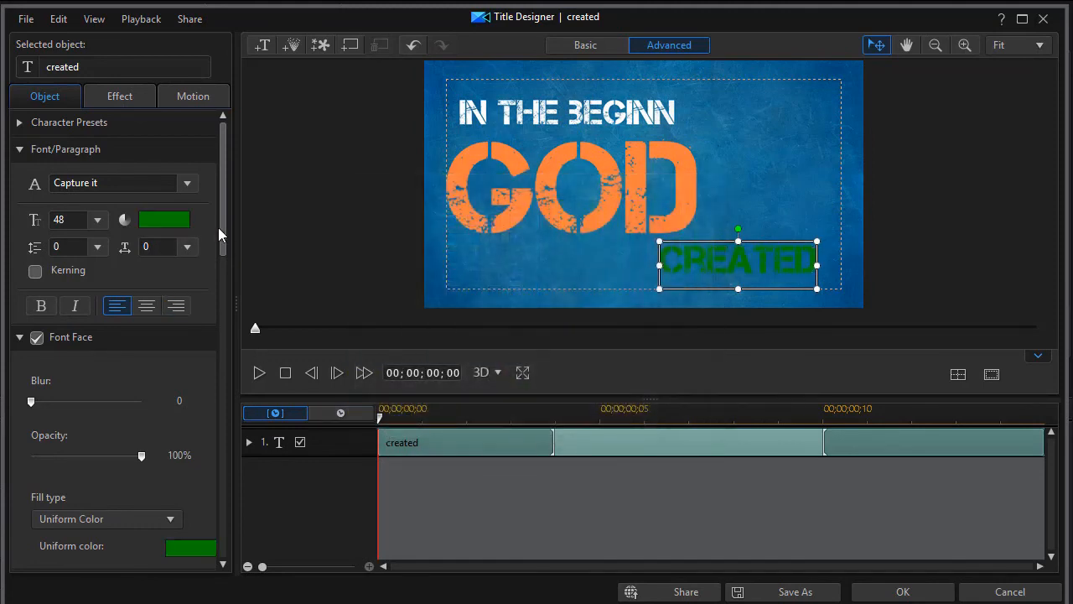
scroll("down", 3)
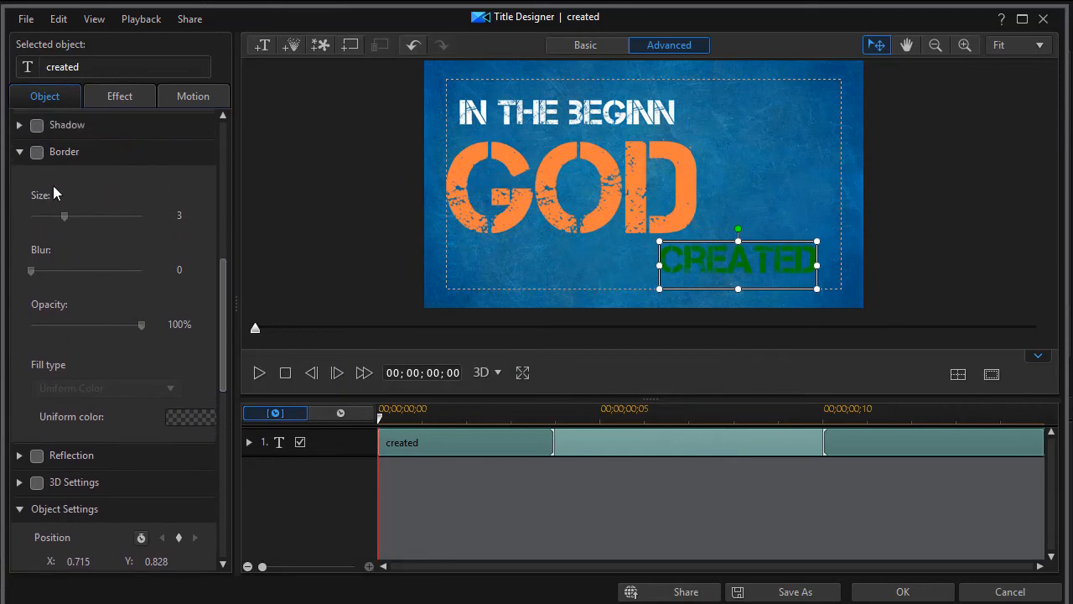
left_click(37, 151)
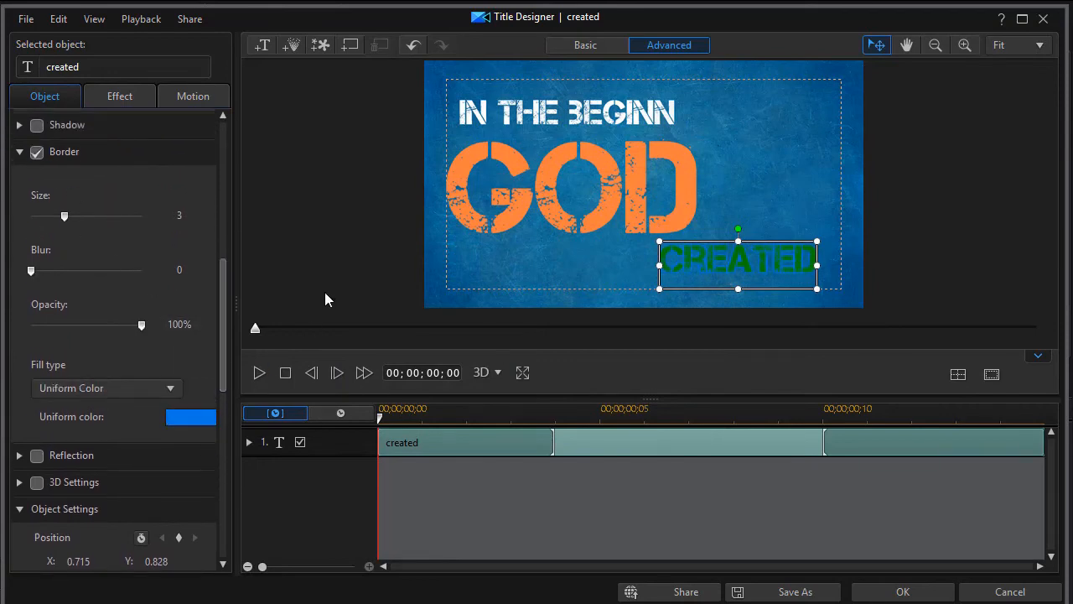
left_click(191, 416)
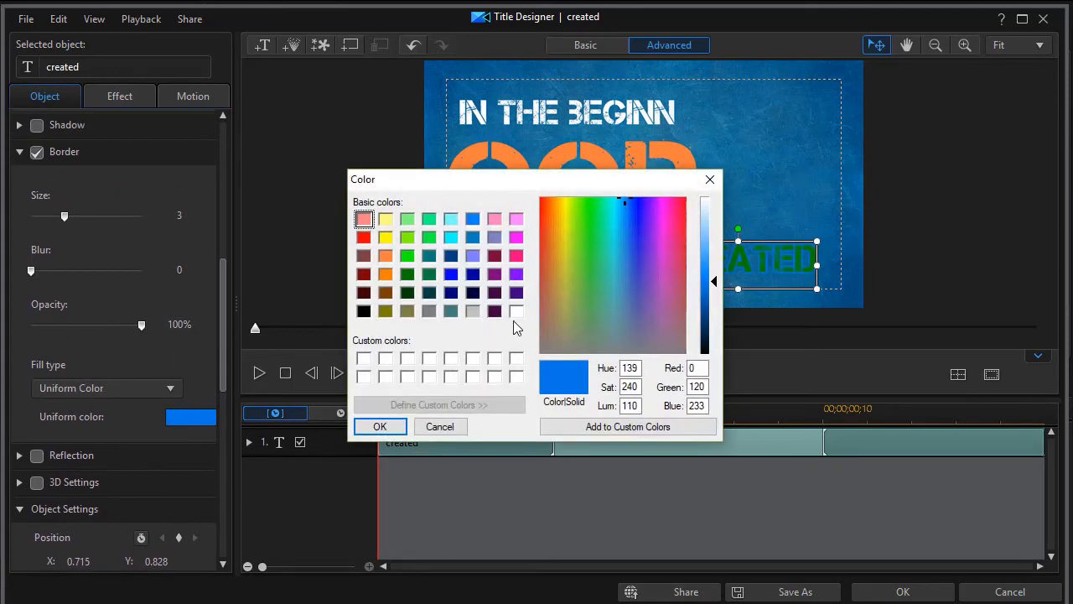
left_click(379, 426)
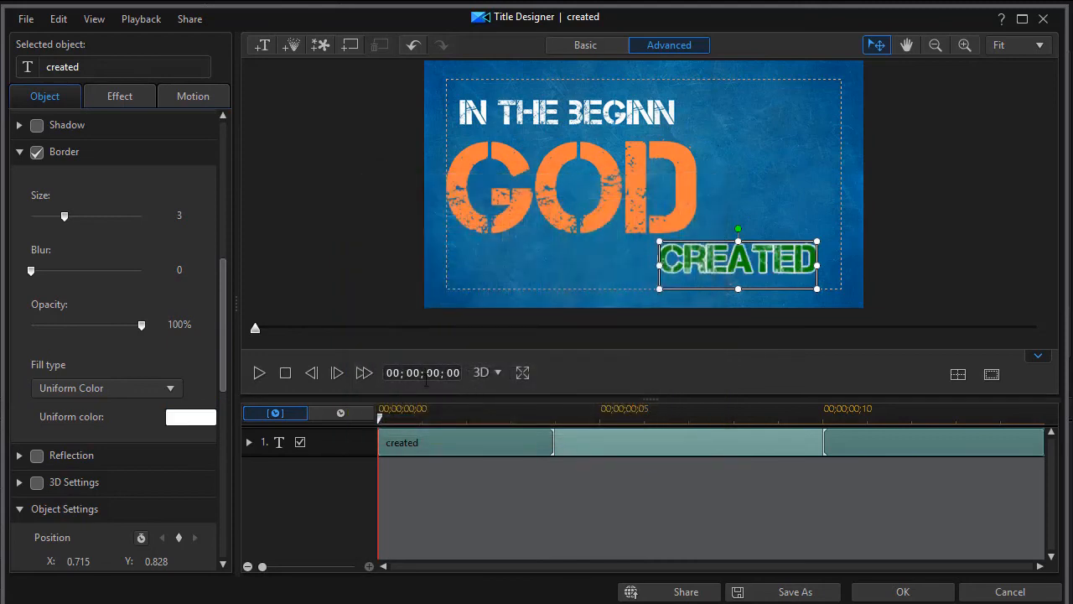
mouse_move(651, 466)
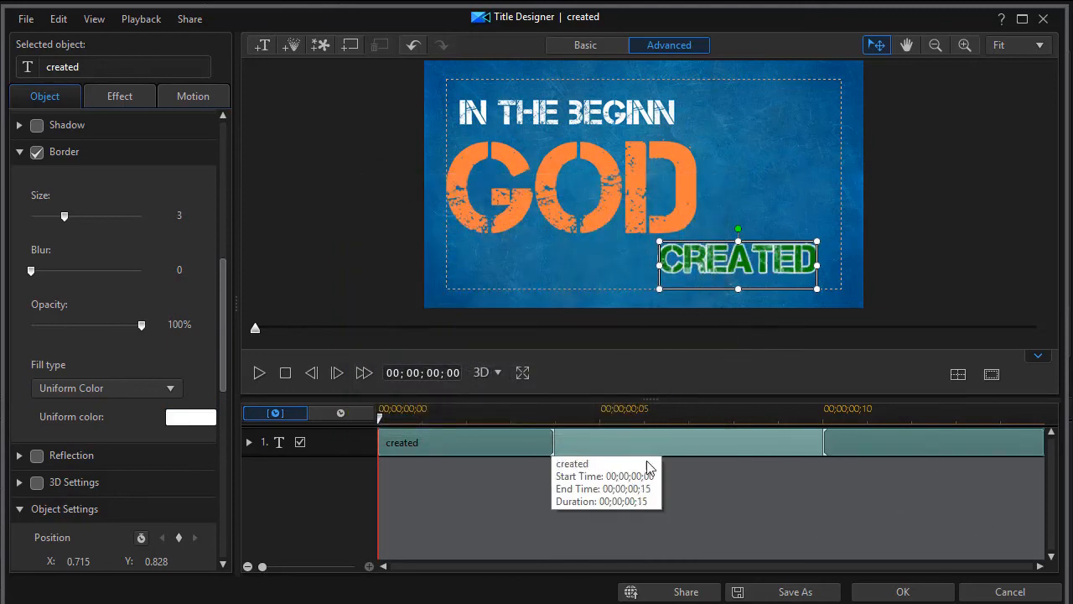
mouse_move(946, 535)
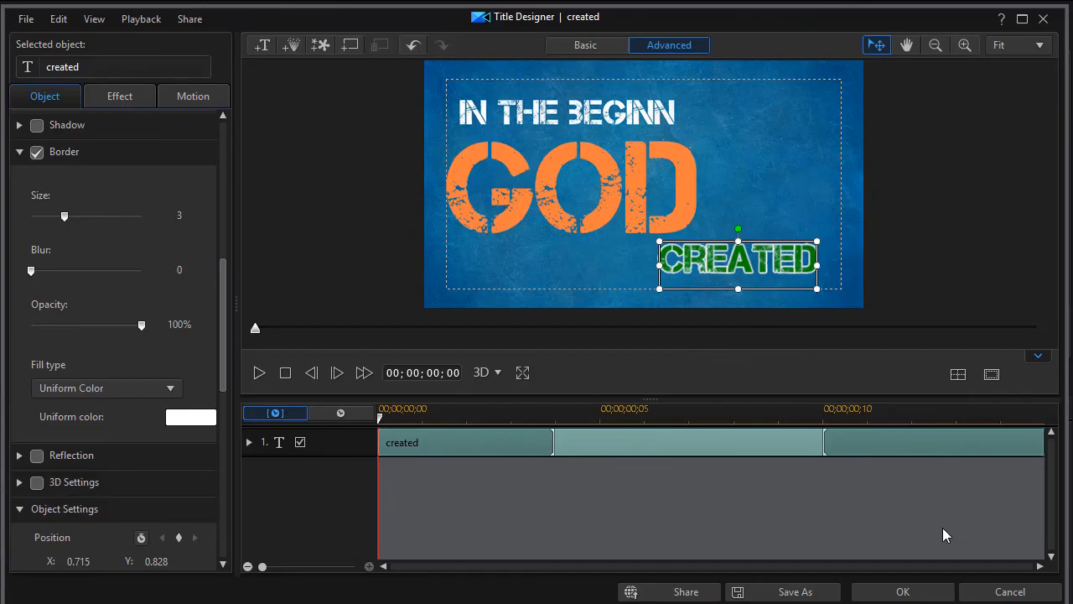
left_click(902, 590)
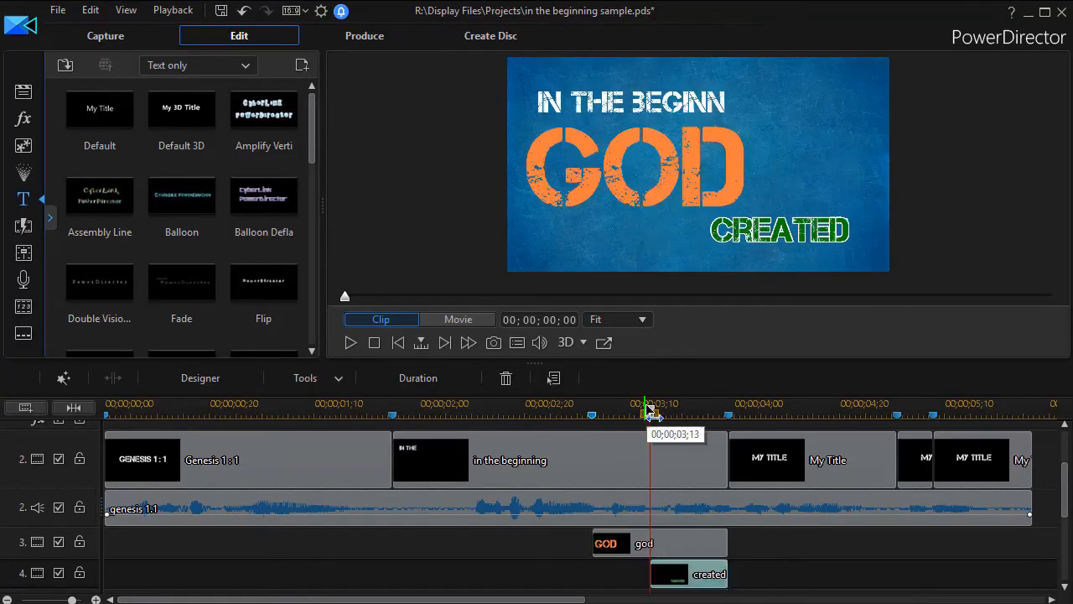
left_click(457, 318)
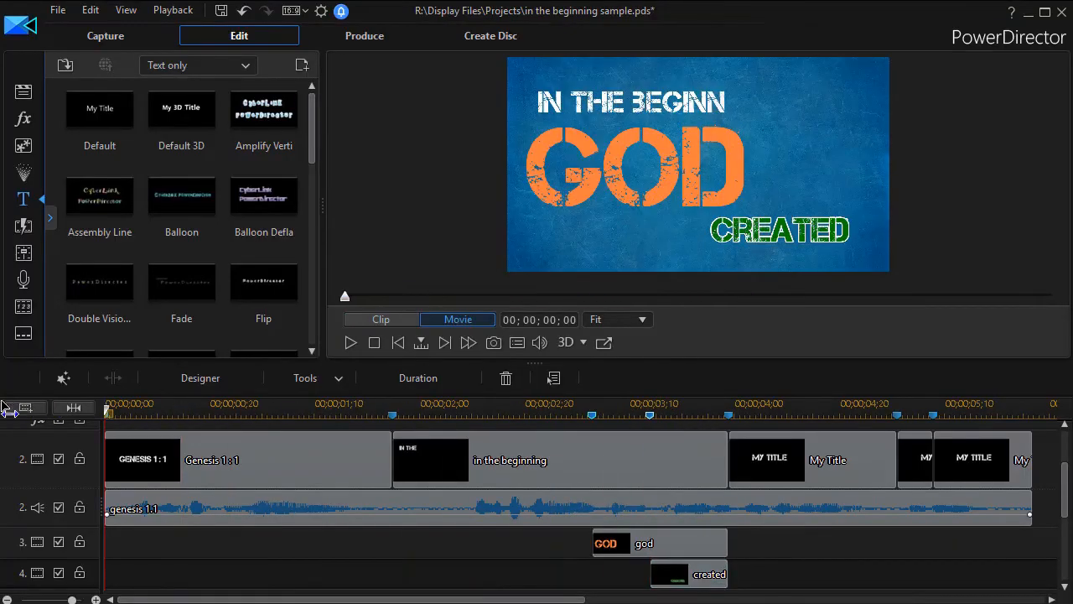
left_click(349, 342)
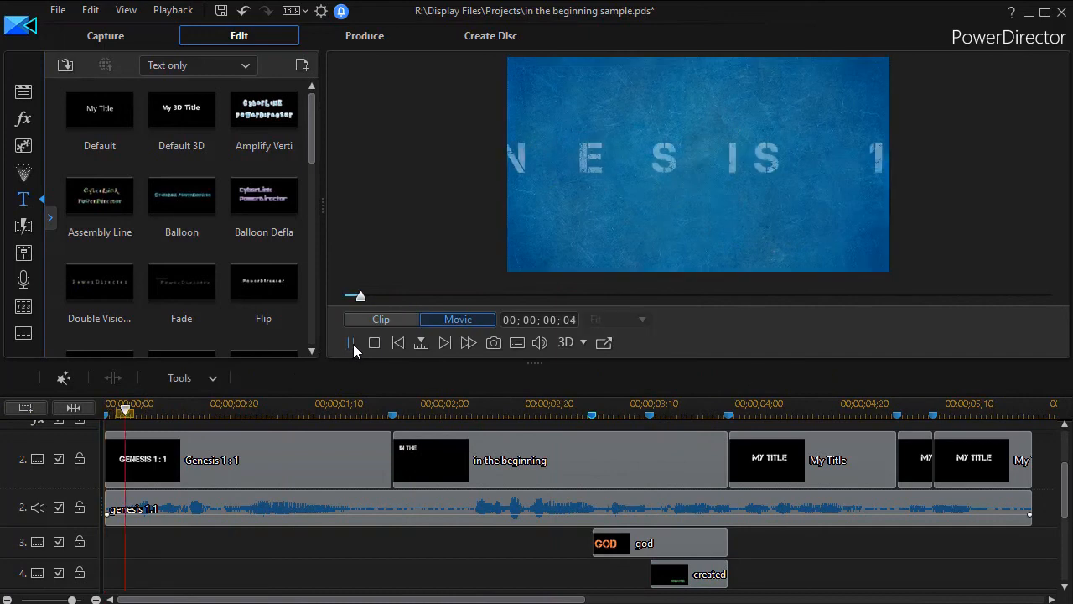
left_click(352, 342)
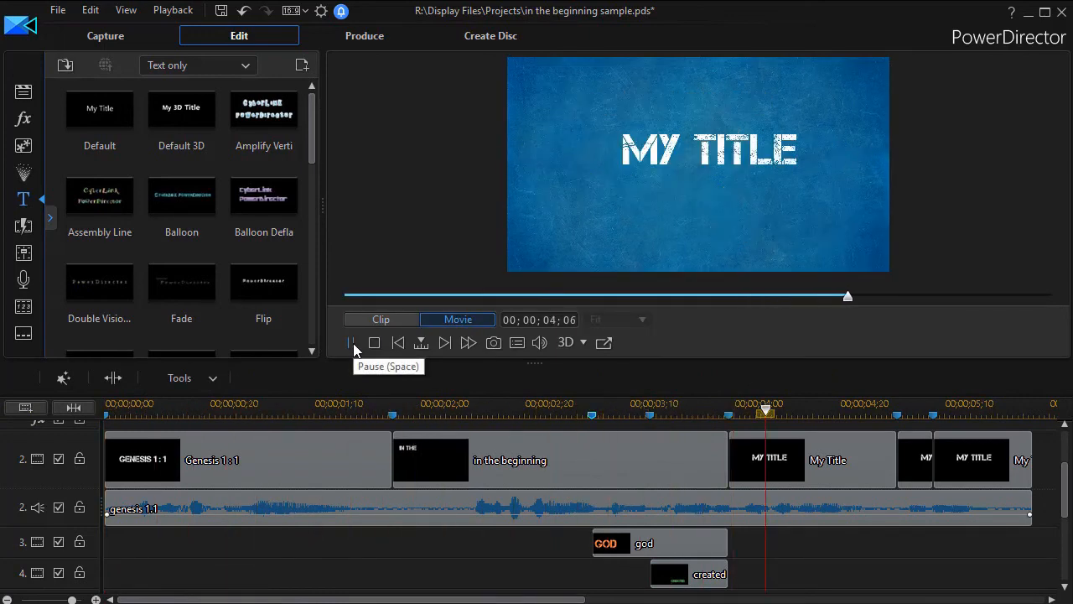
left_click_drag(764, 410, 814, 411)
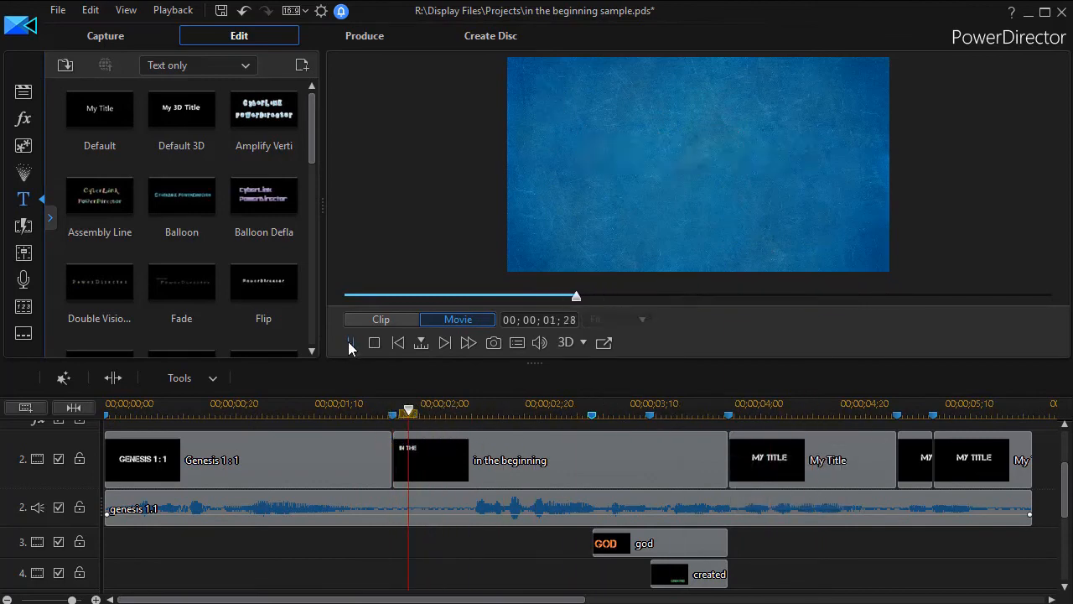
left_click(350, 342)
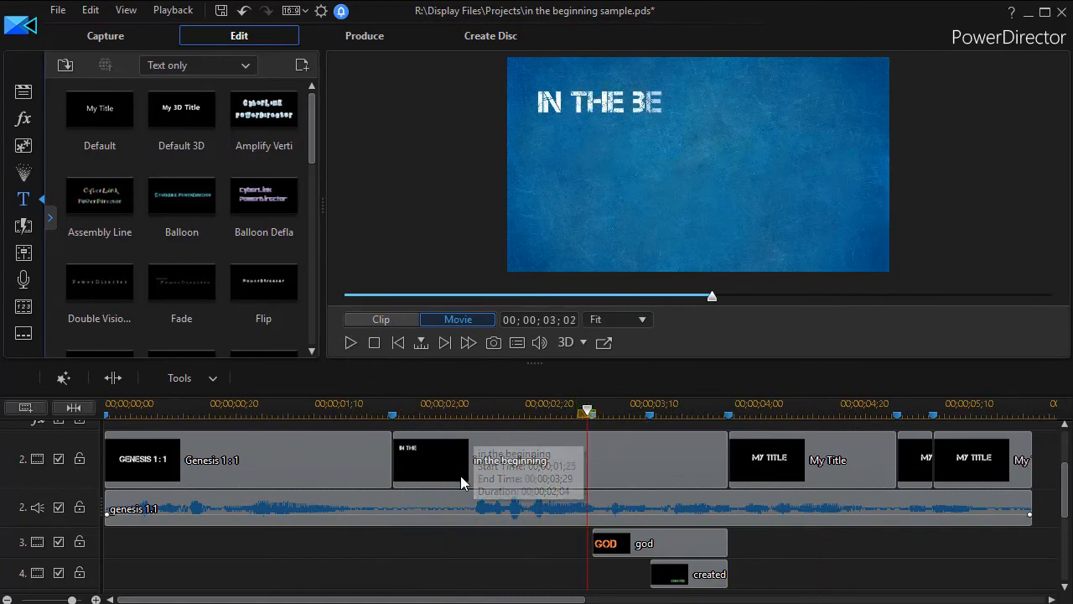
mouse_move(514, 468)
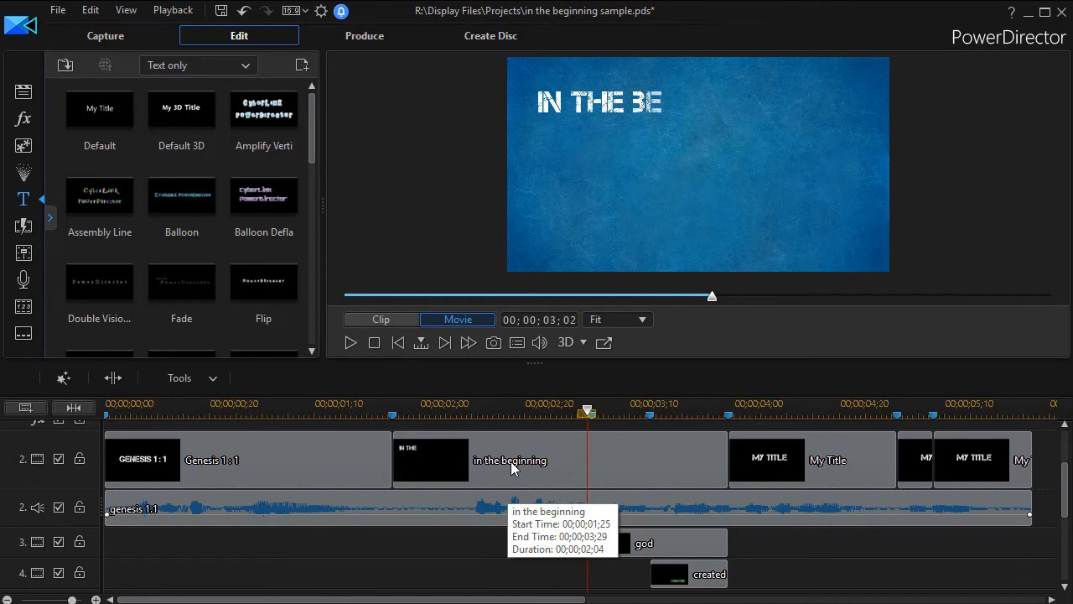
mouse_move(713, 470)
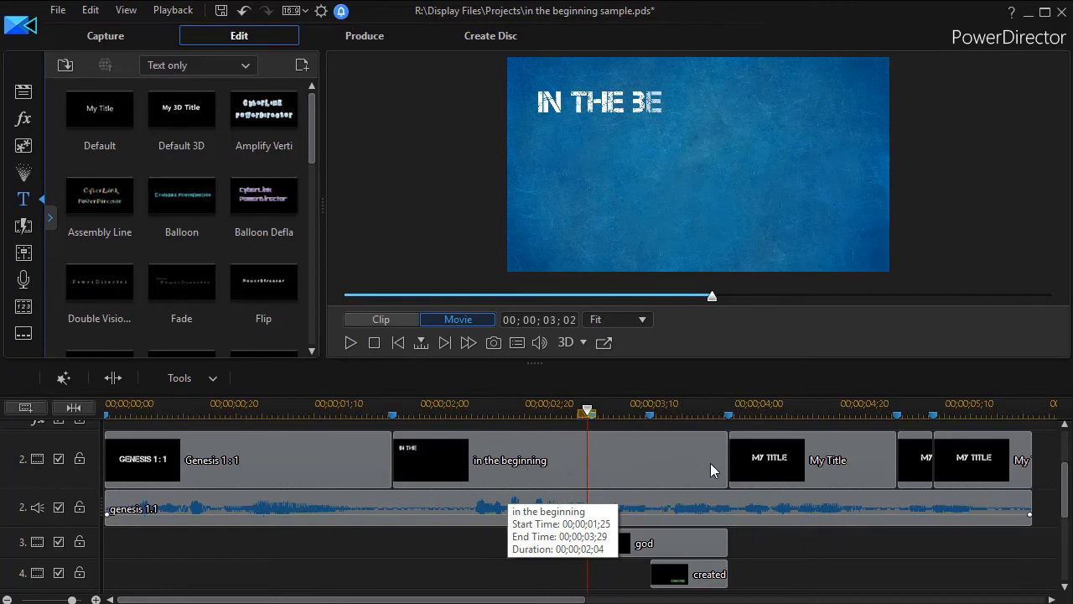
mouse_move(349, 342)
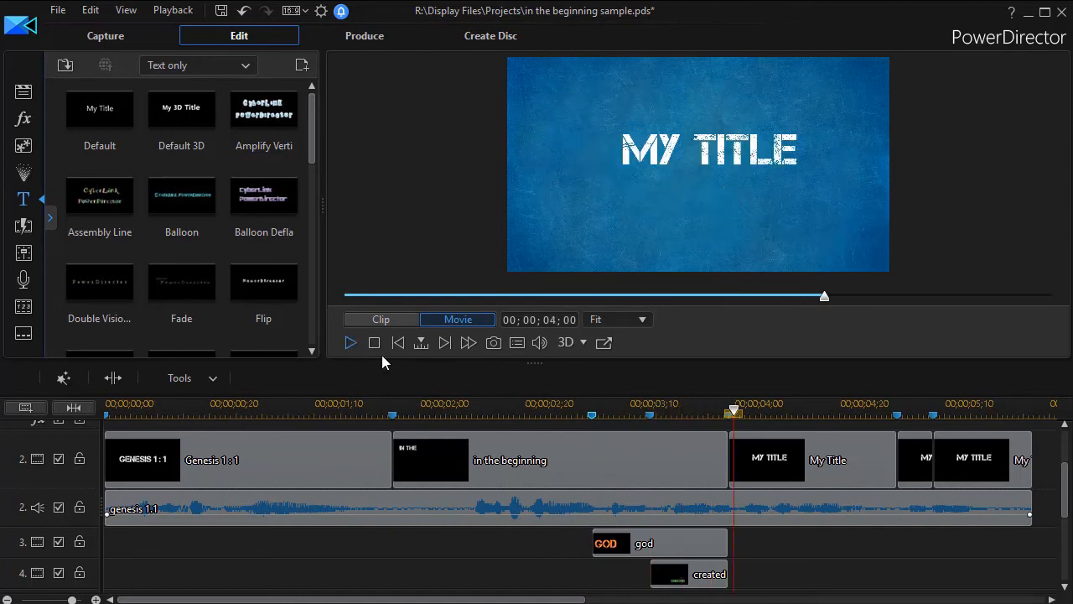
mouse_move(490, 470)
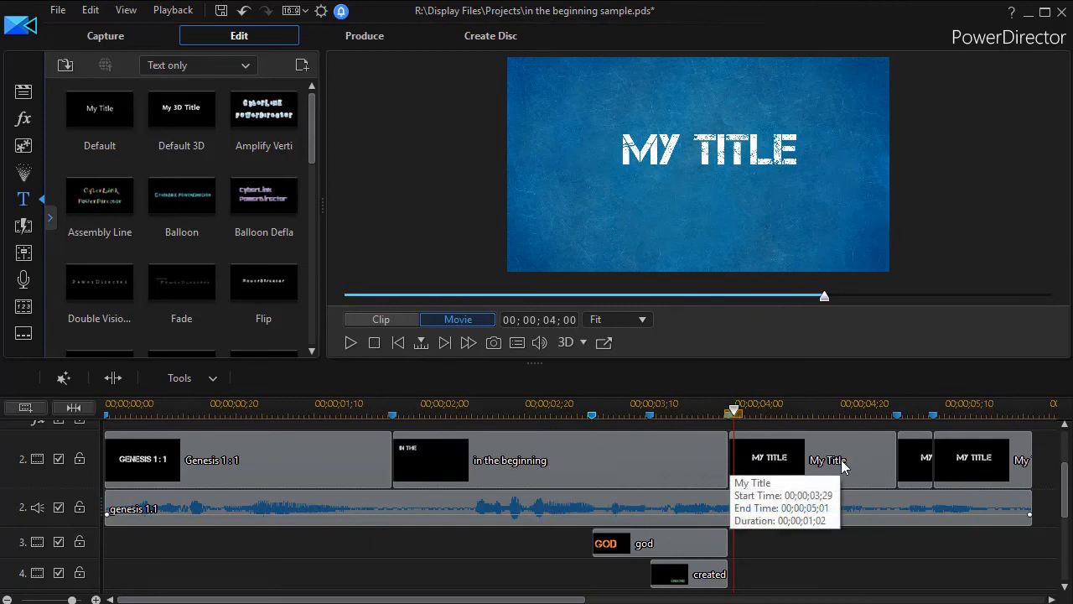
mouse_move(791, 476)
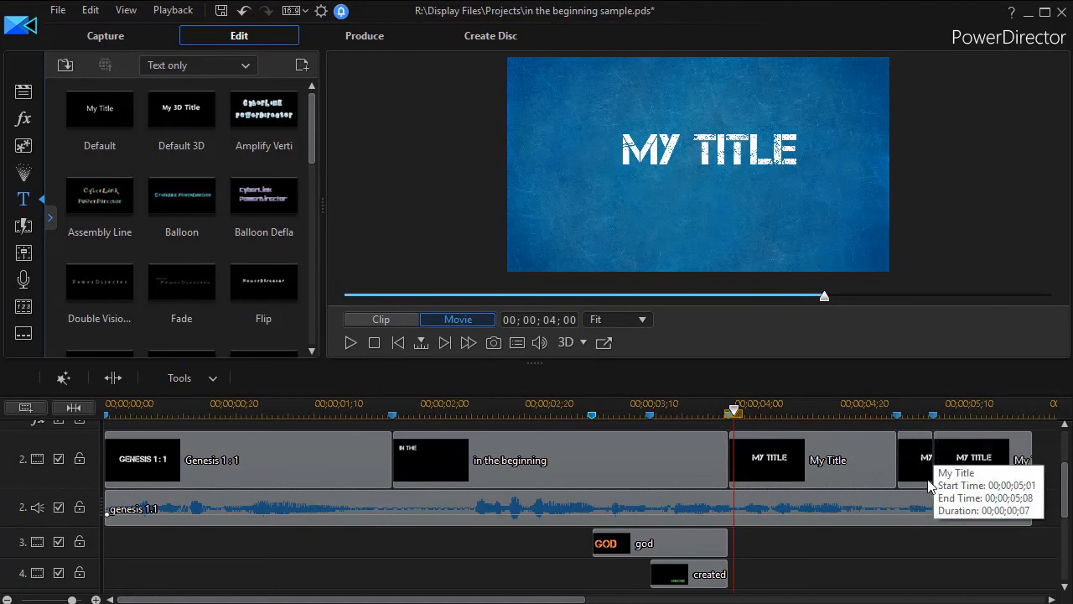
mouse_move(914, 473)
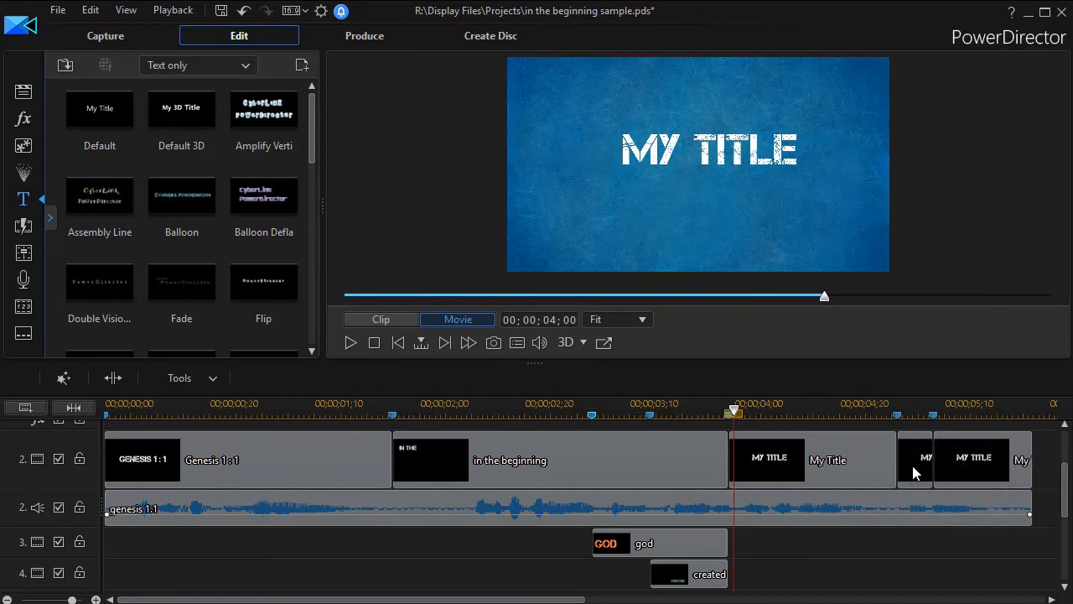
mouse_move(914, 456)
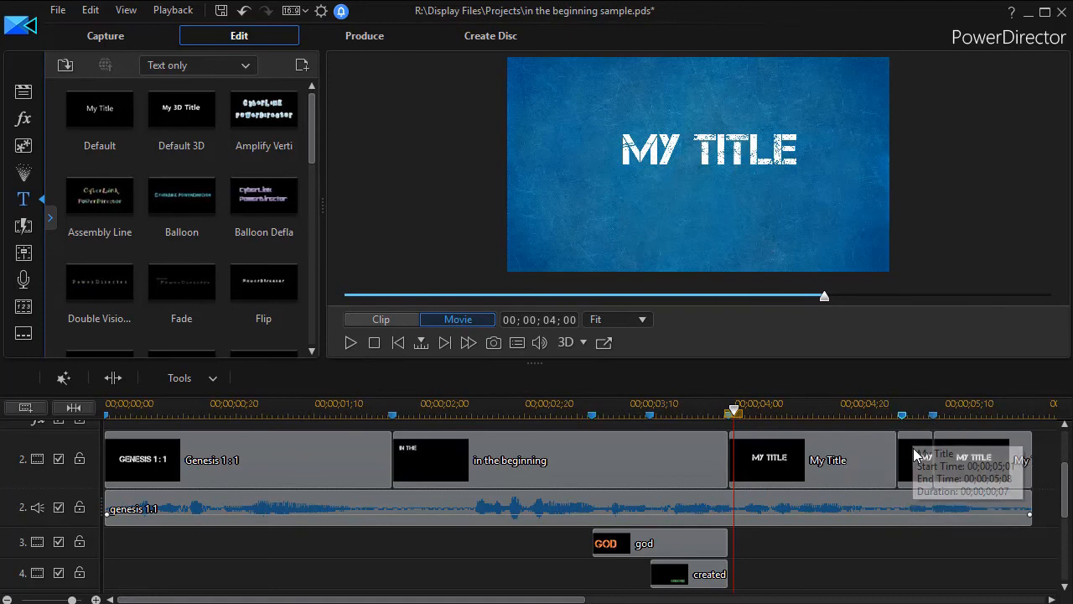
mouse_move(915, 445)
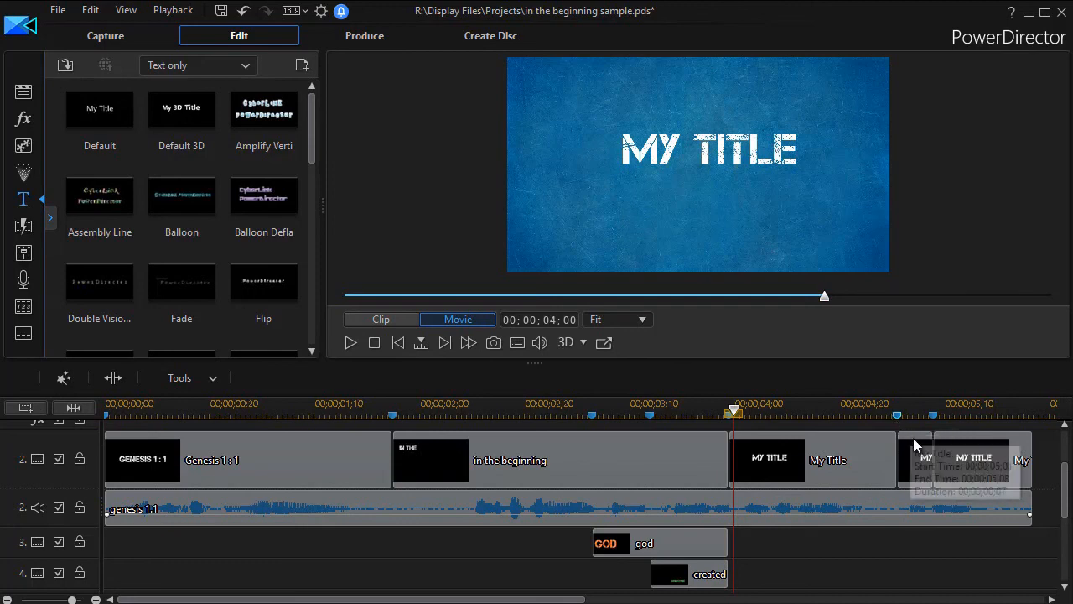
mouse_move(906, 490)
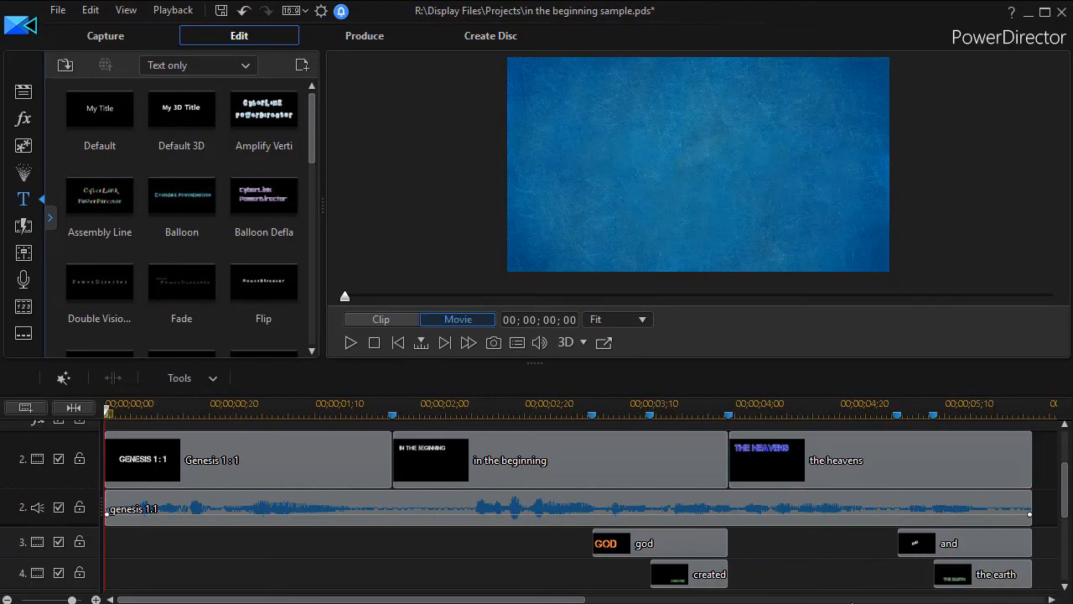
mouse_move(832, 461)
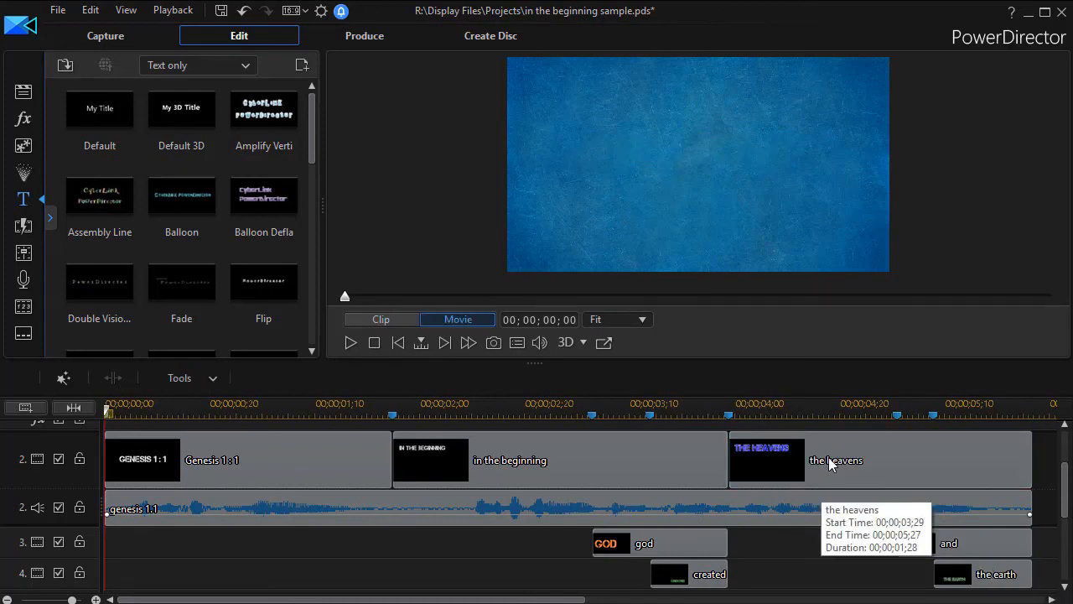
mouse_move(863, 467)
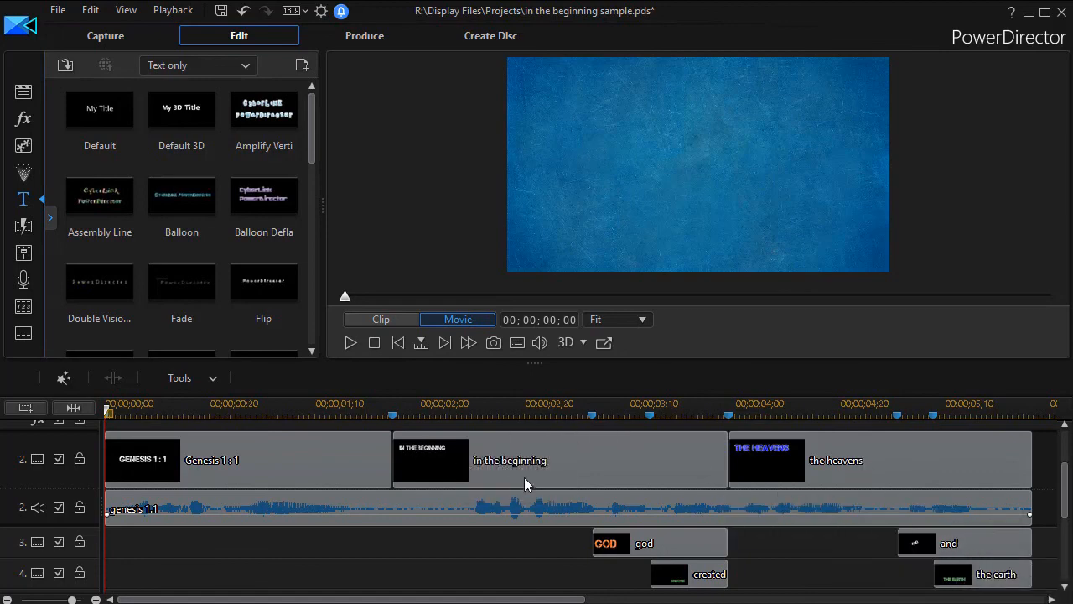
mouse_move(512, 470)
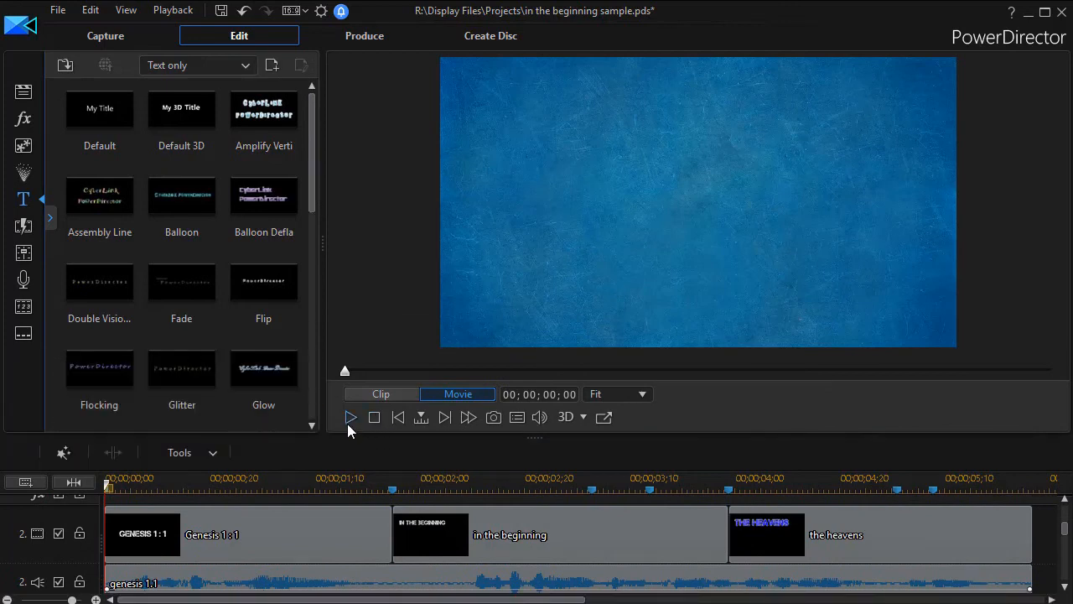
left_click(350, 416)
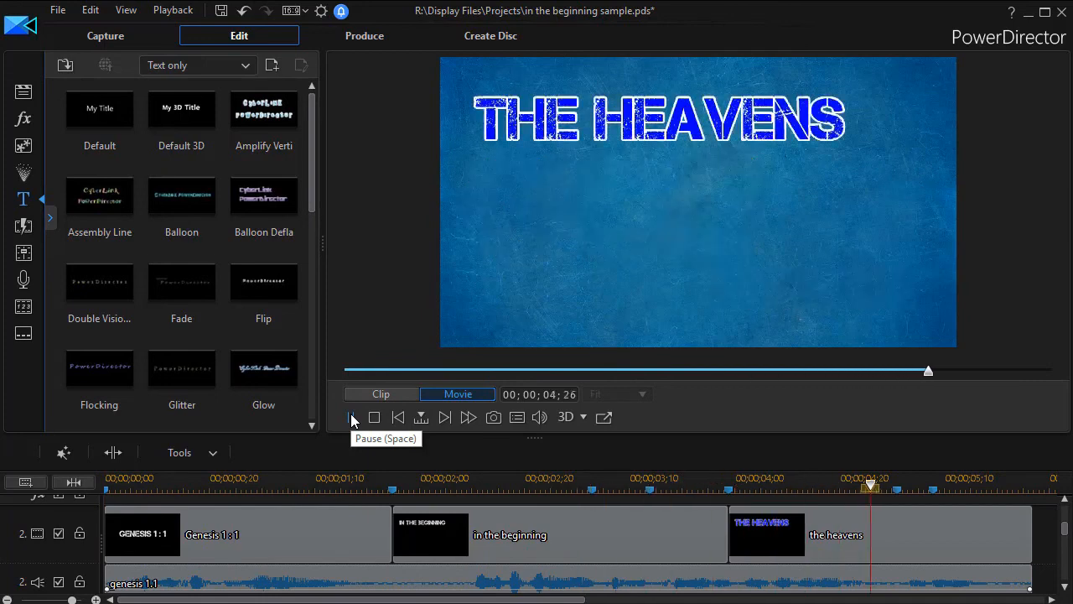
left_click(374, 416)
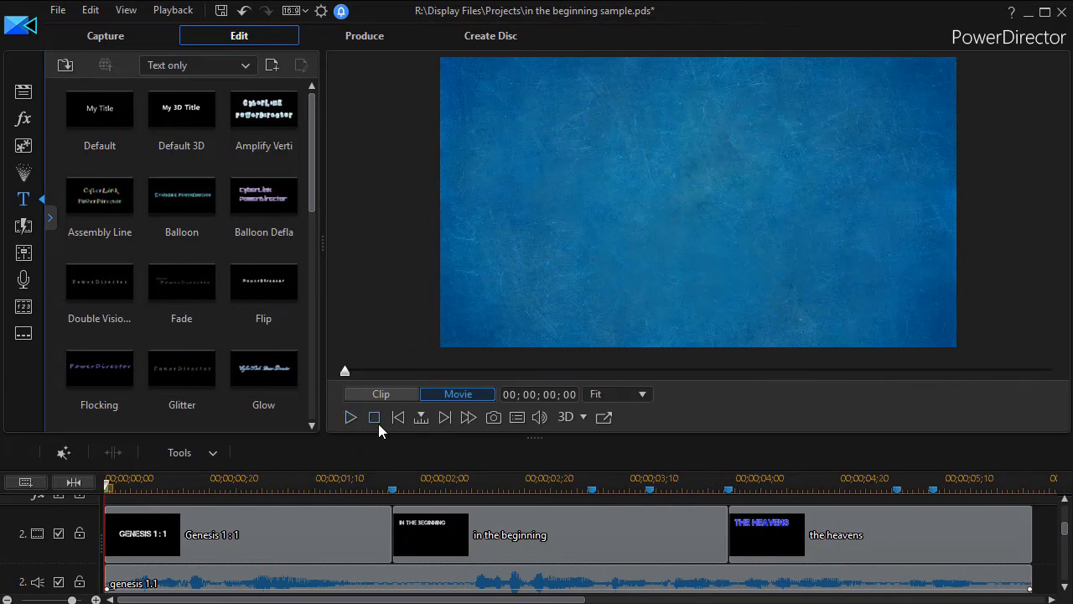
mouse_move(374, 416)
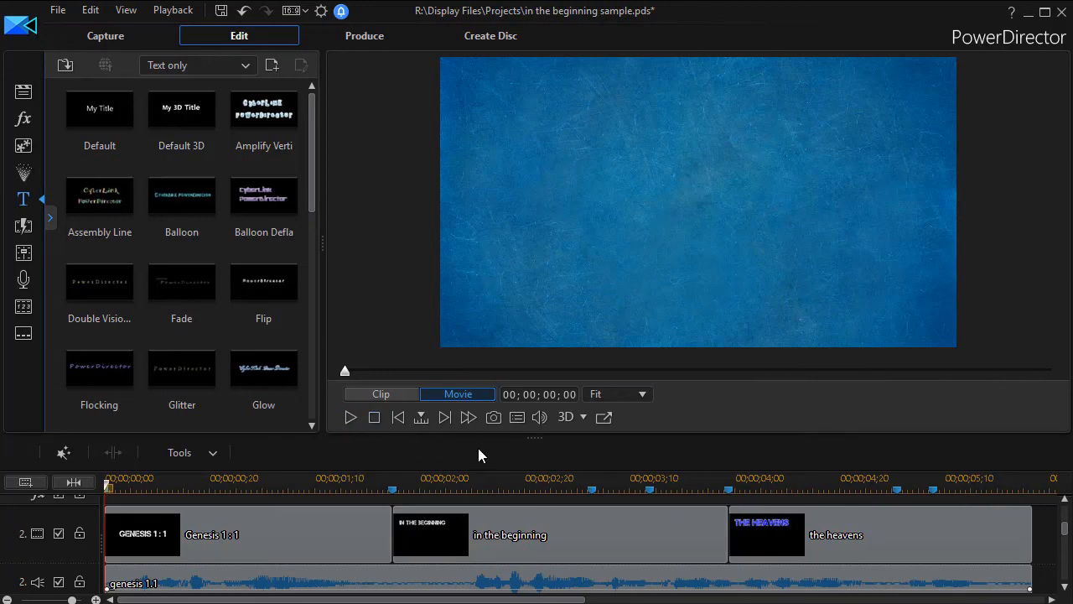
left_click(520, 489)
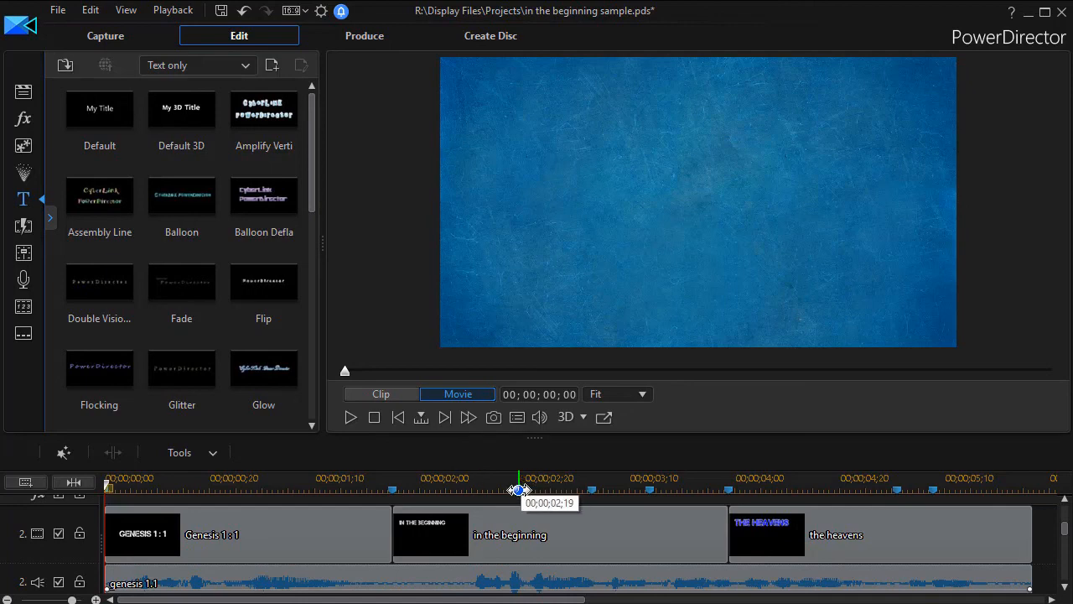
left_click_drag(520, 488, 818, 488)
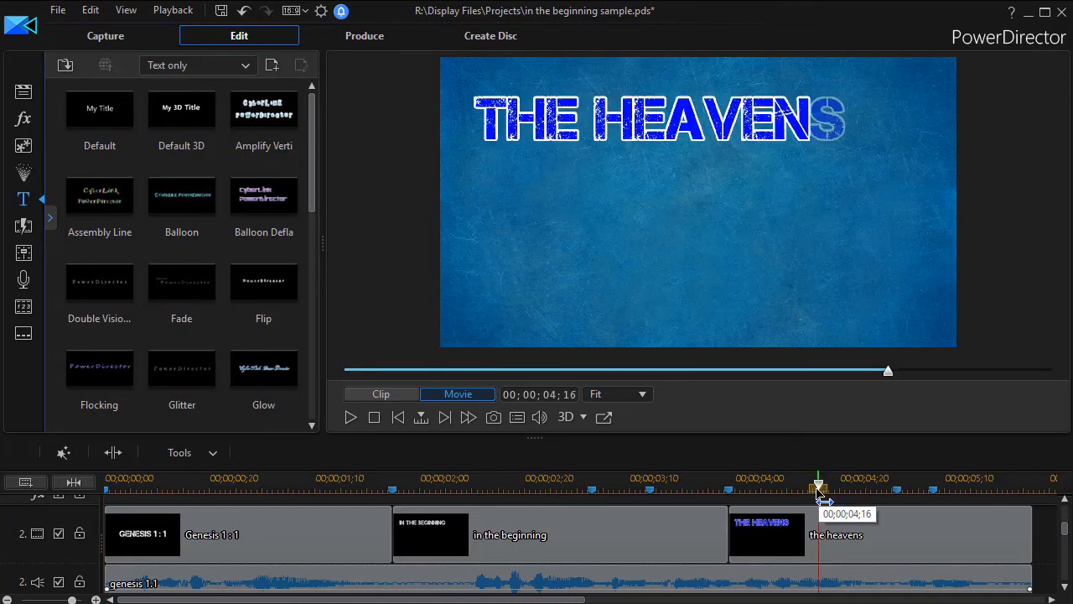